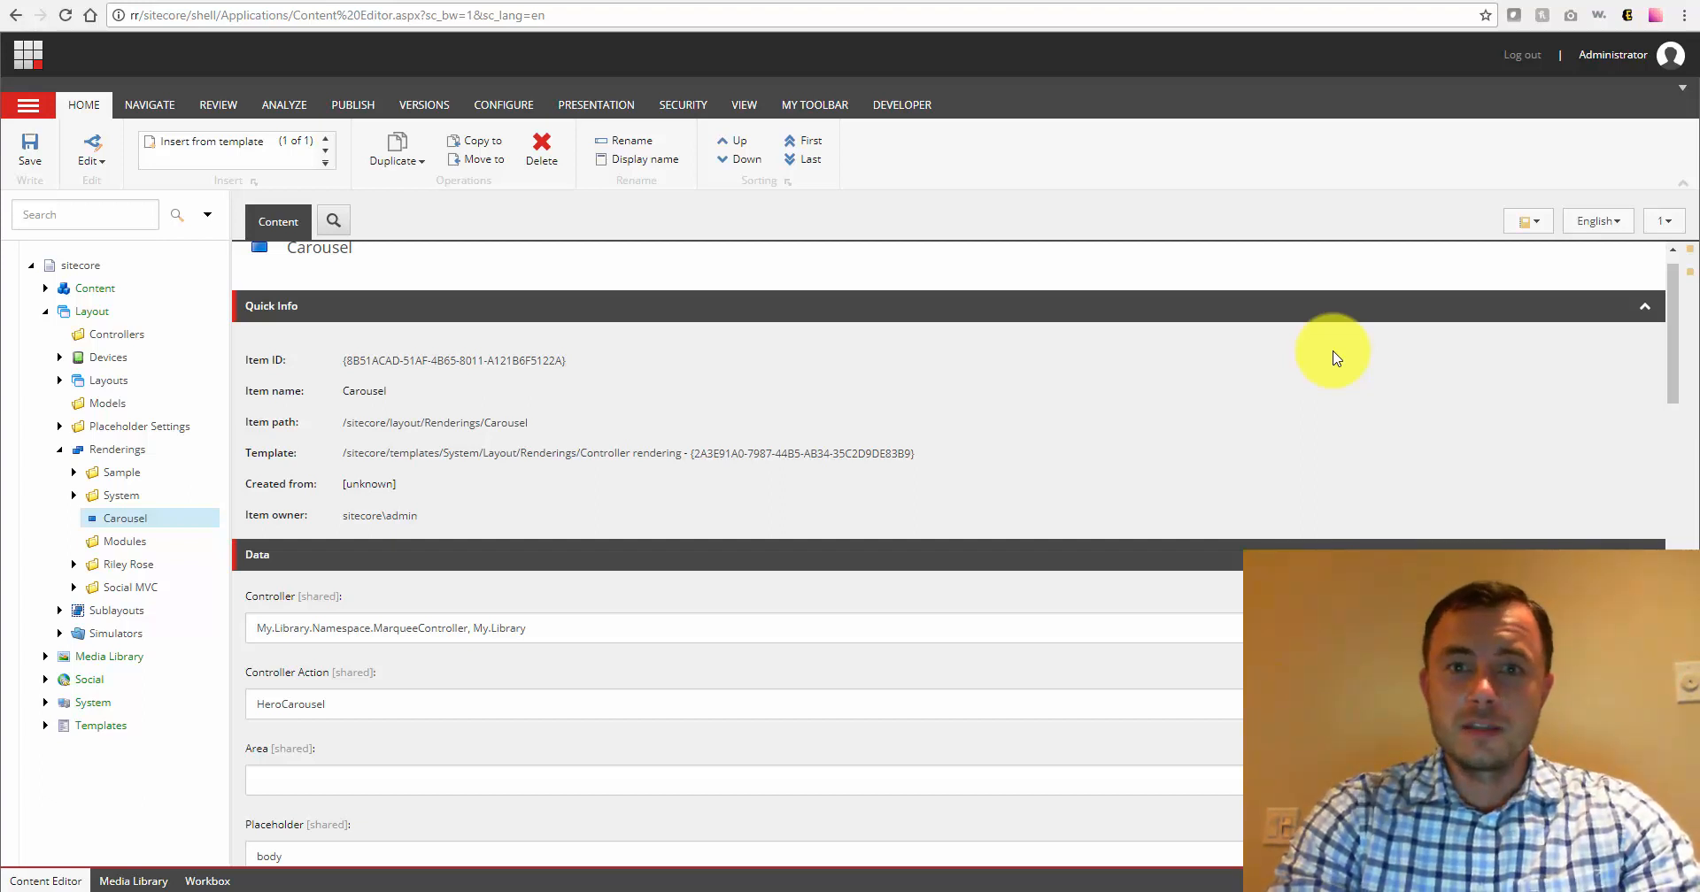
pyautogui.moveTo(1204, 374)
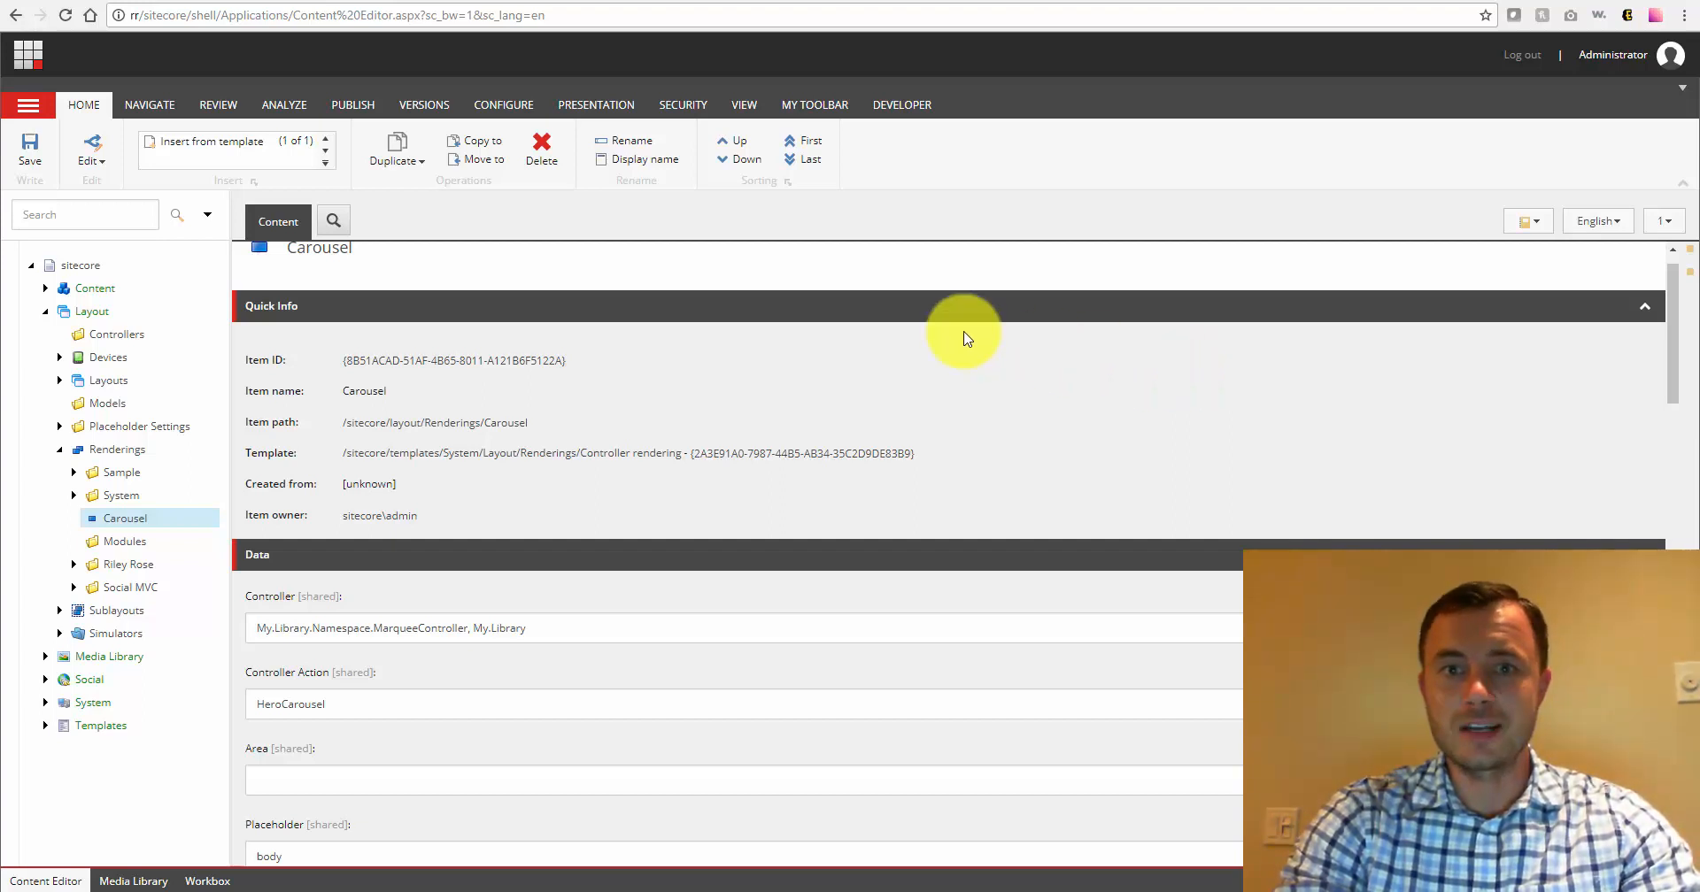
pyautogui.moveTo(1024, 390)
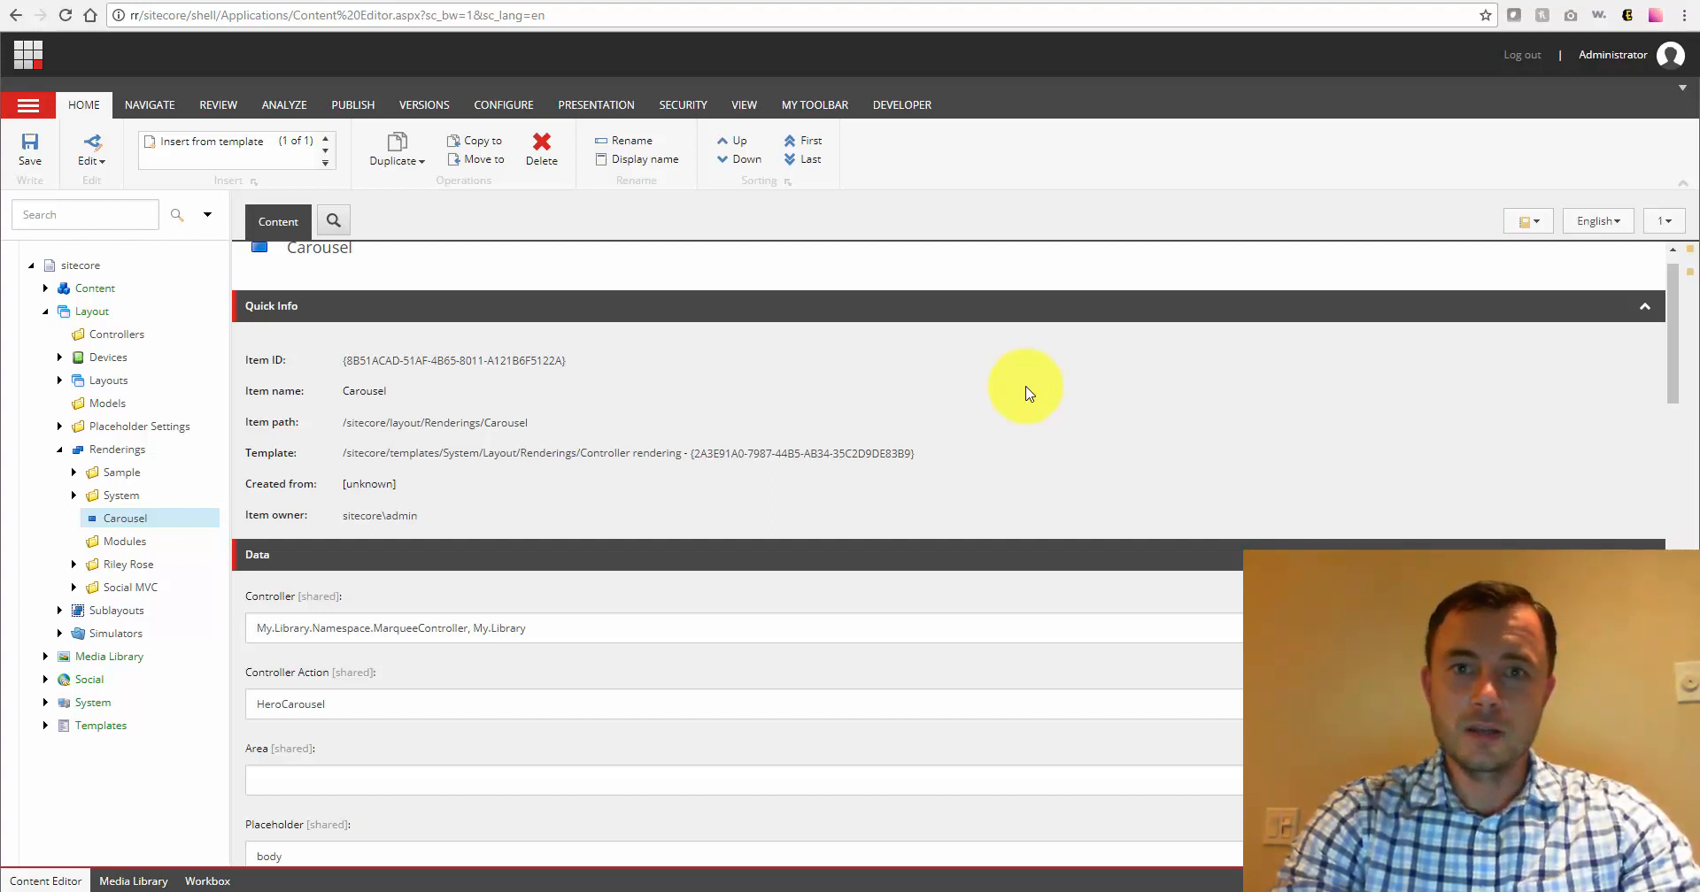
pyautogui.moveTo(866, 411)
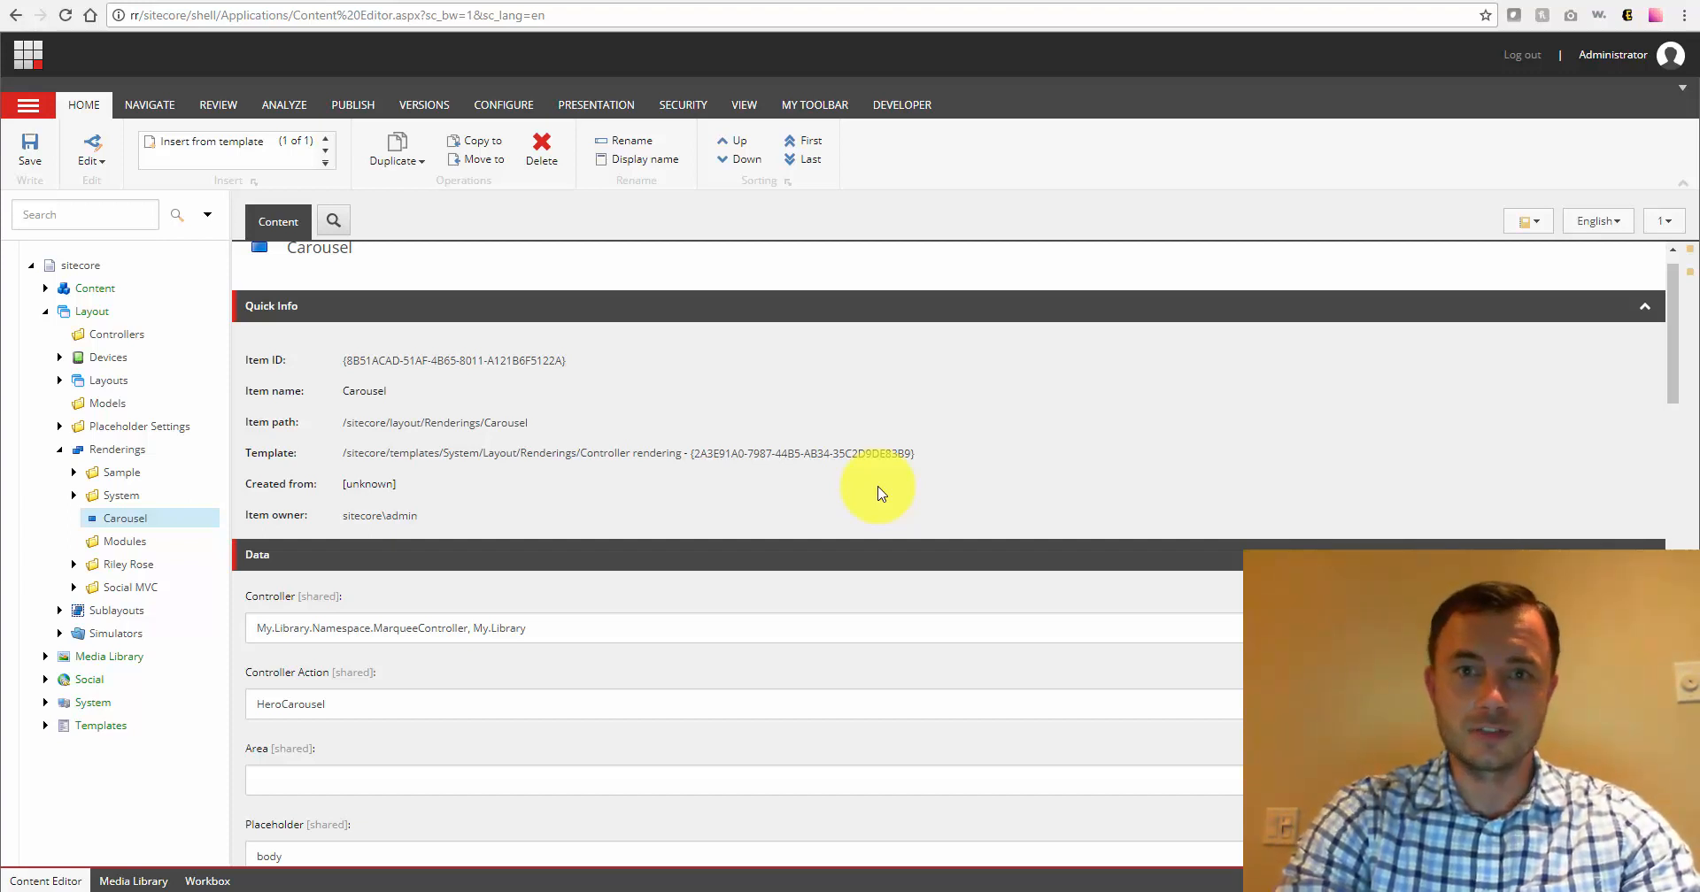
pyautogui.moveTo(1672, 368)
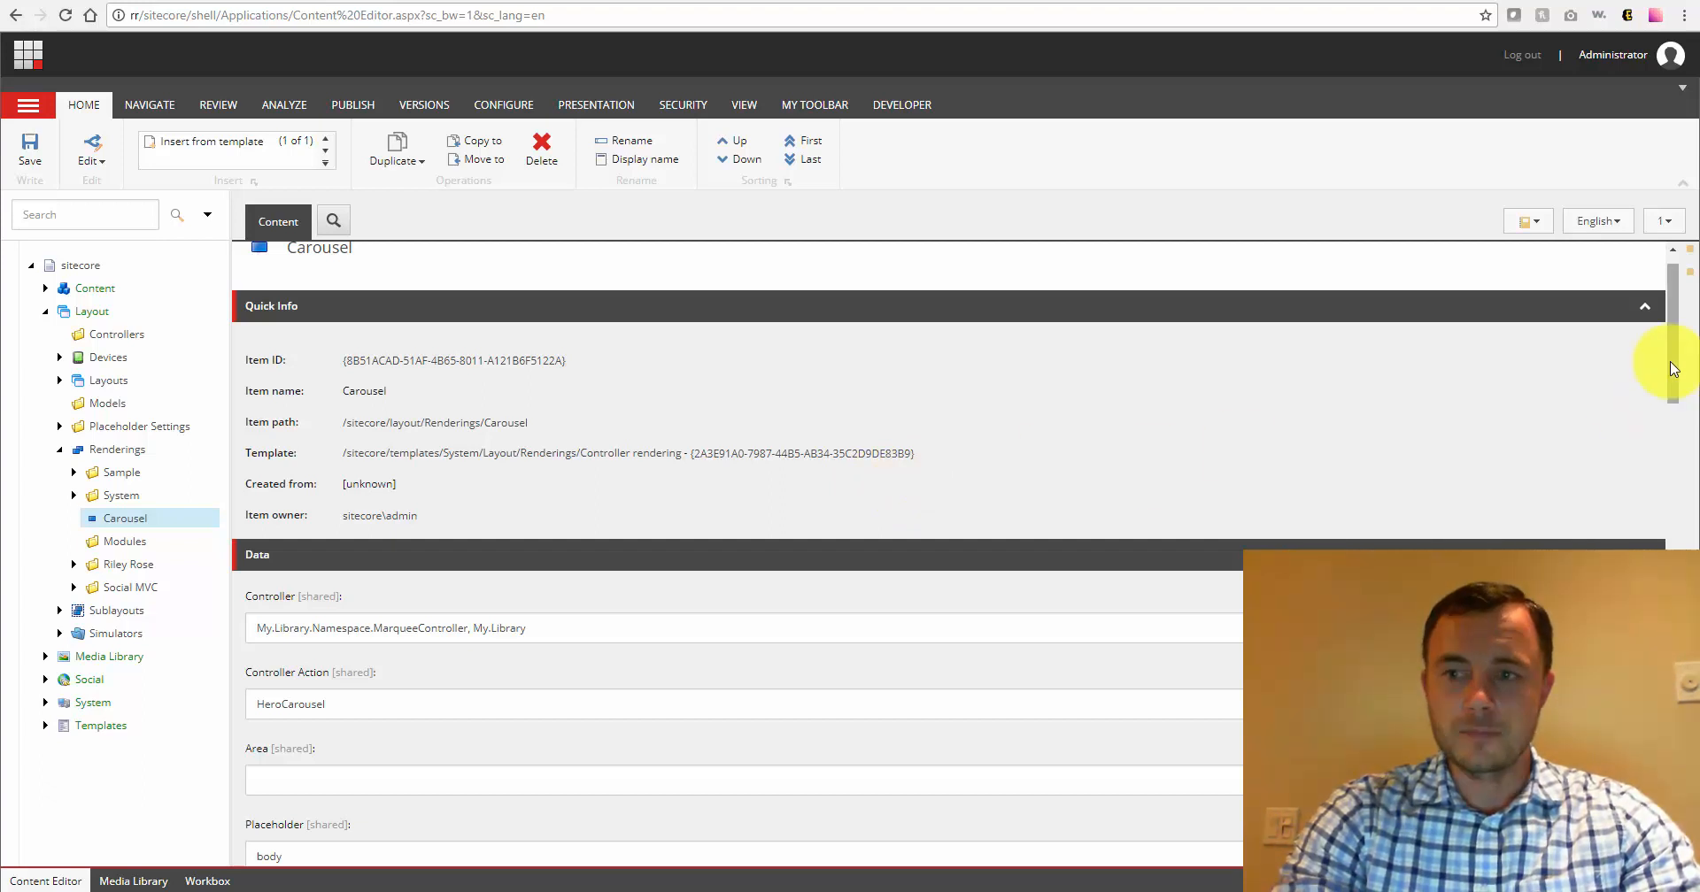
# - Collapse Quick Info and highlight the namespace and MarqueeController class in the Controller value
pyautogui.click(1643, 305)
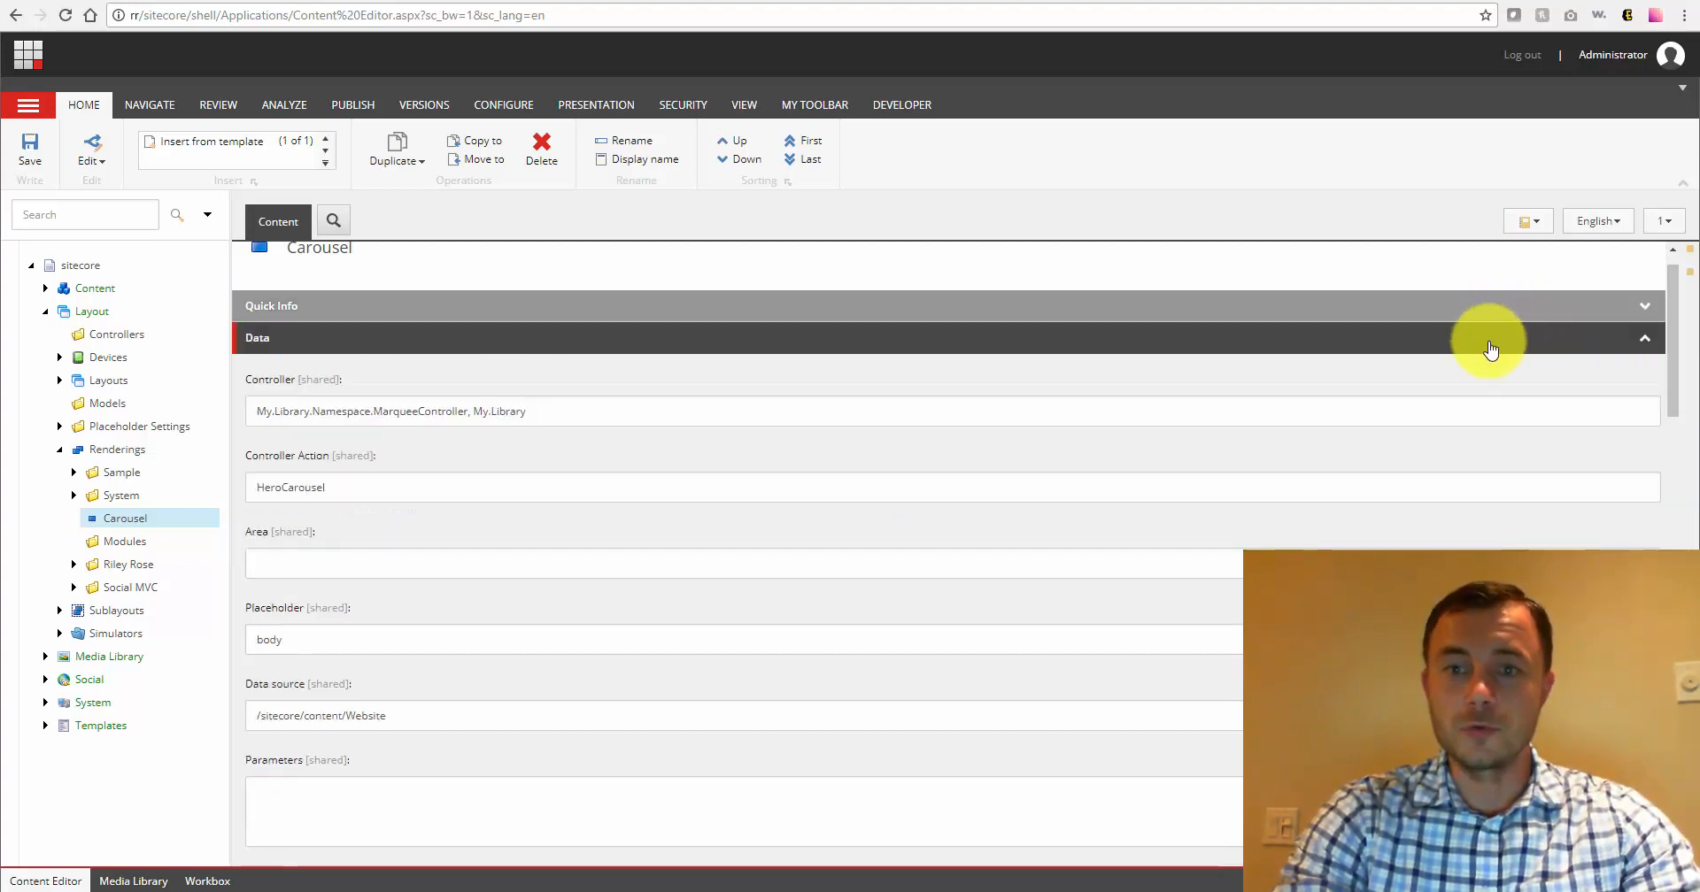
pyautogui.moveTo(733, 366)
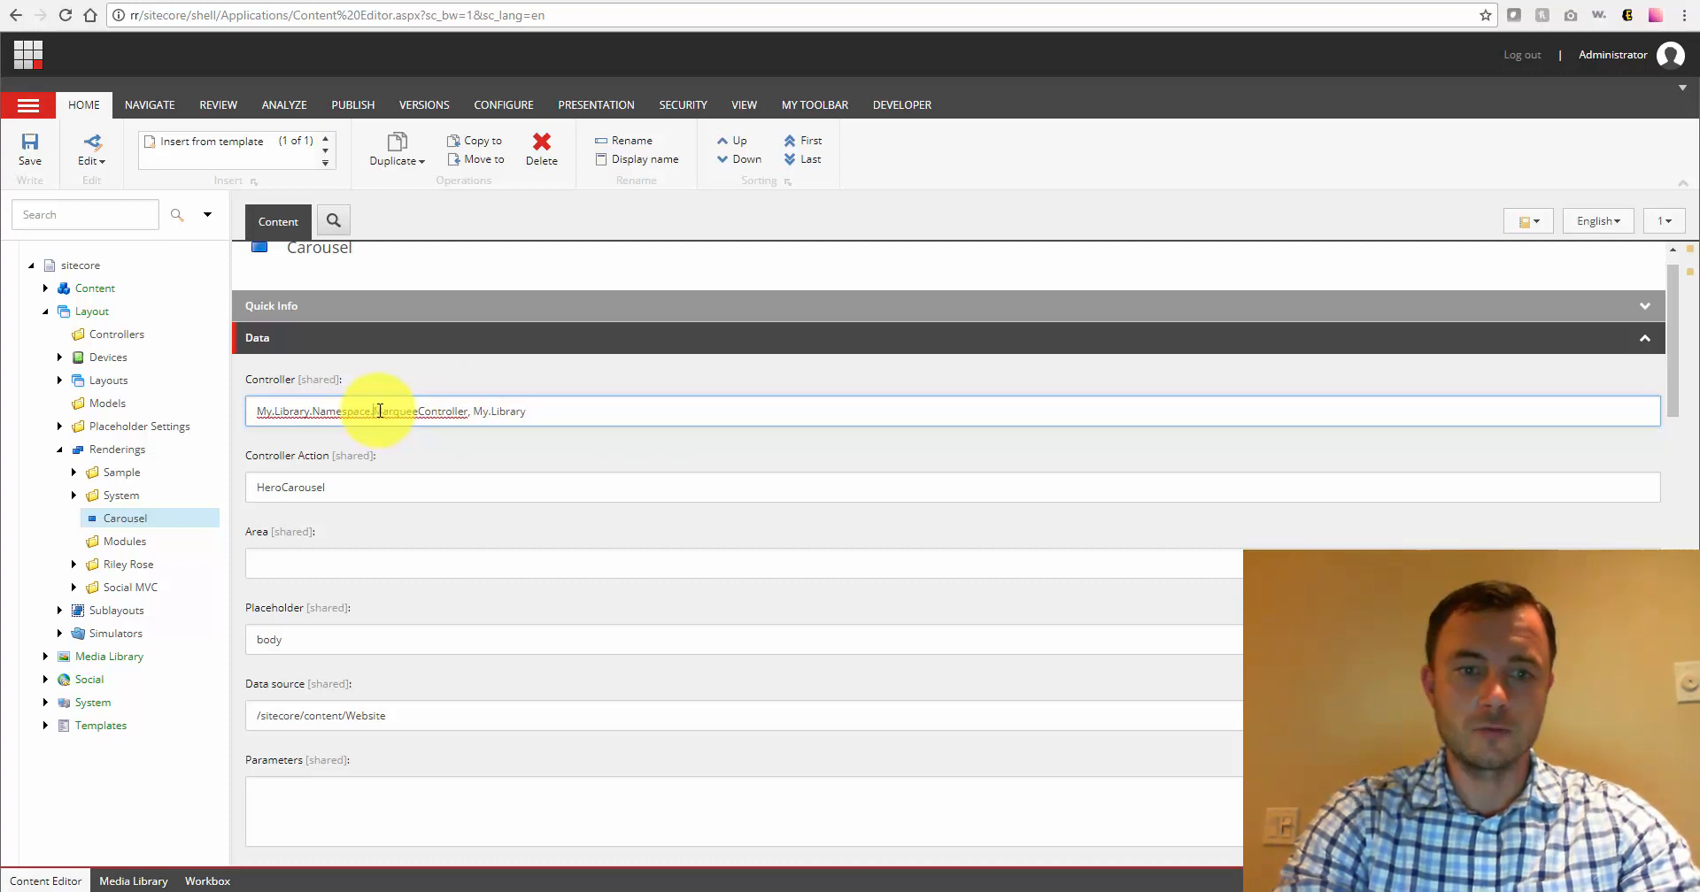
pyautogui.doubleClick(393, 411)
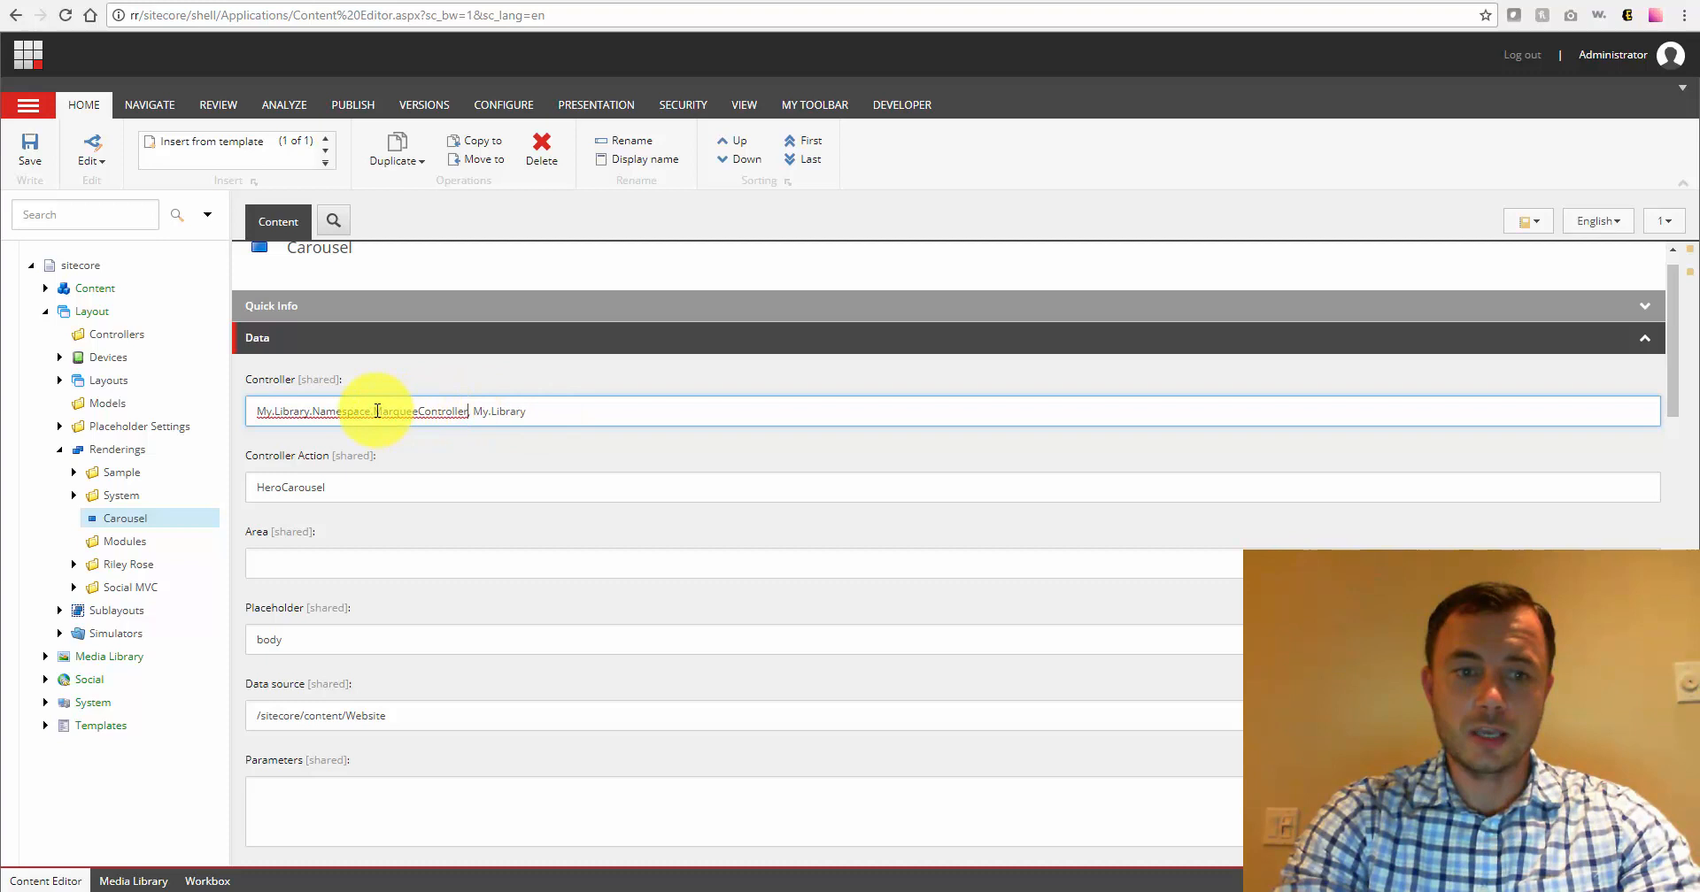
pyautogui.doubleClick(421, 411)
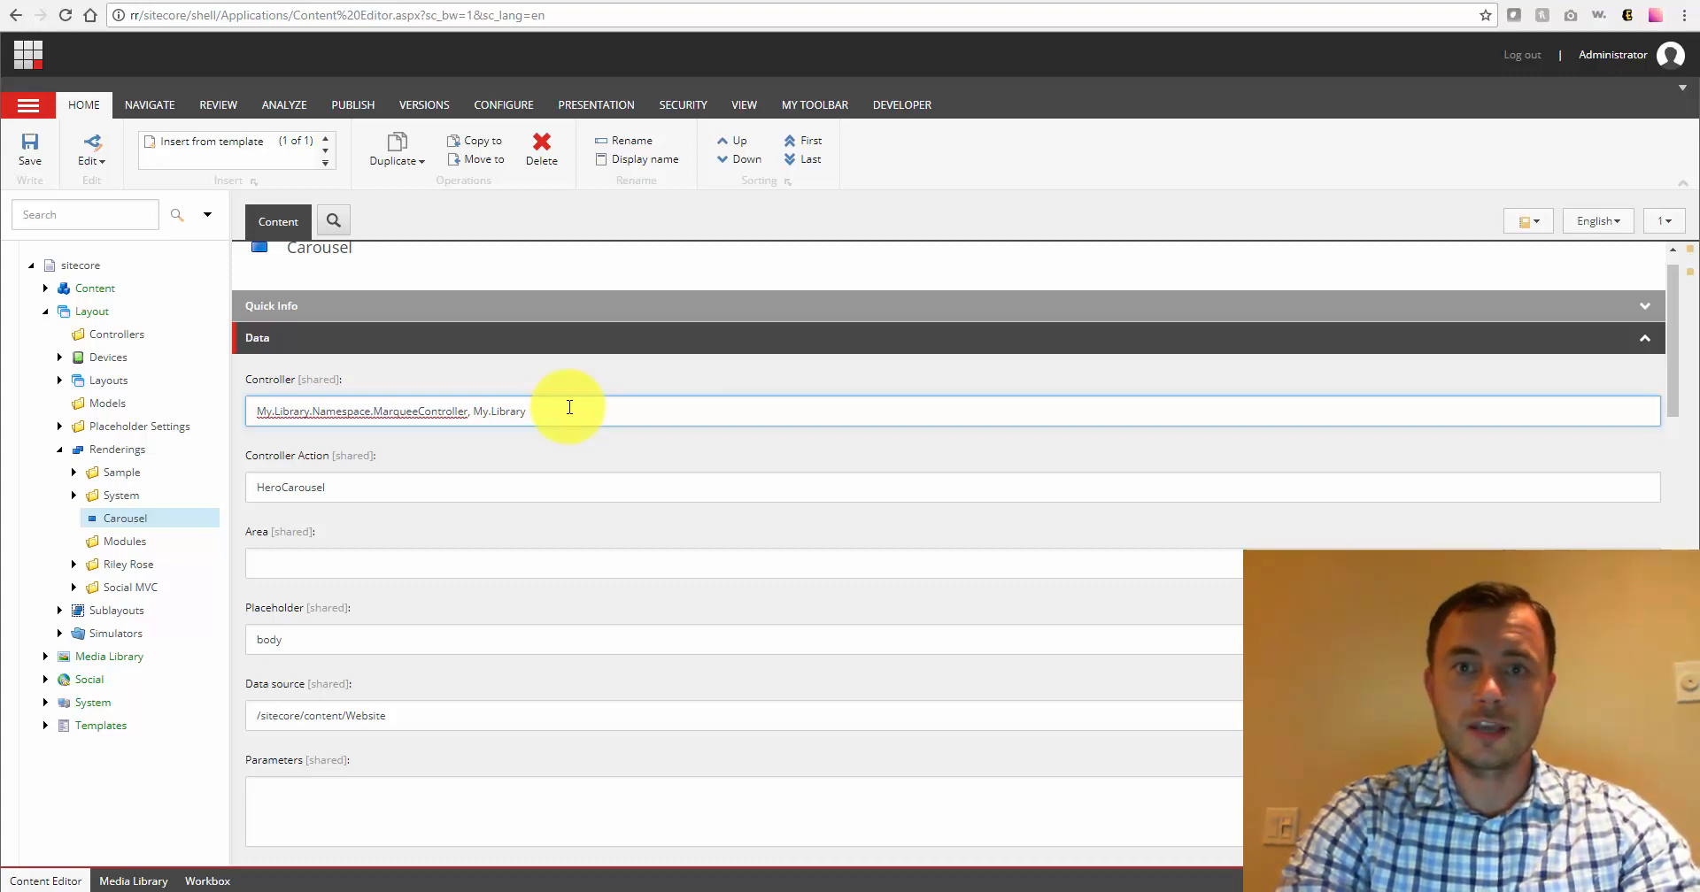
pyautogui.moveTo(363, 455)
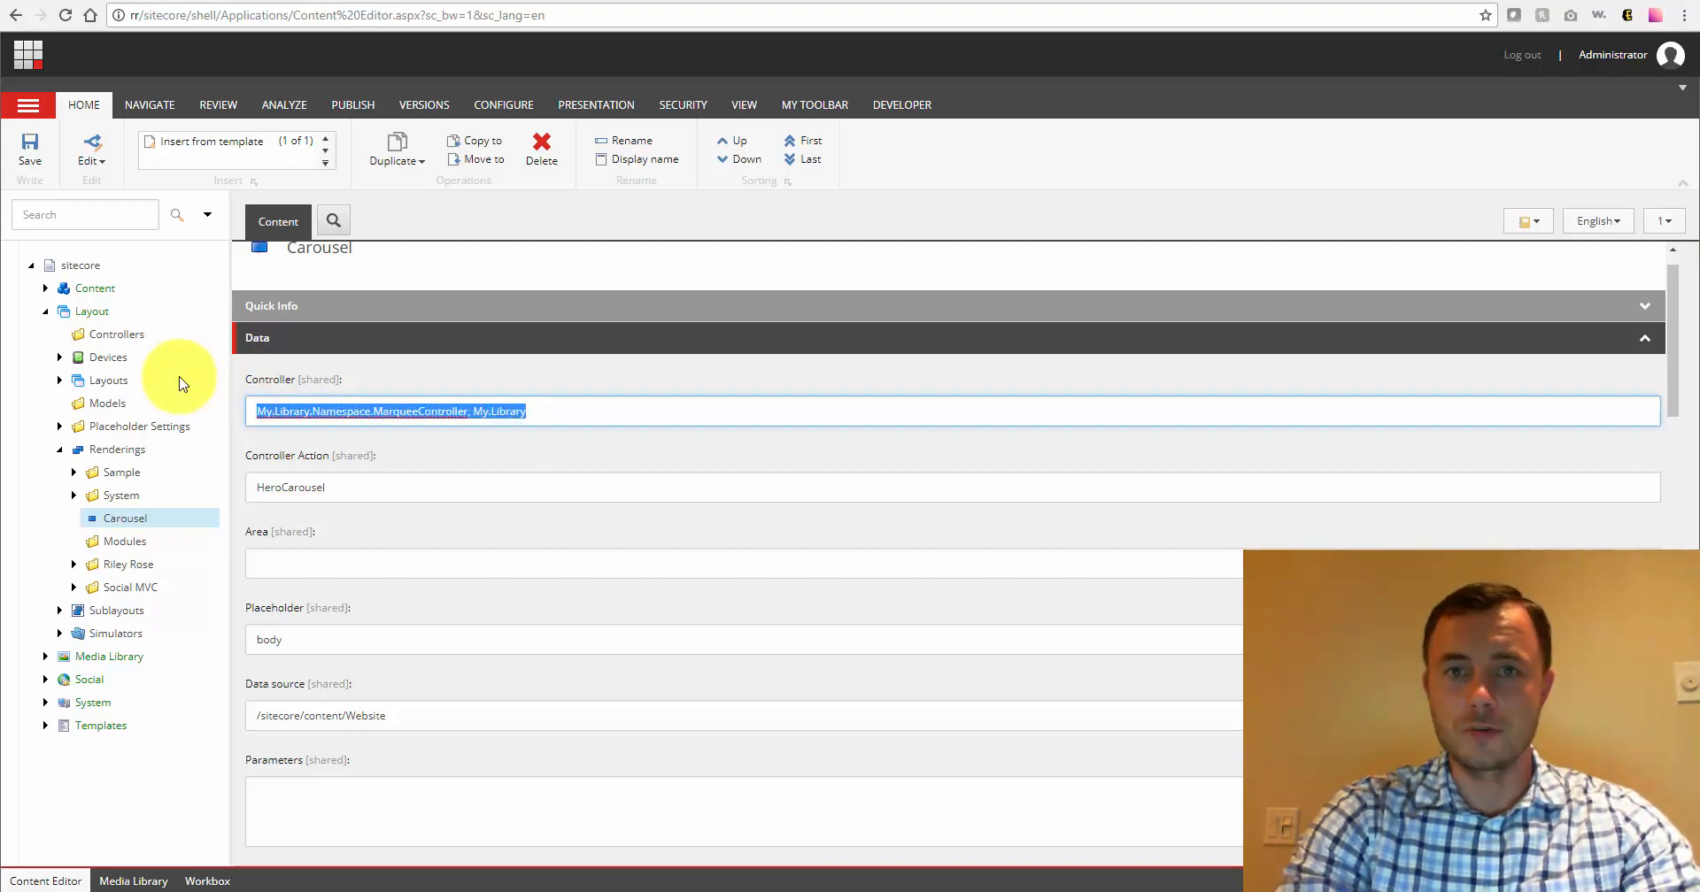
pyautogui.moveTo(444, 411)
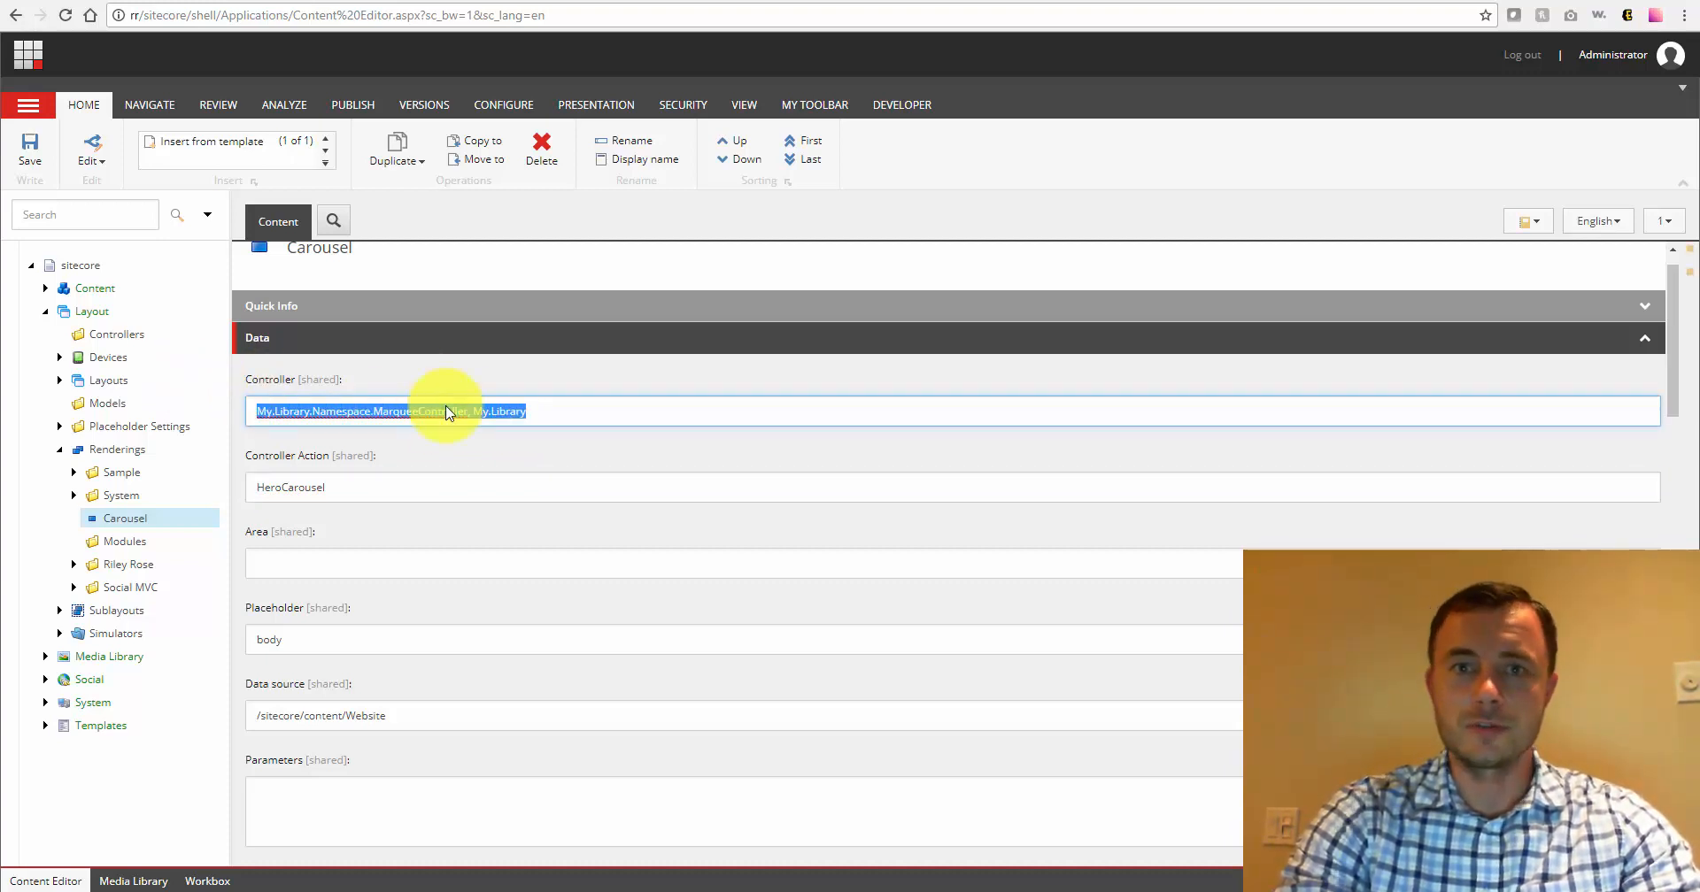
pyautogui.moveTo(380, 387)
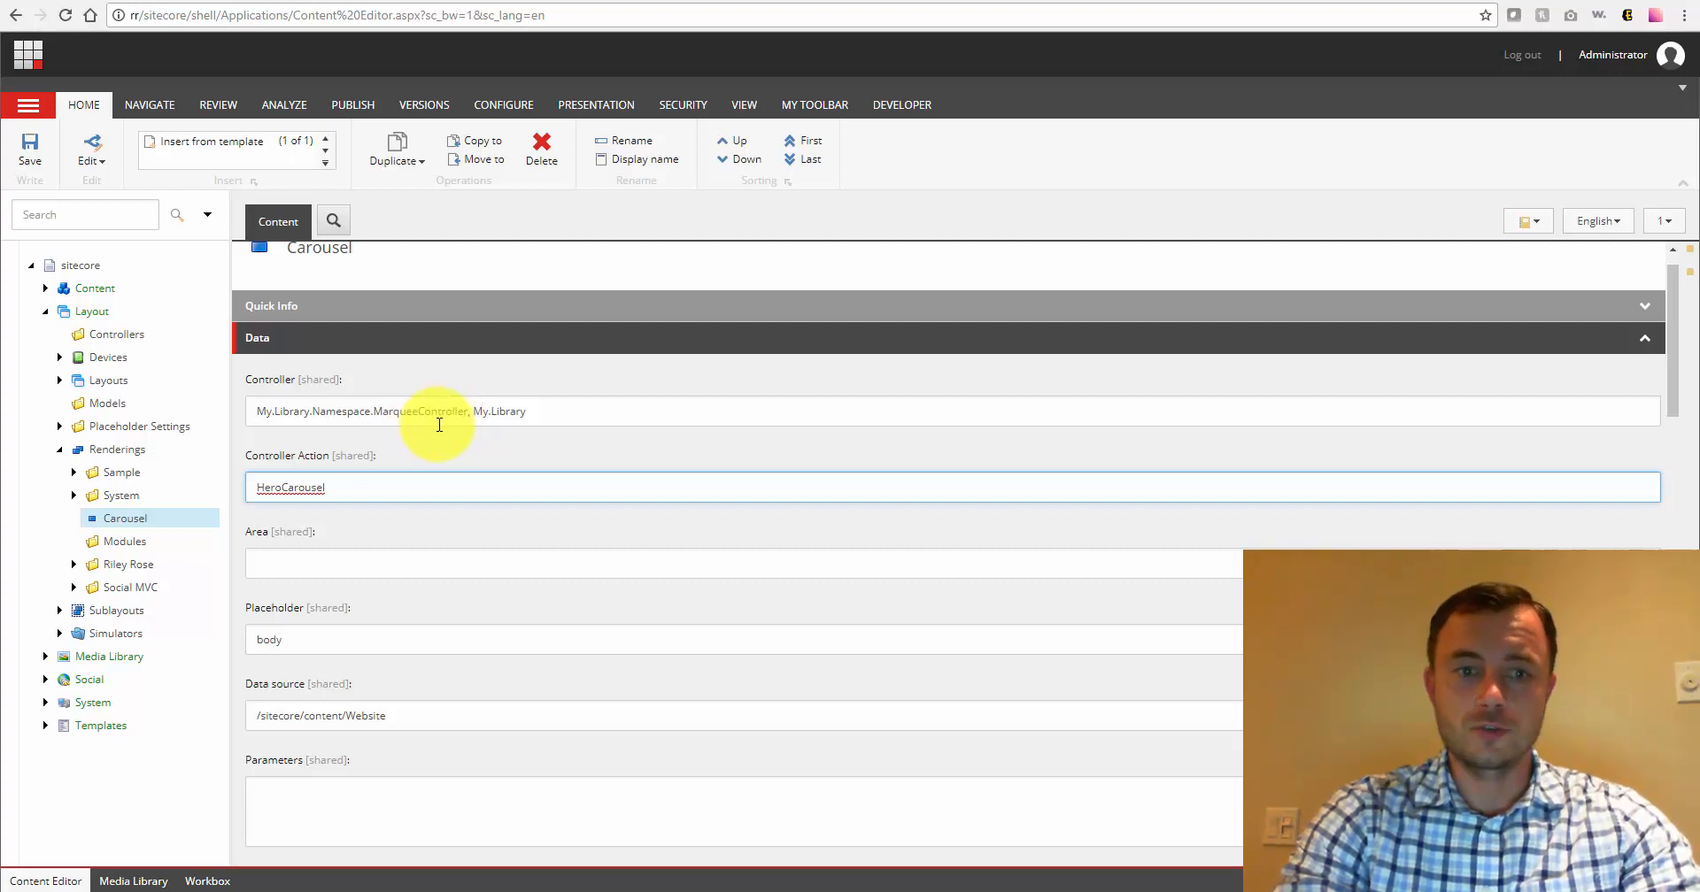
pyautogui.moveTo(1583, 423)
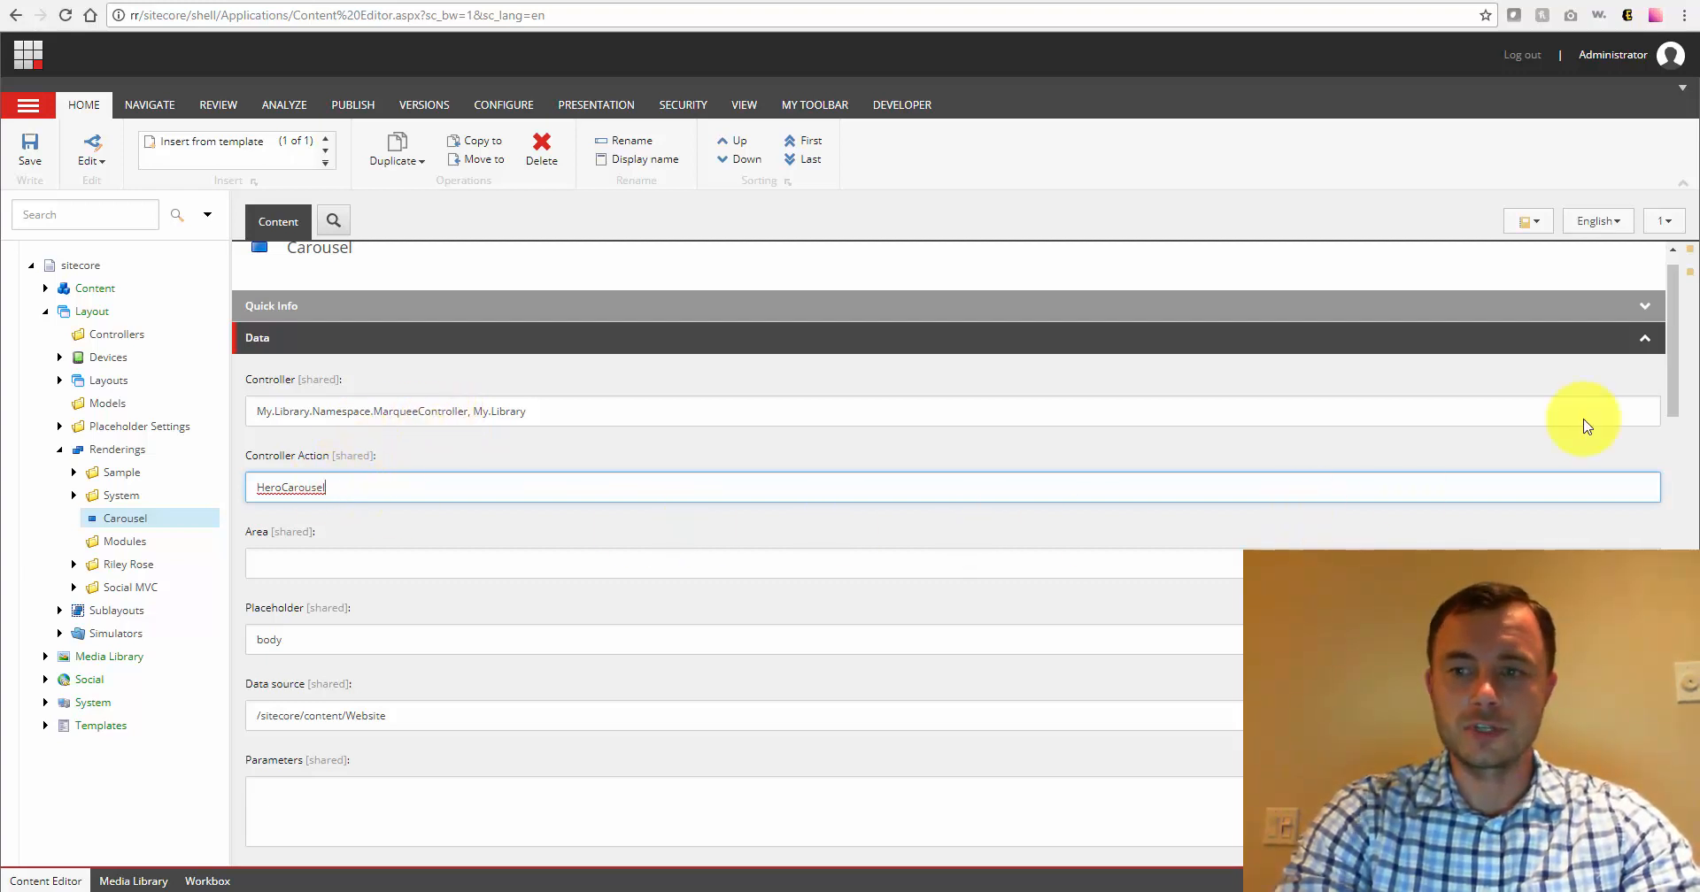
pyautogui.scroll(-3)
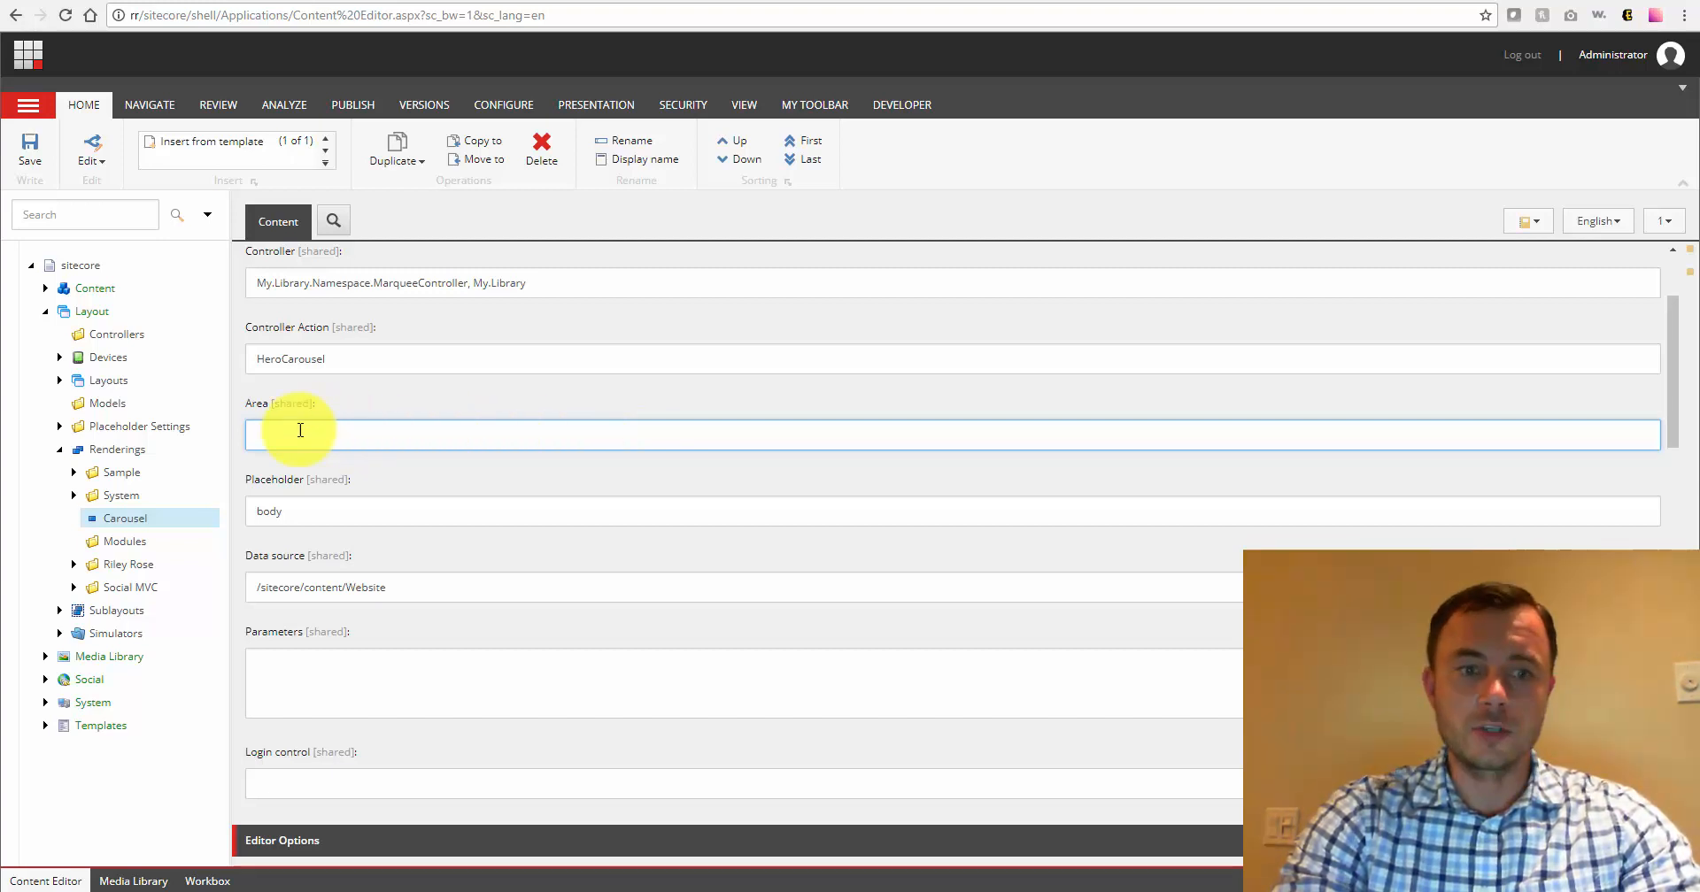
pyautogui.moveTo(380, 531)
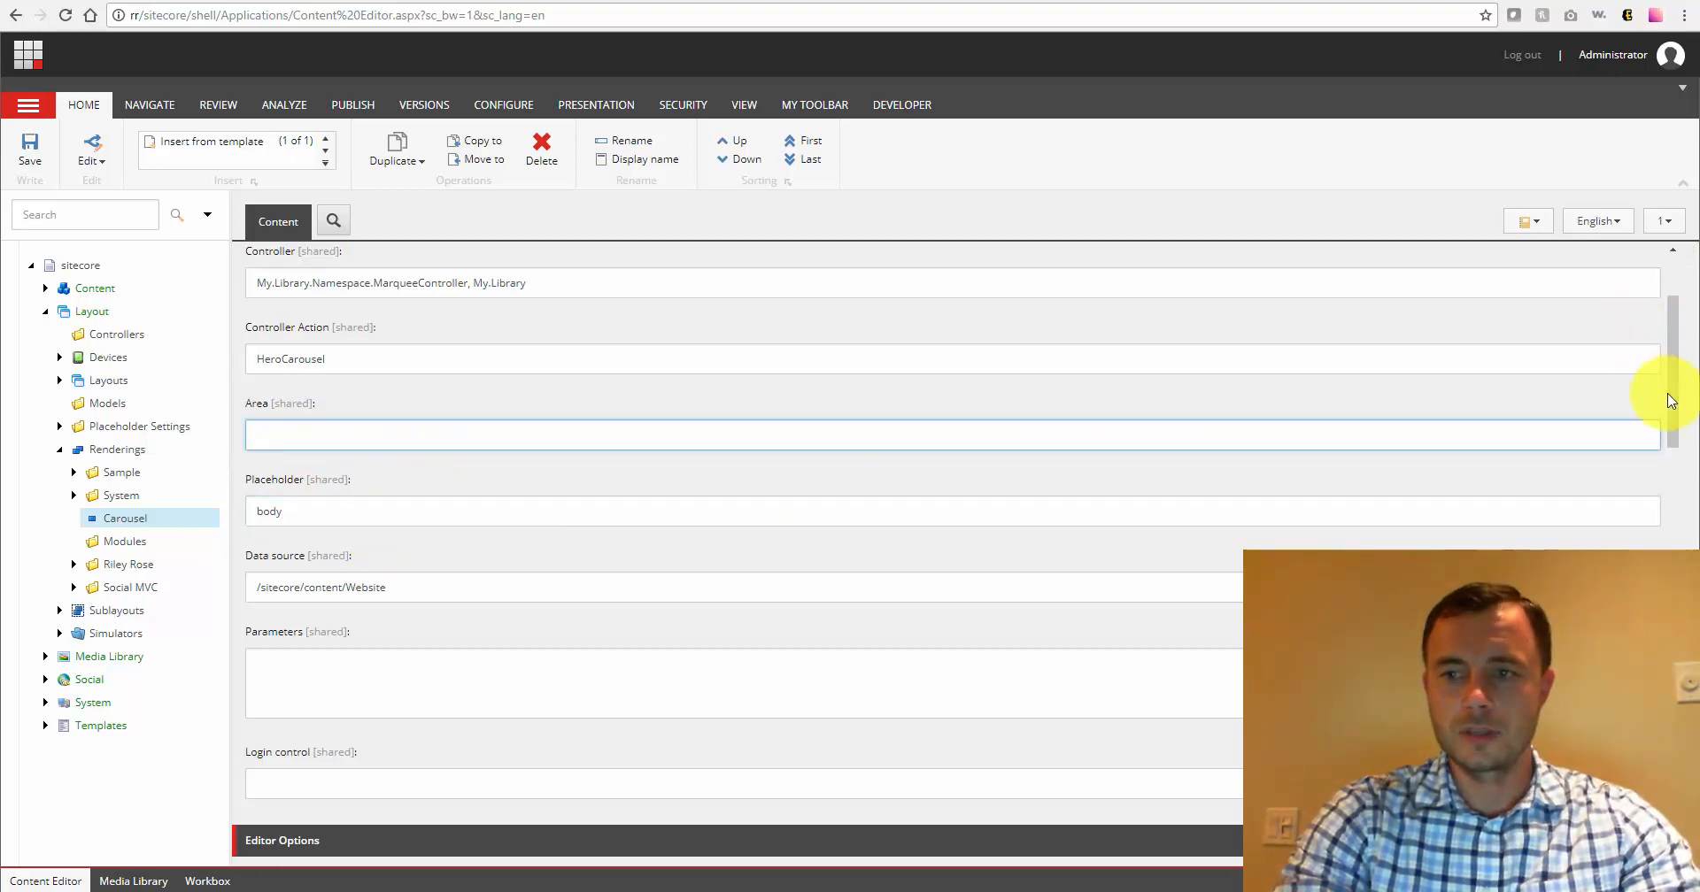
pyautogui.scroll(-3)
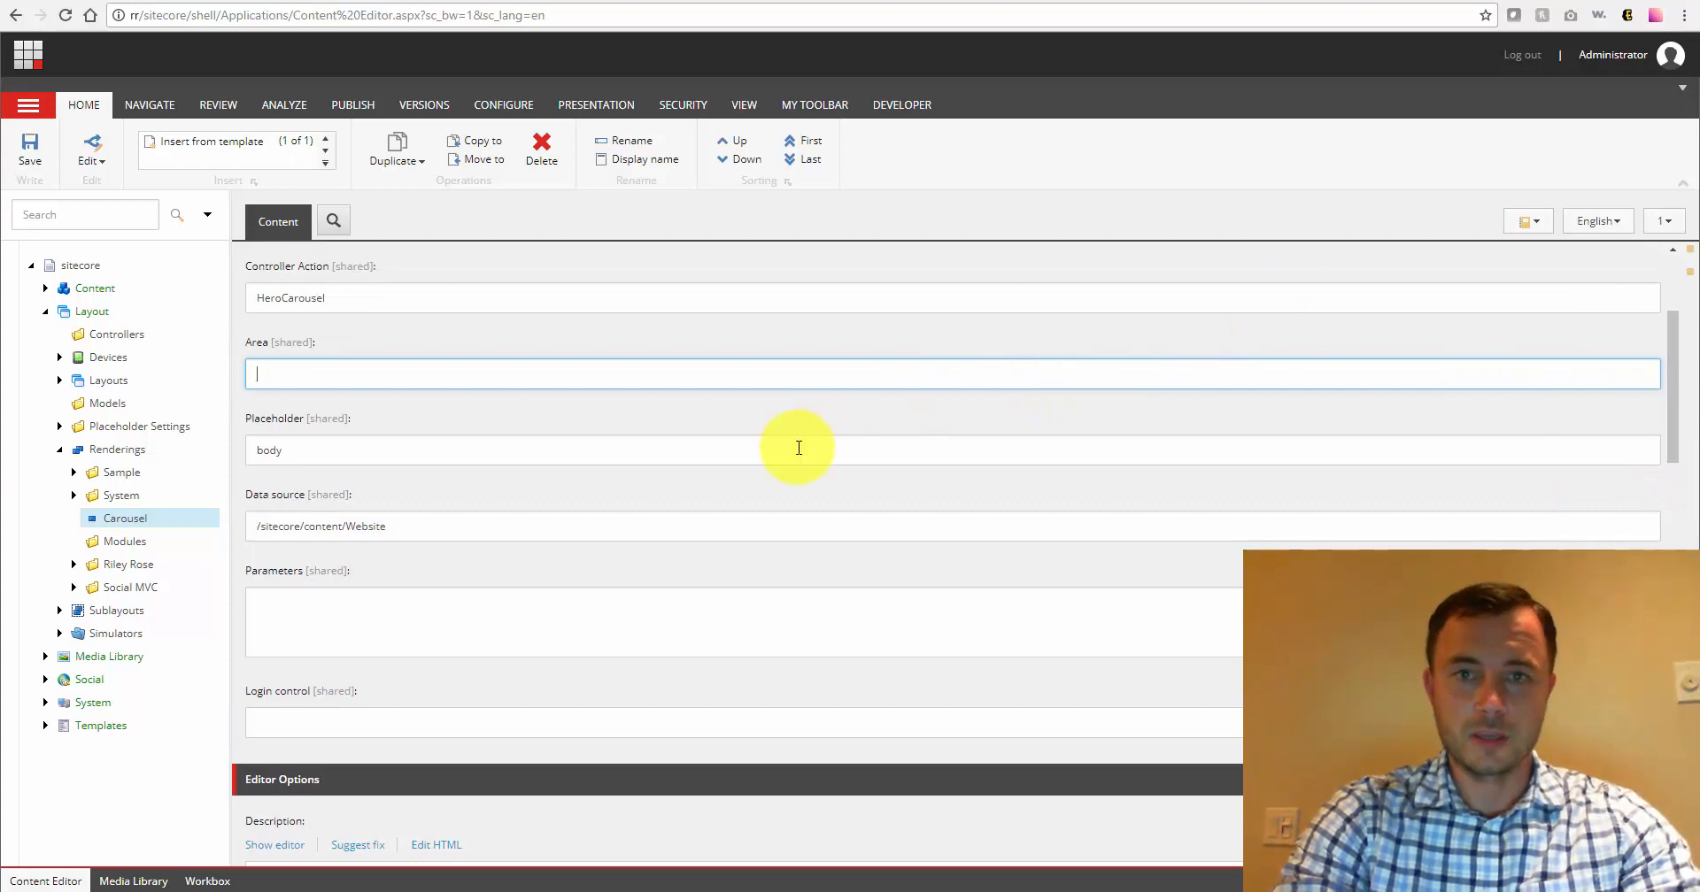
pyautogui.moveTo(521, 435)
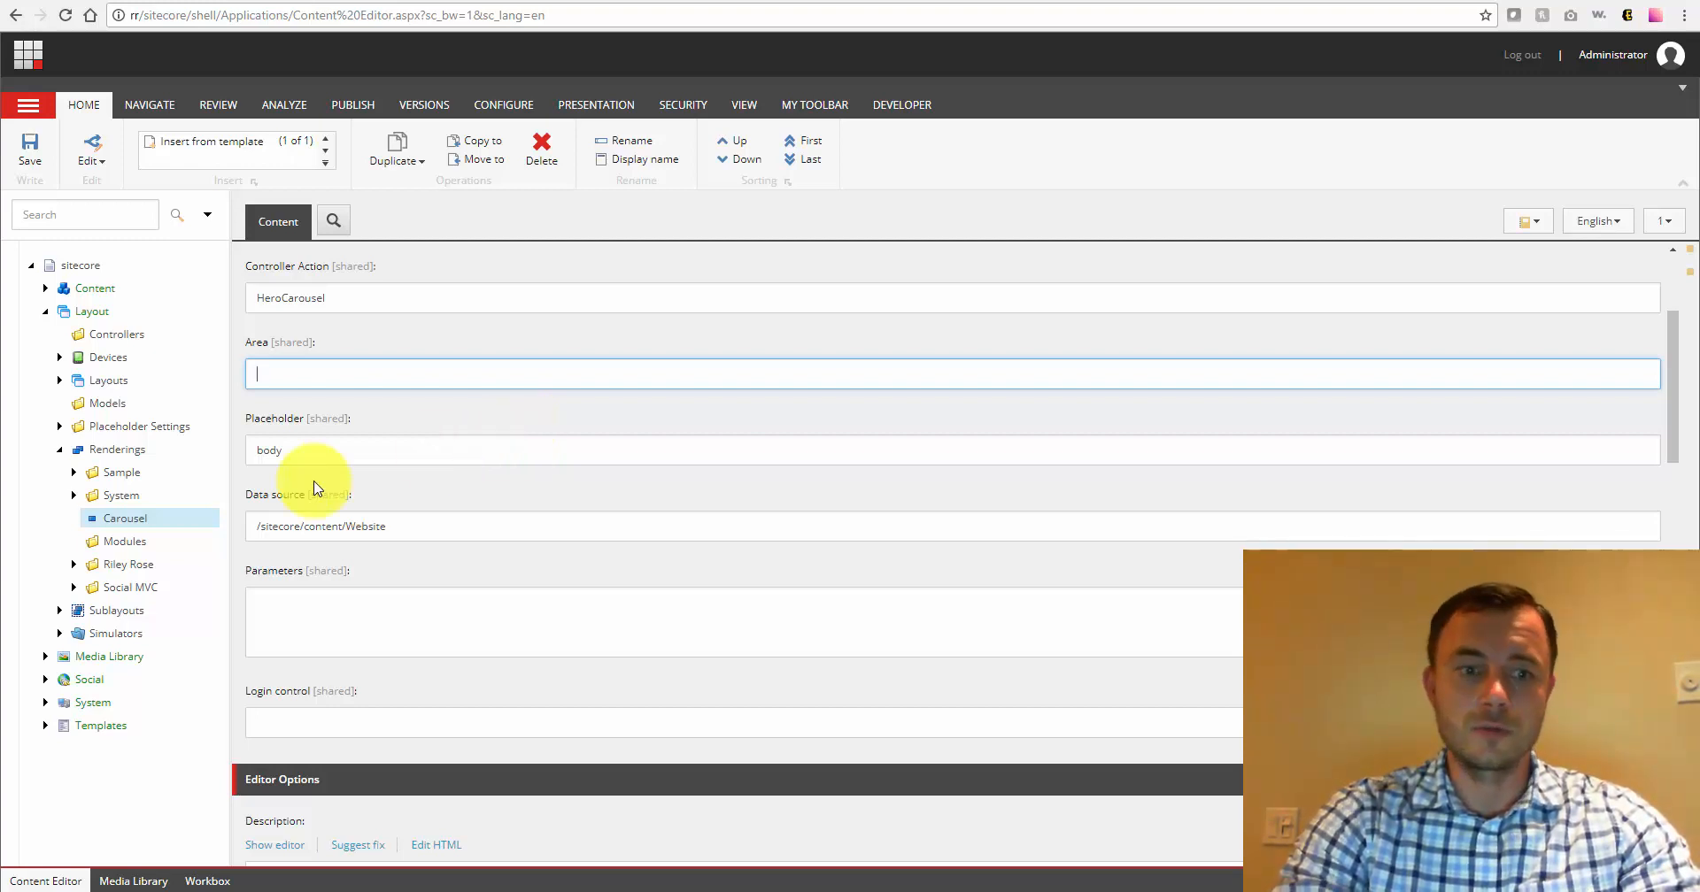
pyautogui.doubleClick(267, 449)
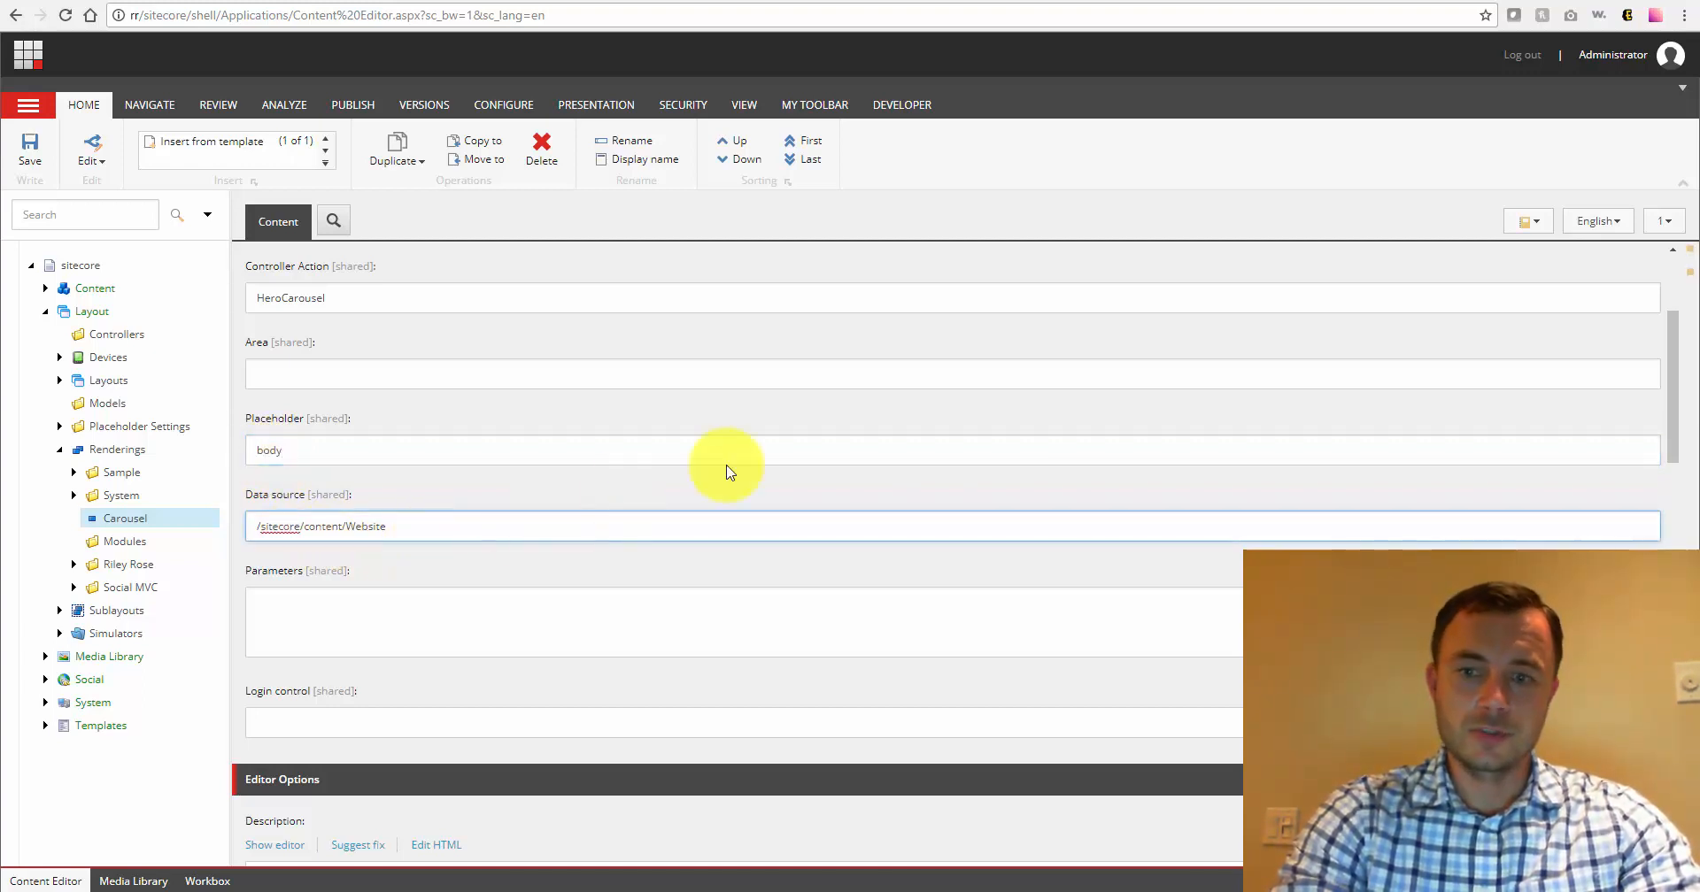
pyautogui.scroll(-3)
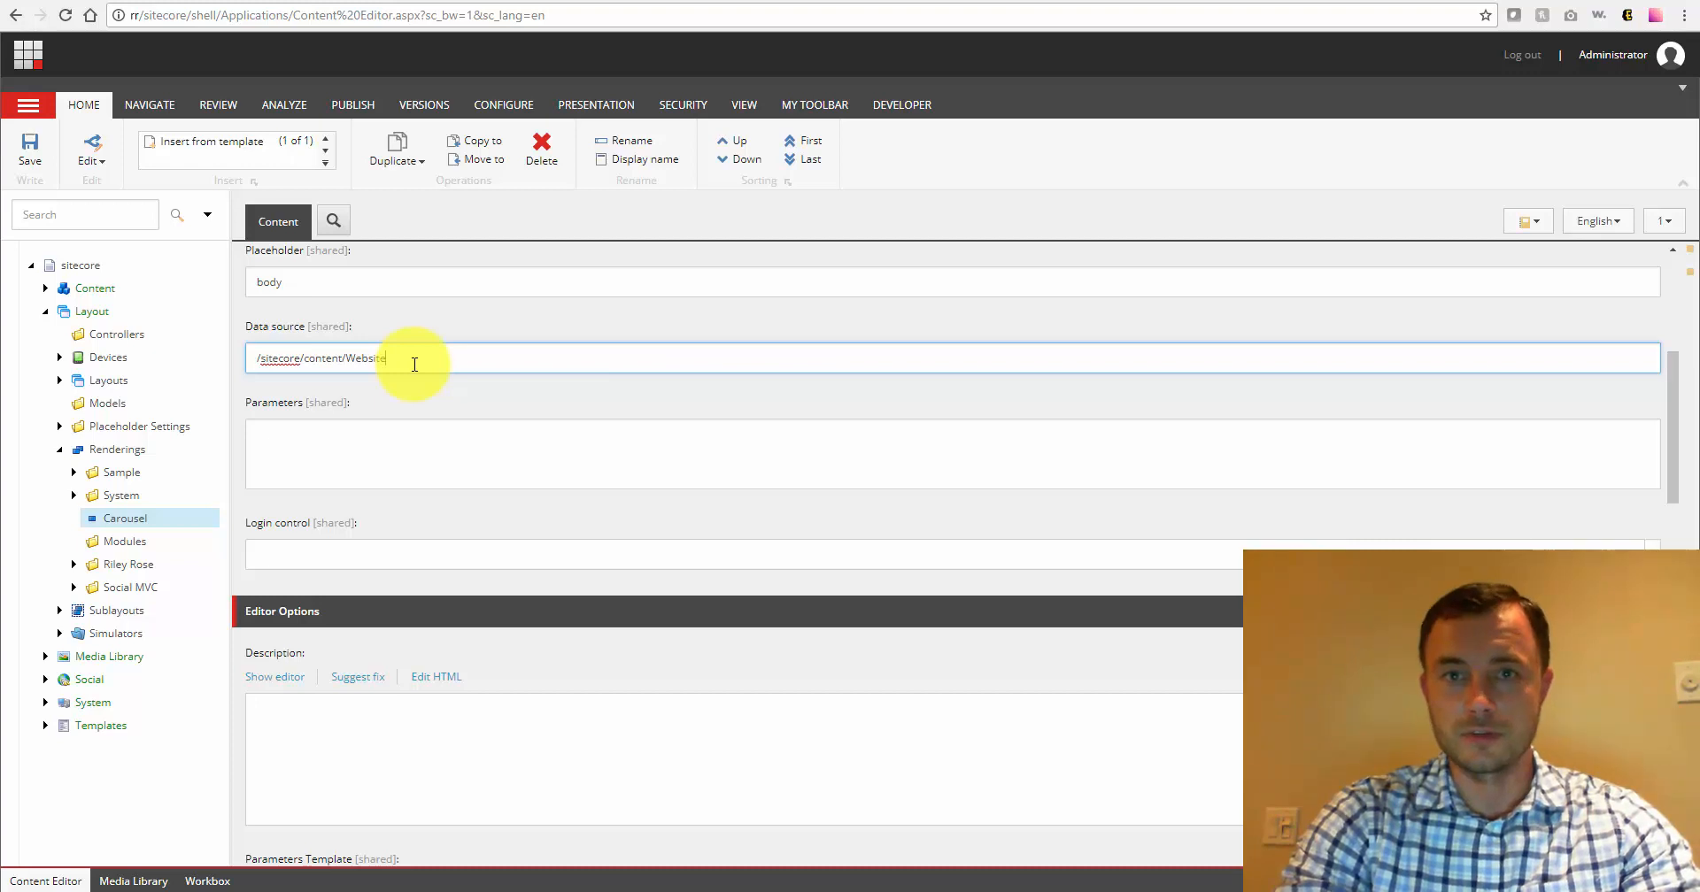
pyautogui.doubleClick(368, 358)
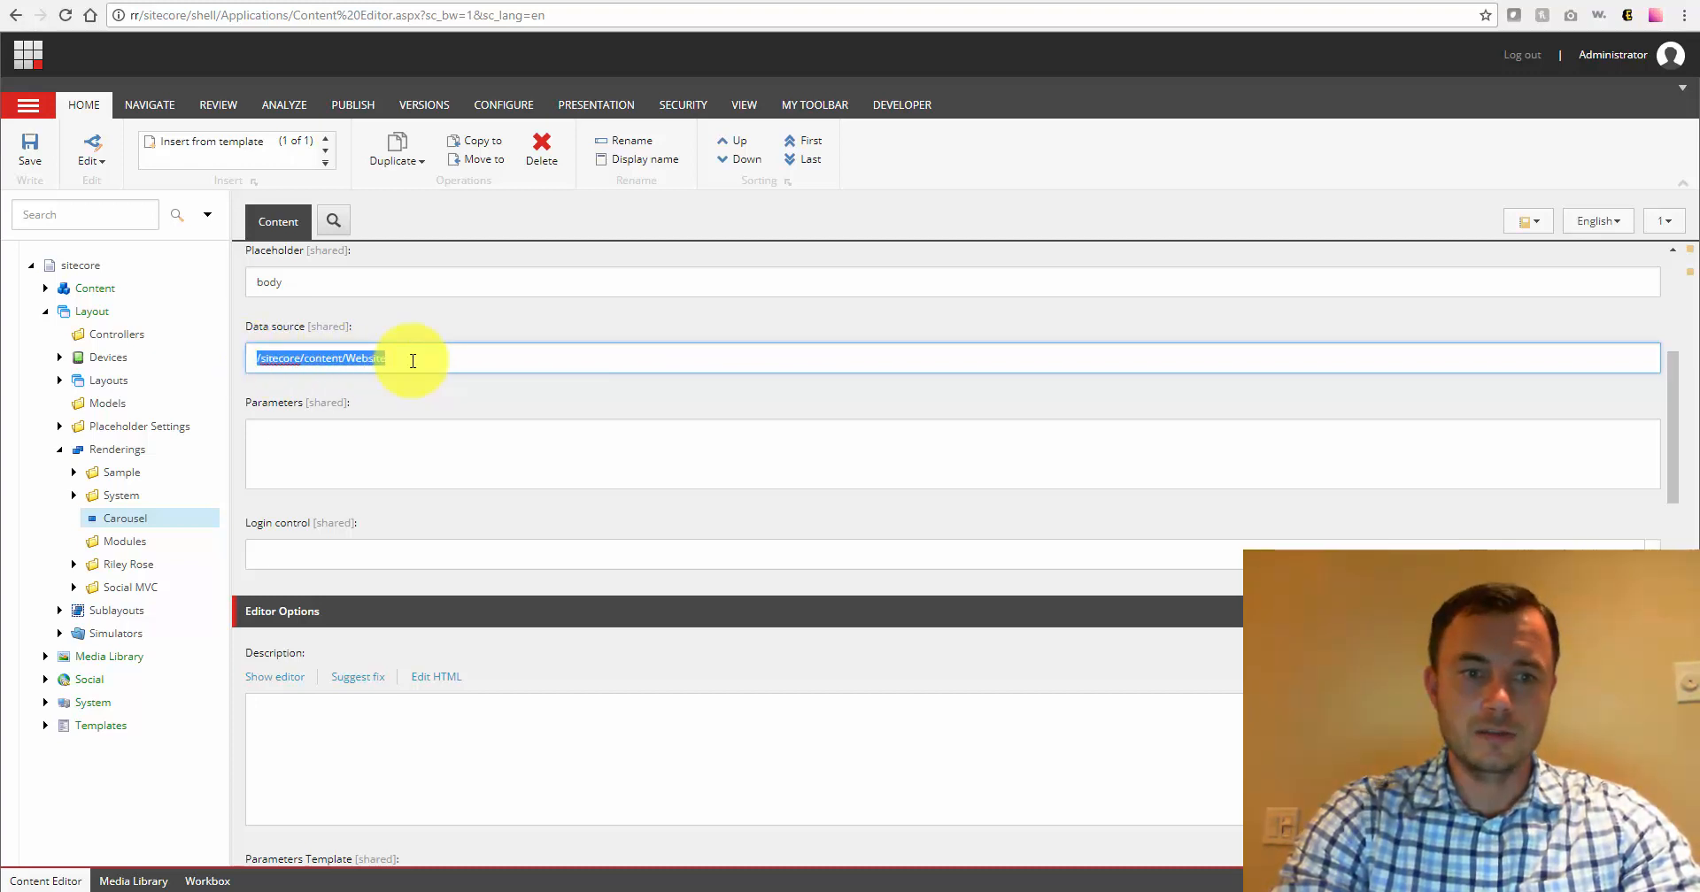
pyautogui.click(401, 357)
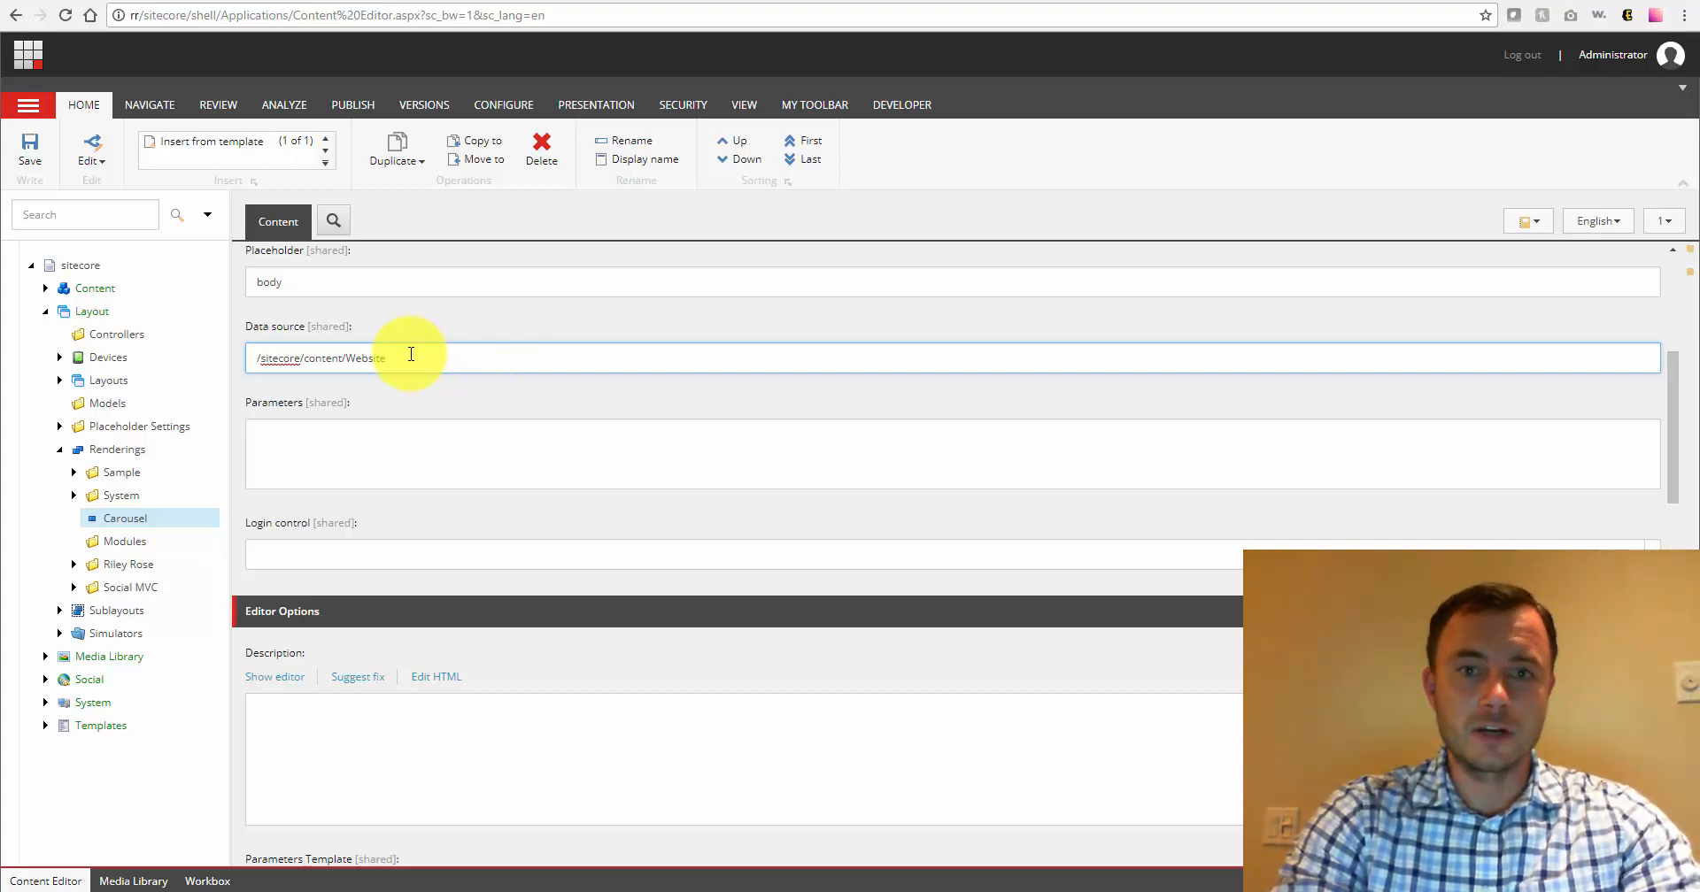
pyautogui.doubleClick(319, 358)
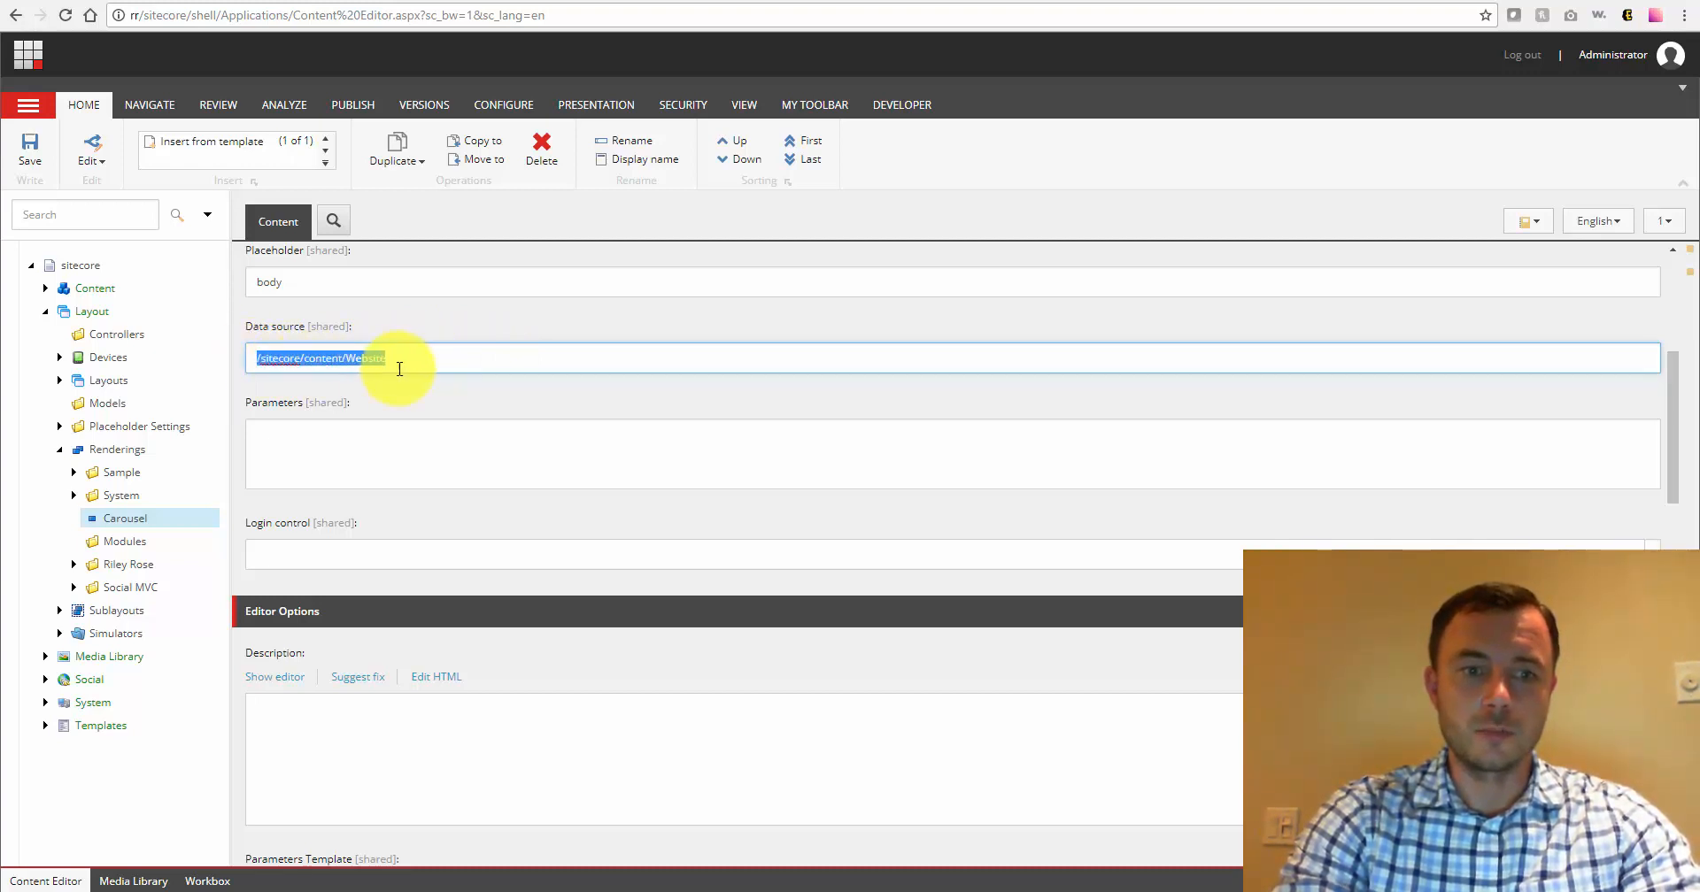
pyautogui.click(417, 357)
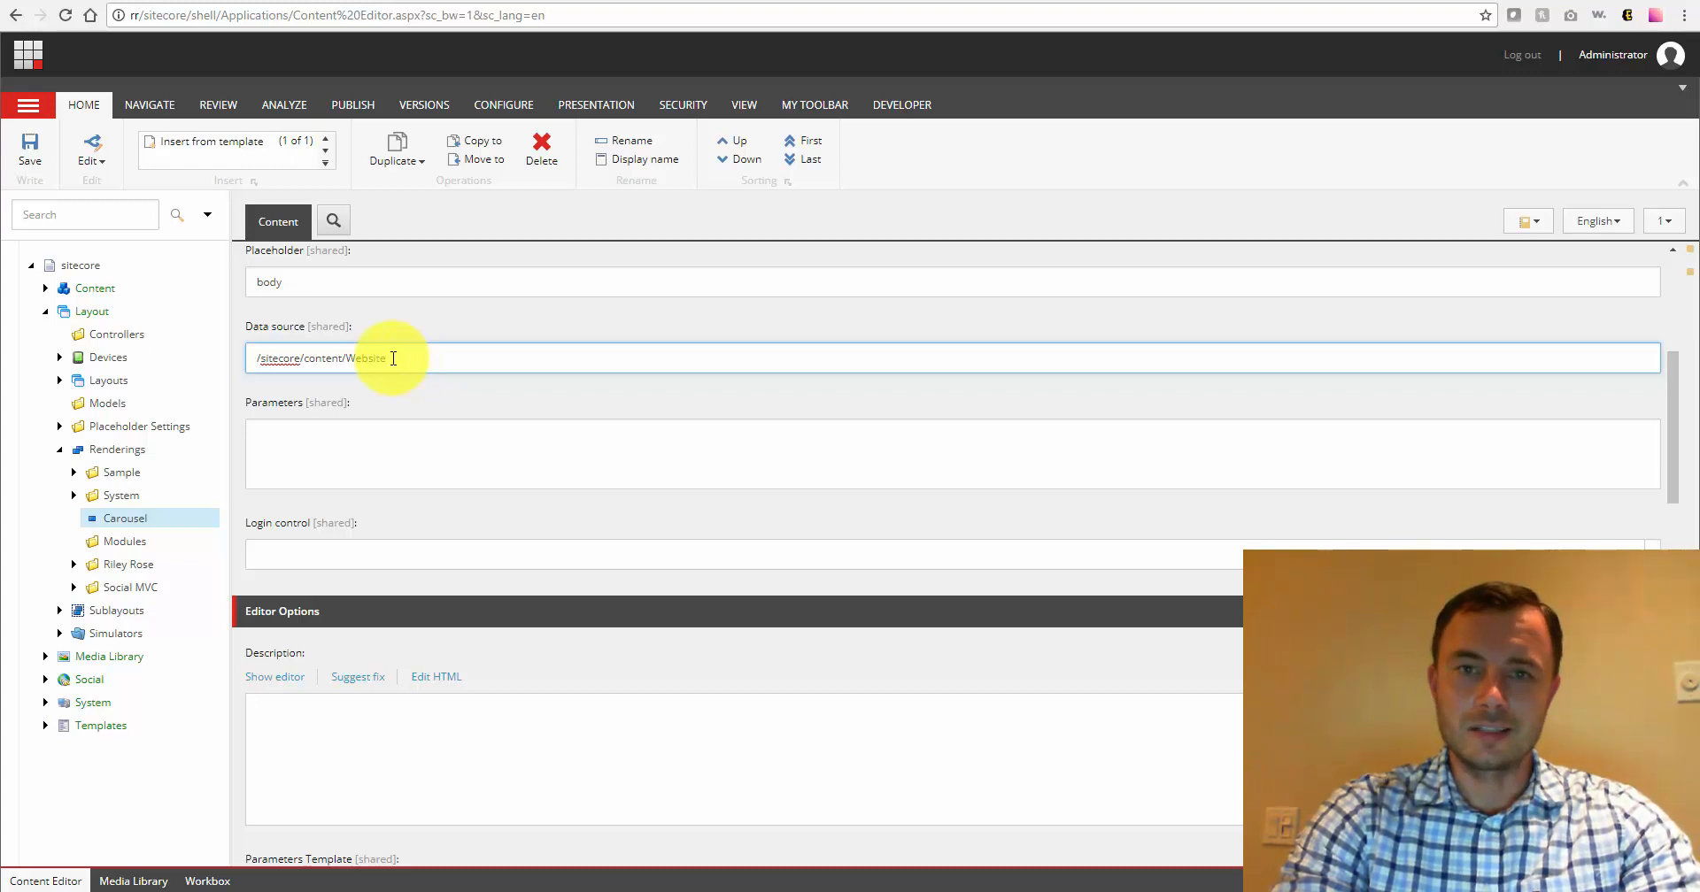
pyautogui.click(371, 454)
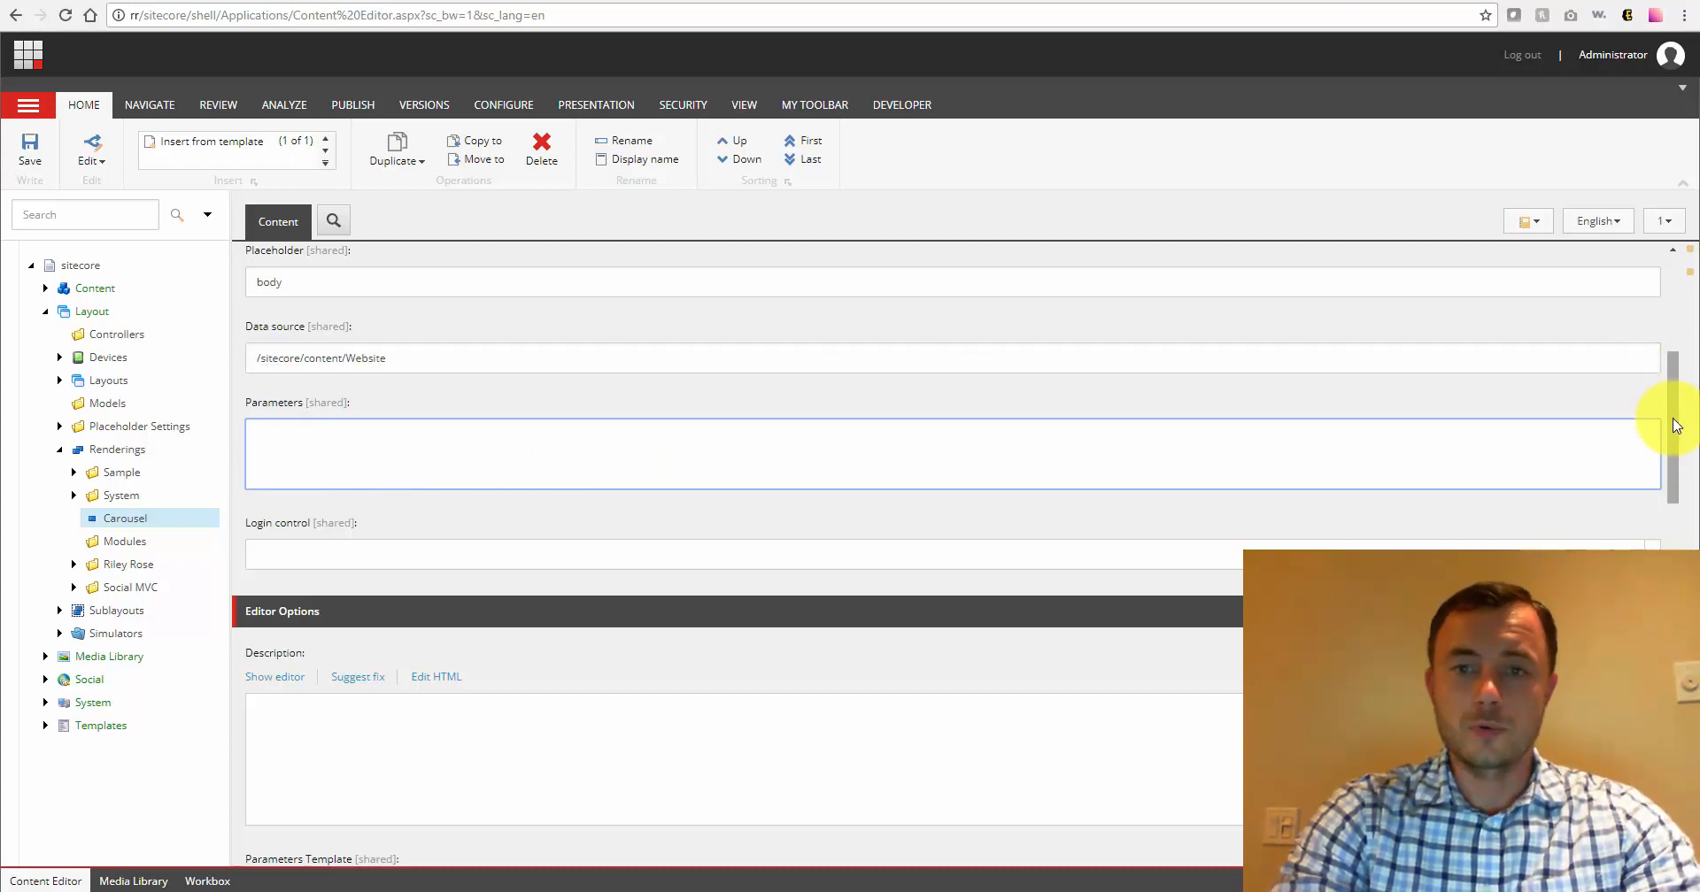
pyautogui.scroll(-3)
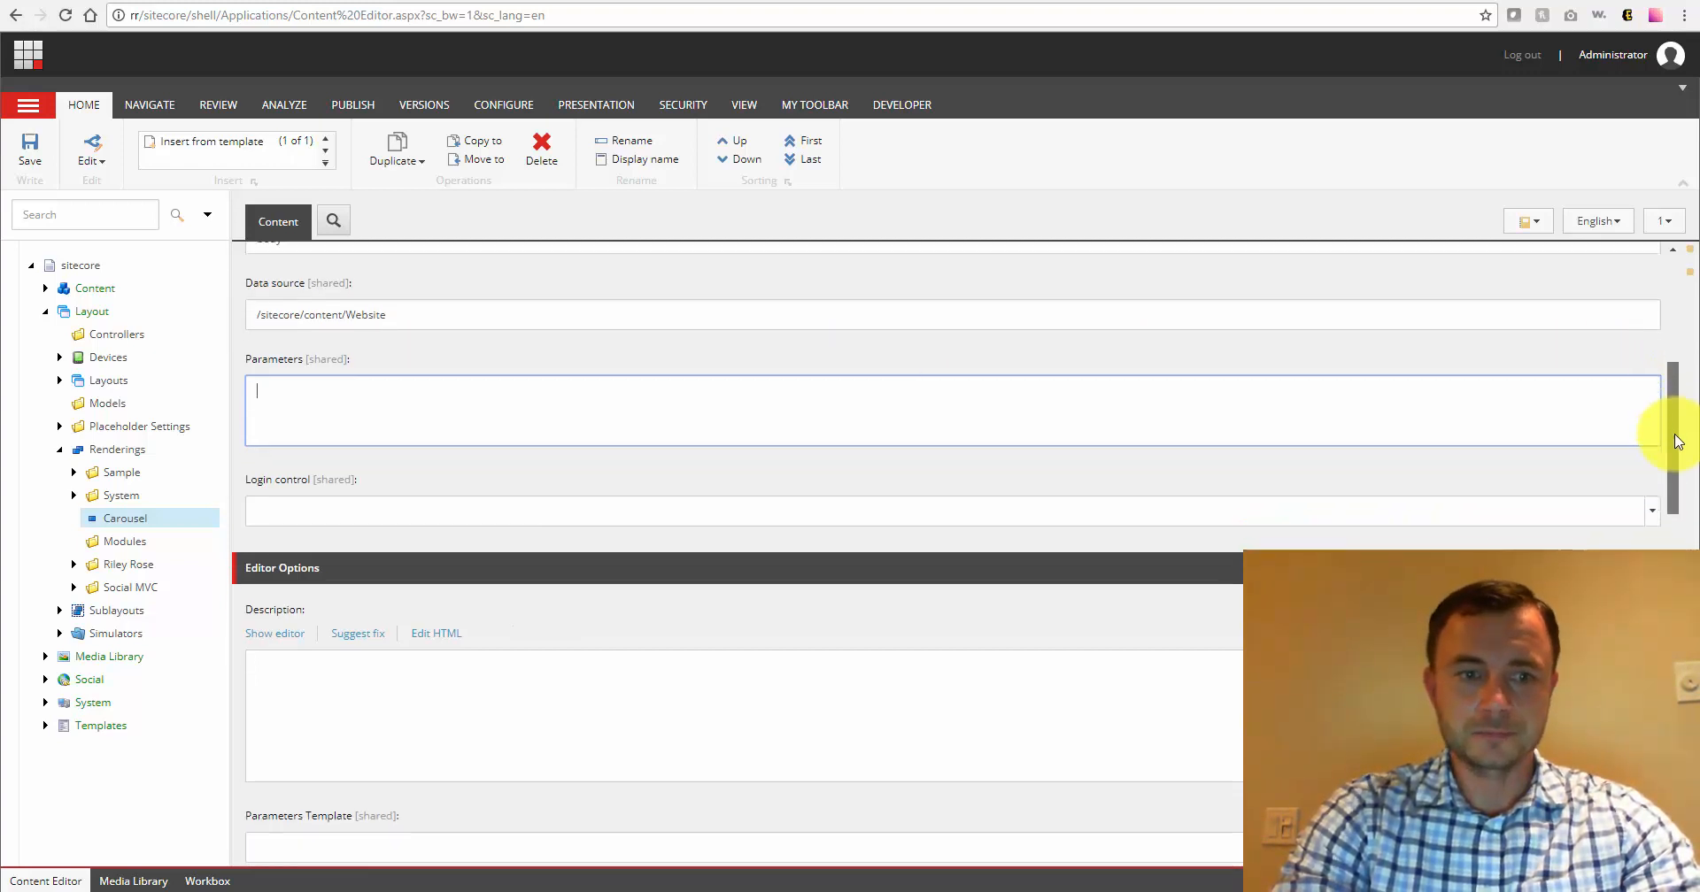
pyautogui.click(1651, 404)
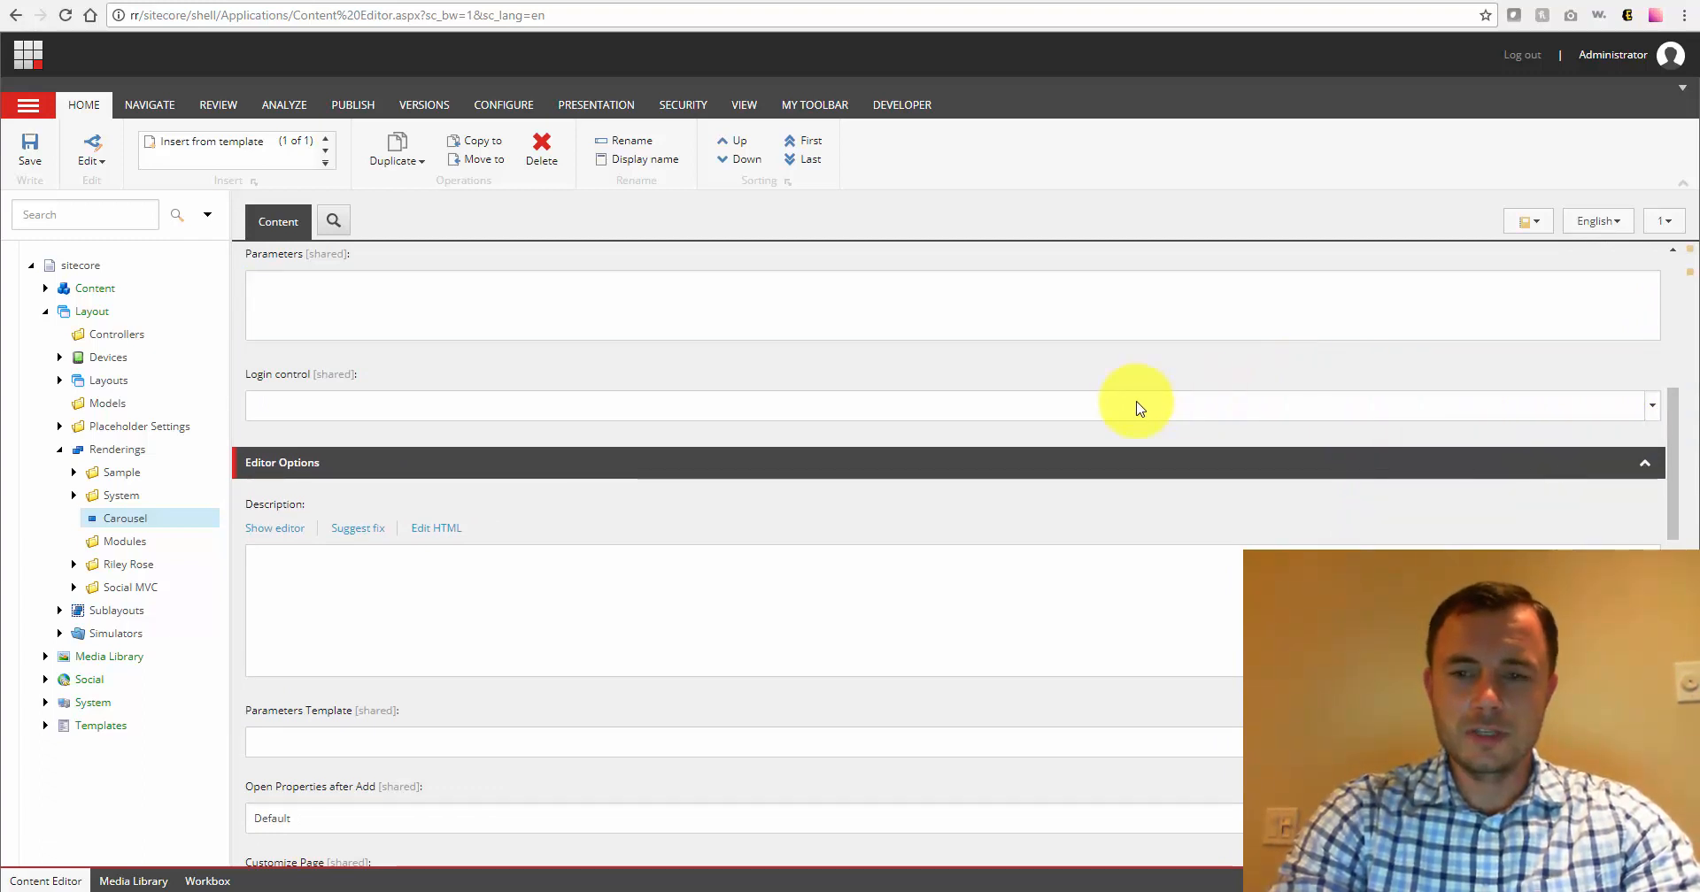
pyautogui.click(1652, 405)
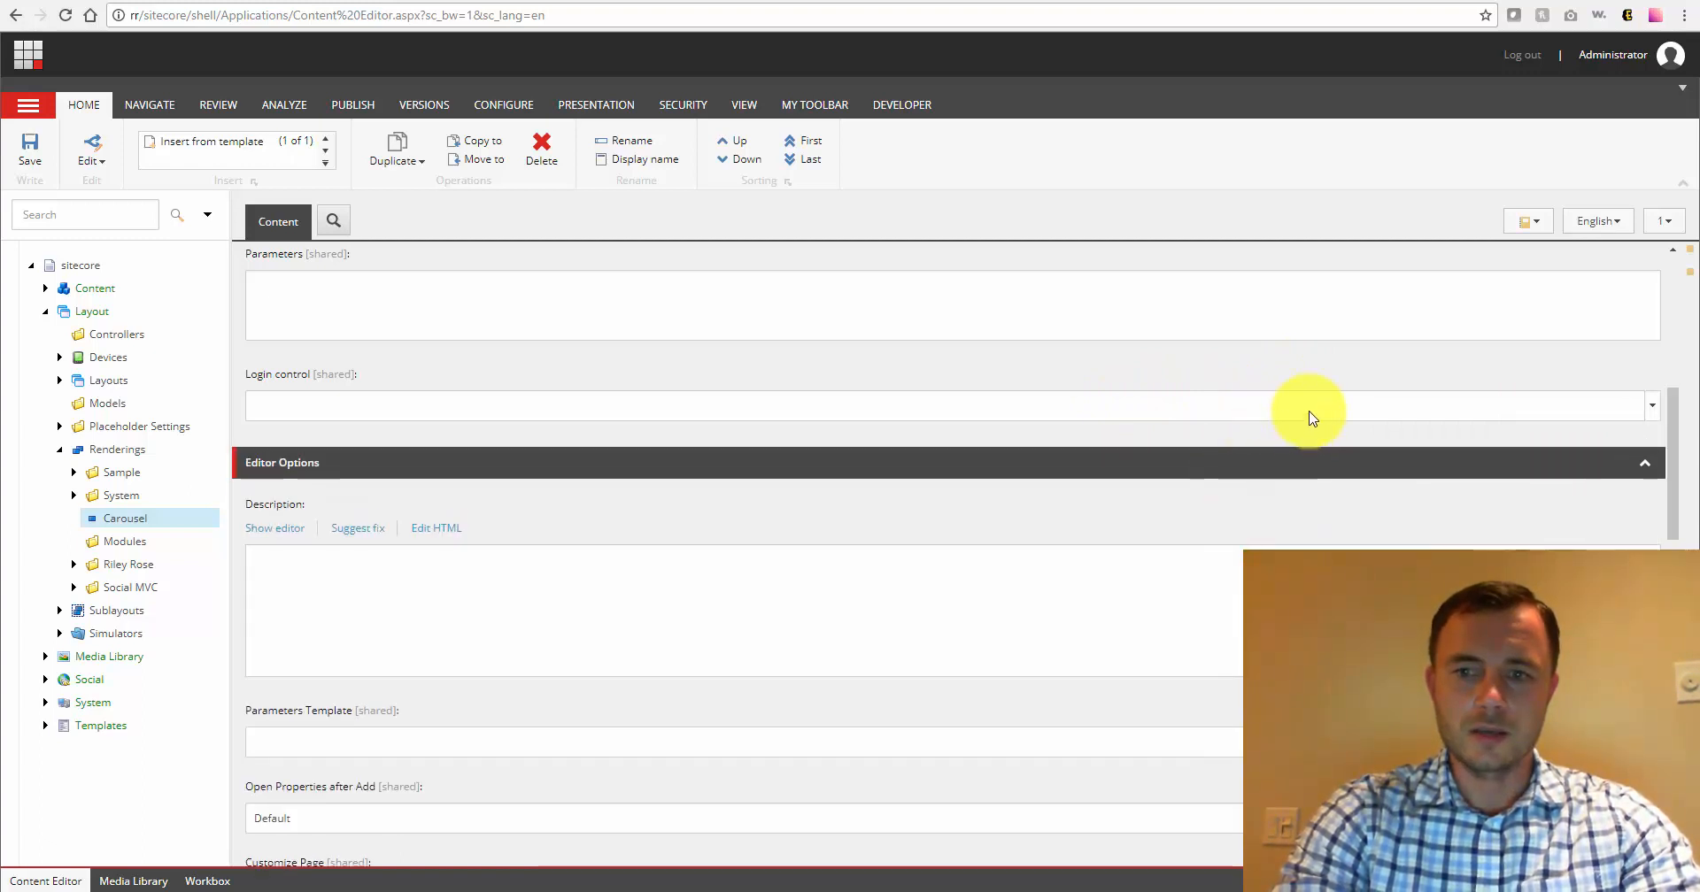
pyautogui.moveTo(1032, 369)
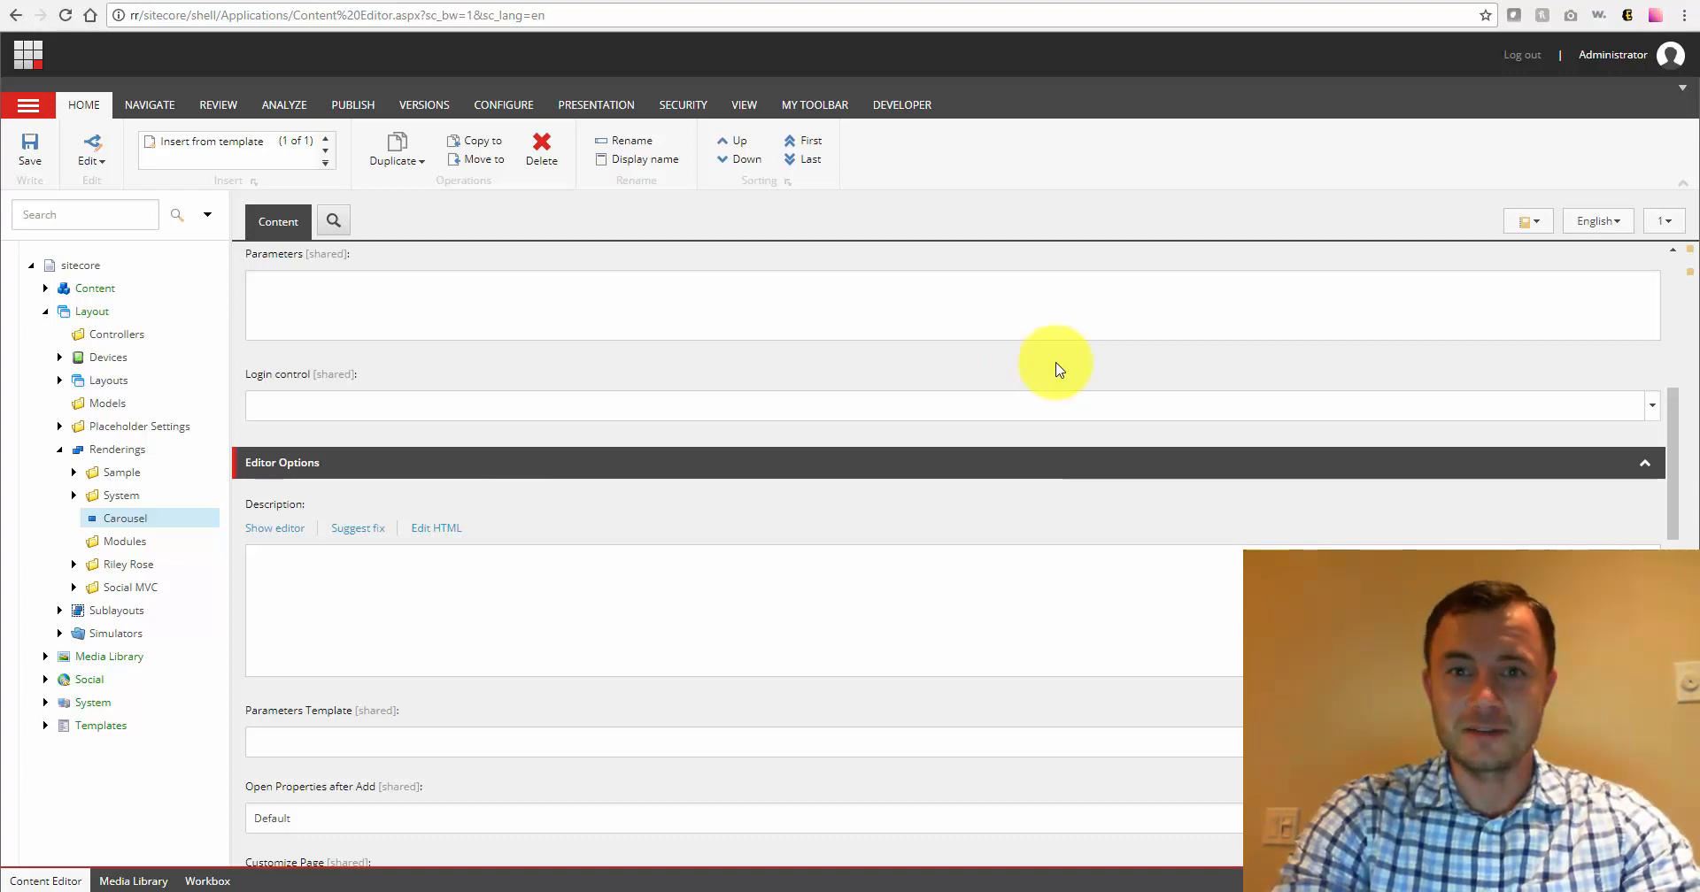
pyautogui.scroll(-3)
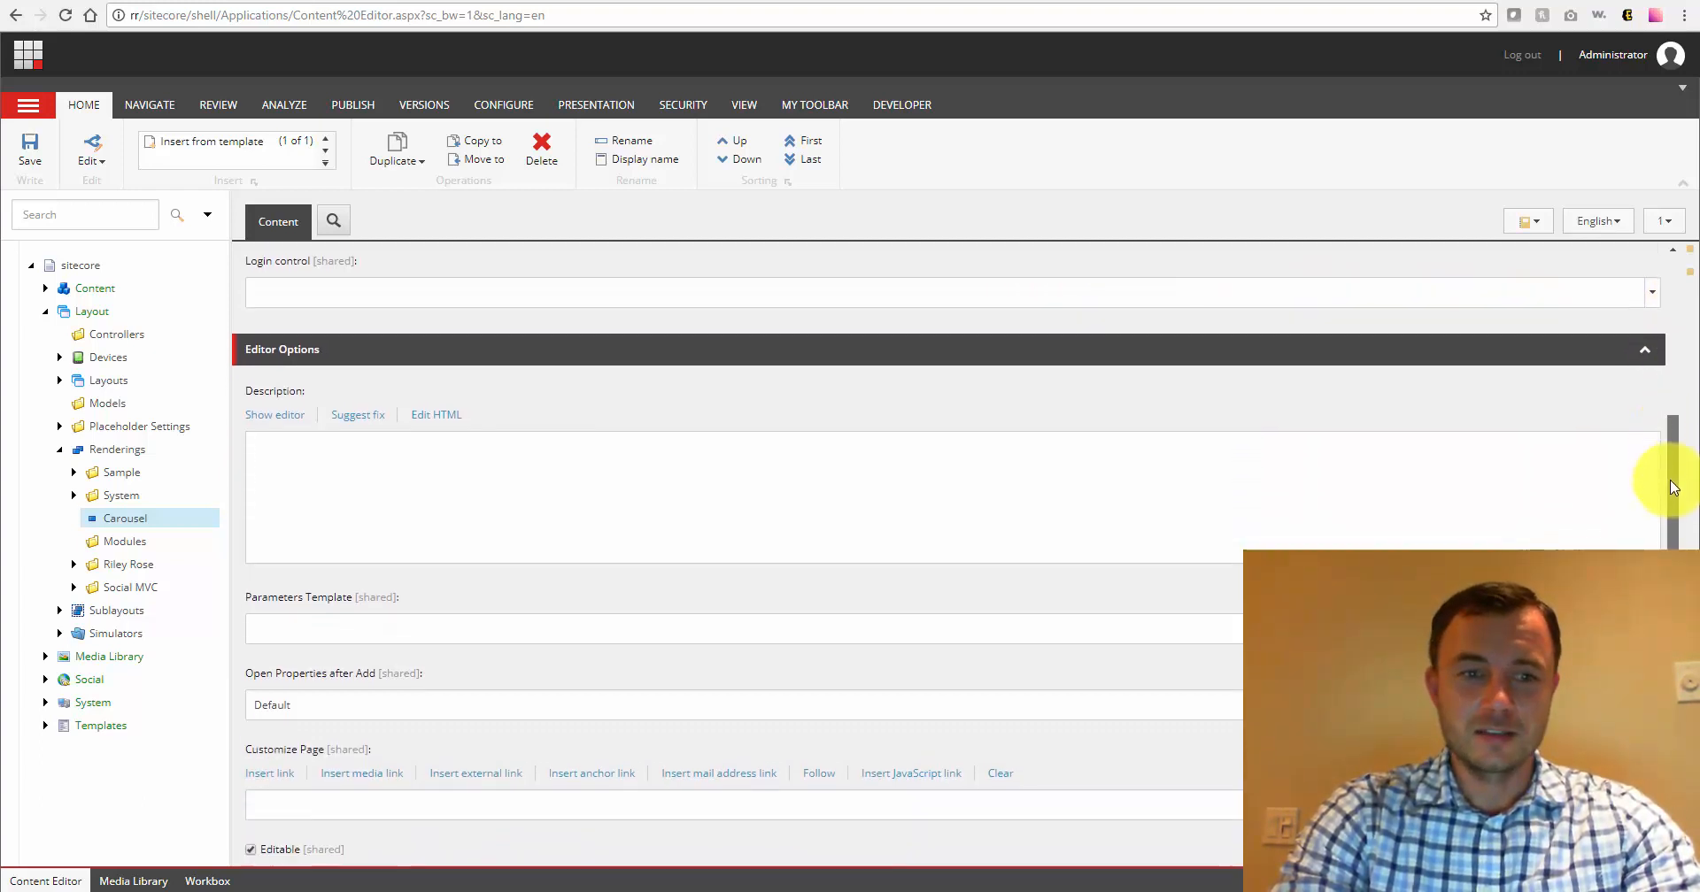
pyautogui.scroll(-3)
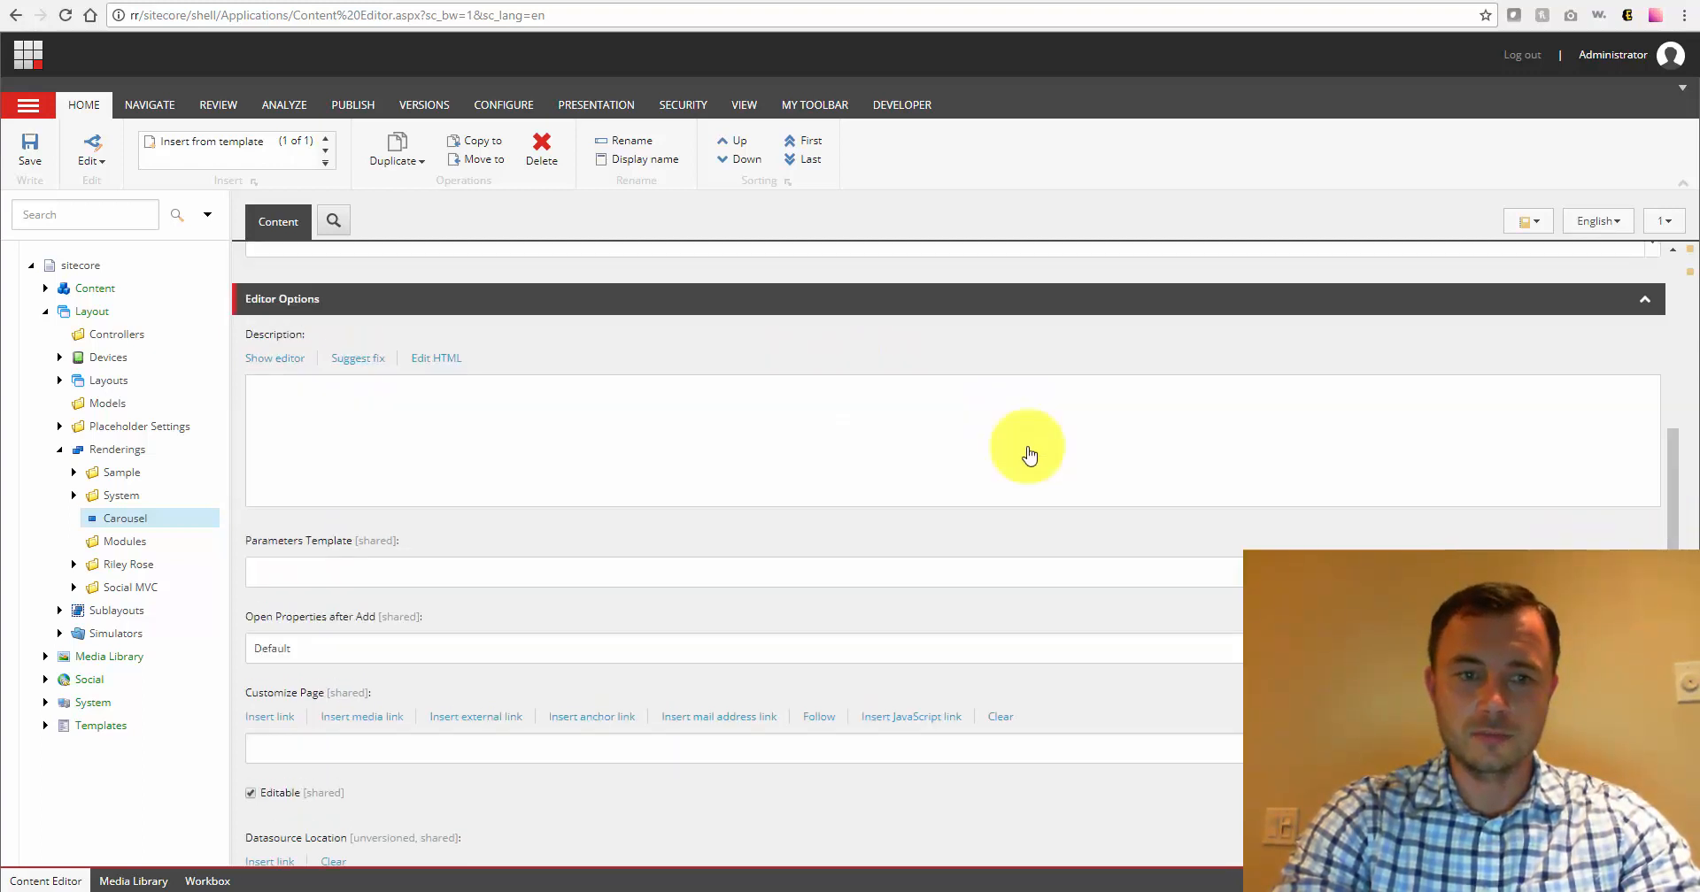
pyautogui.scroll(-3)
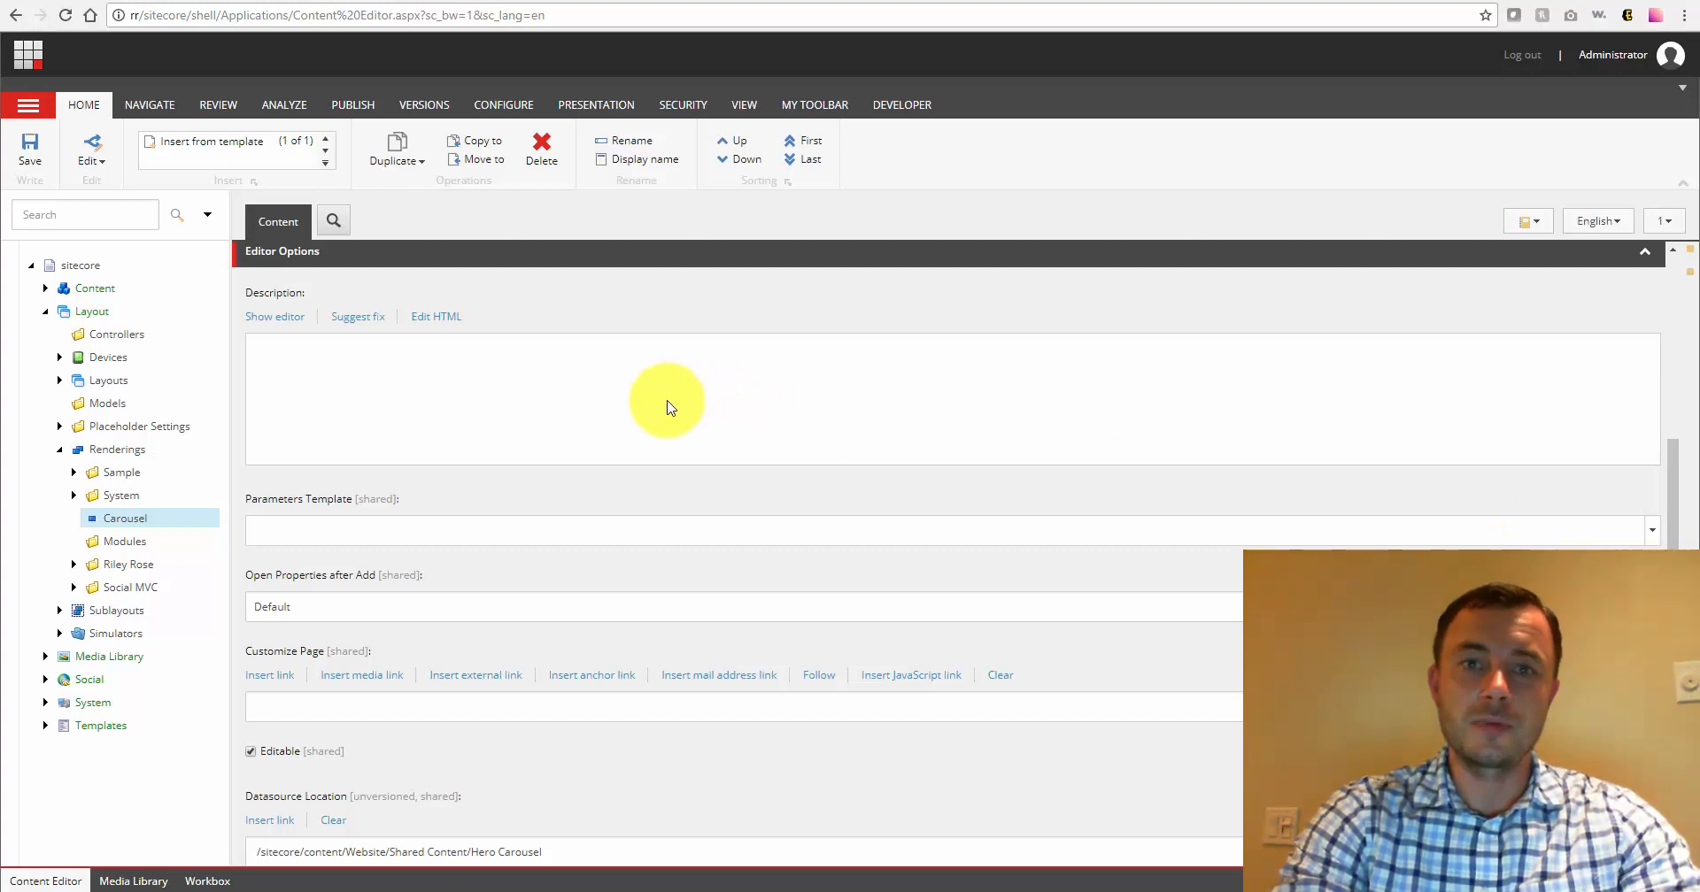
pyautogui.moveTo(459, 385)
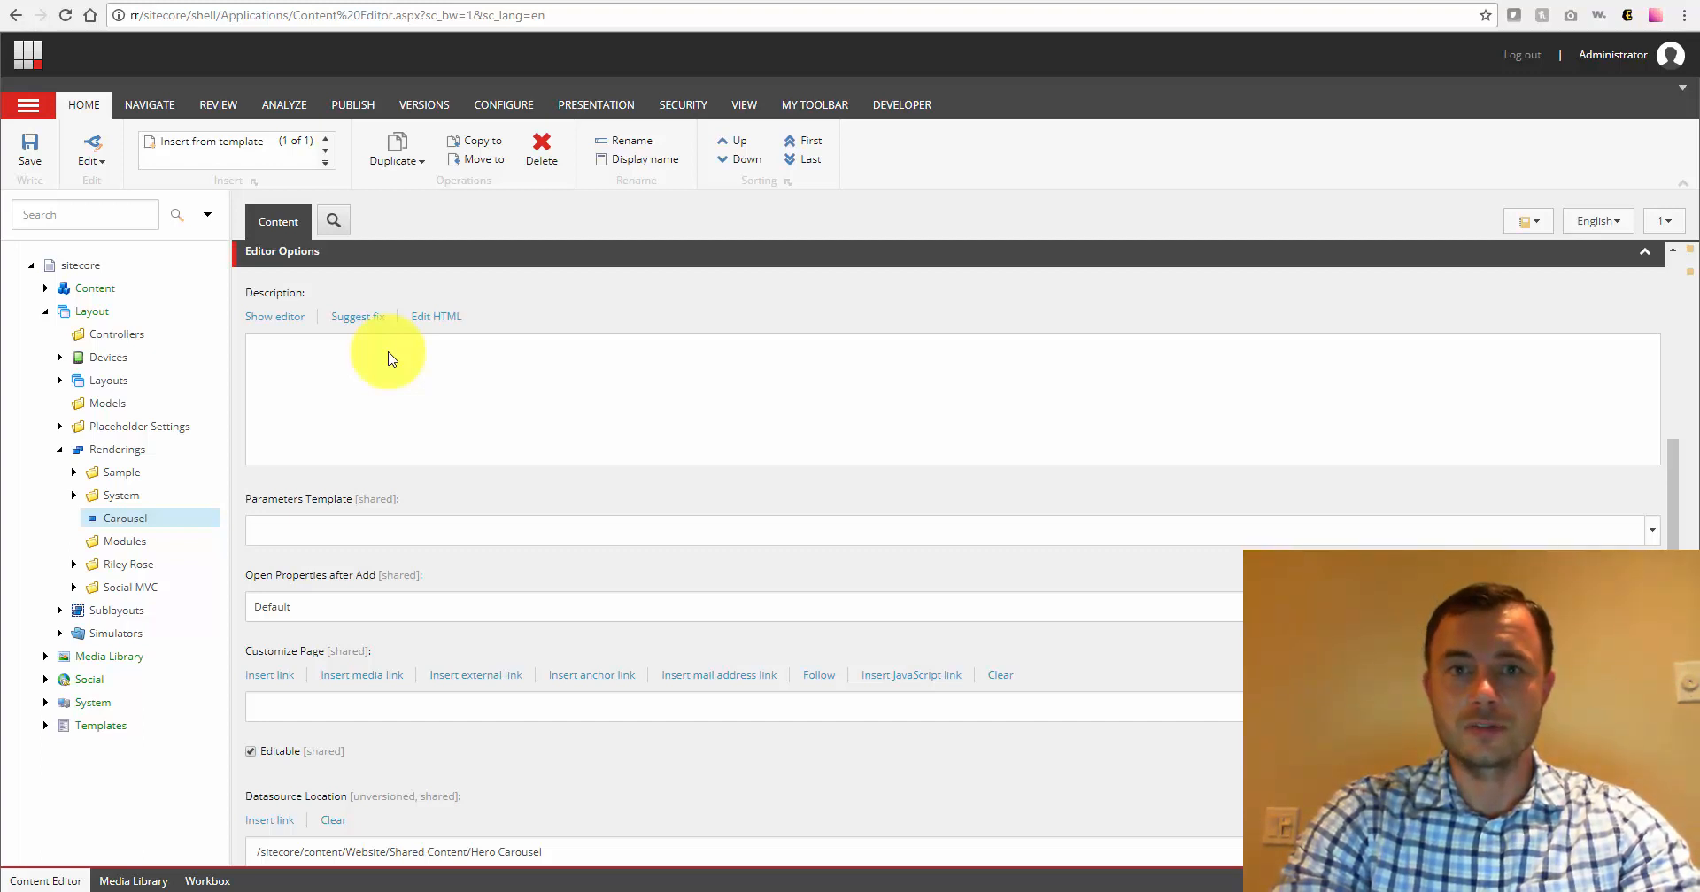
pyautogui.moveTo(385, 361)
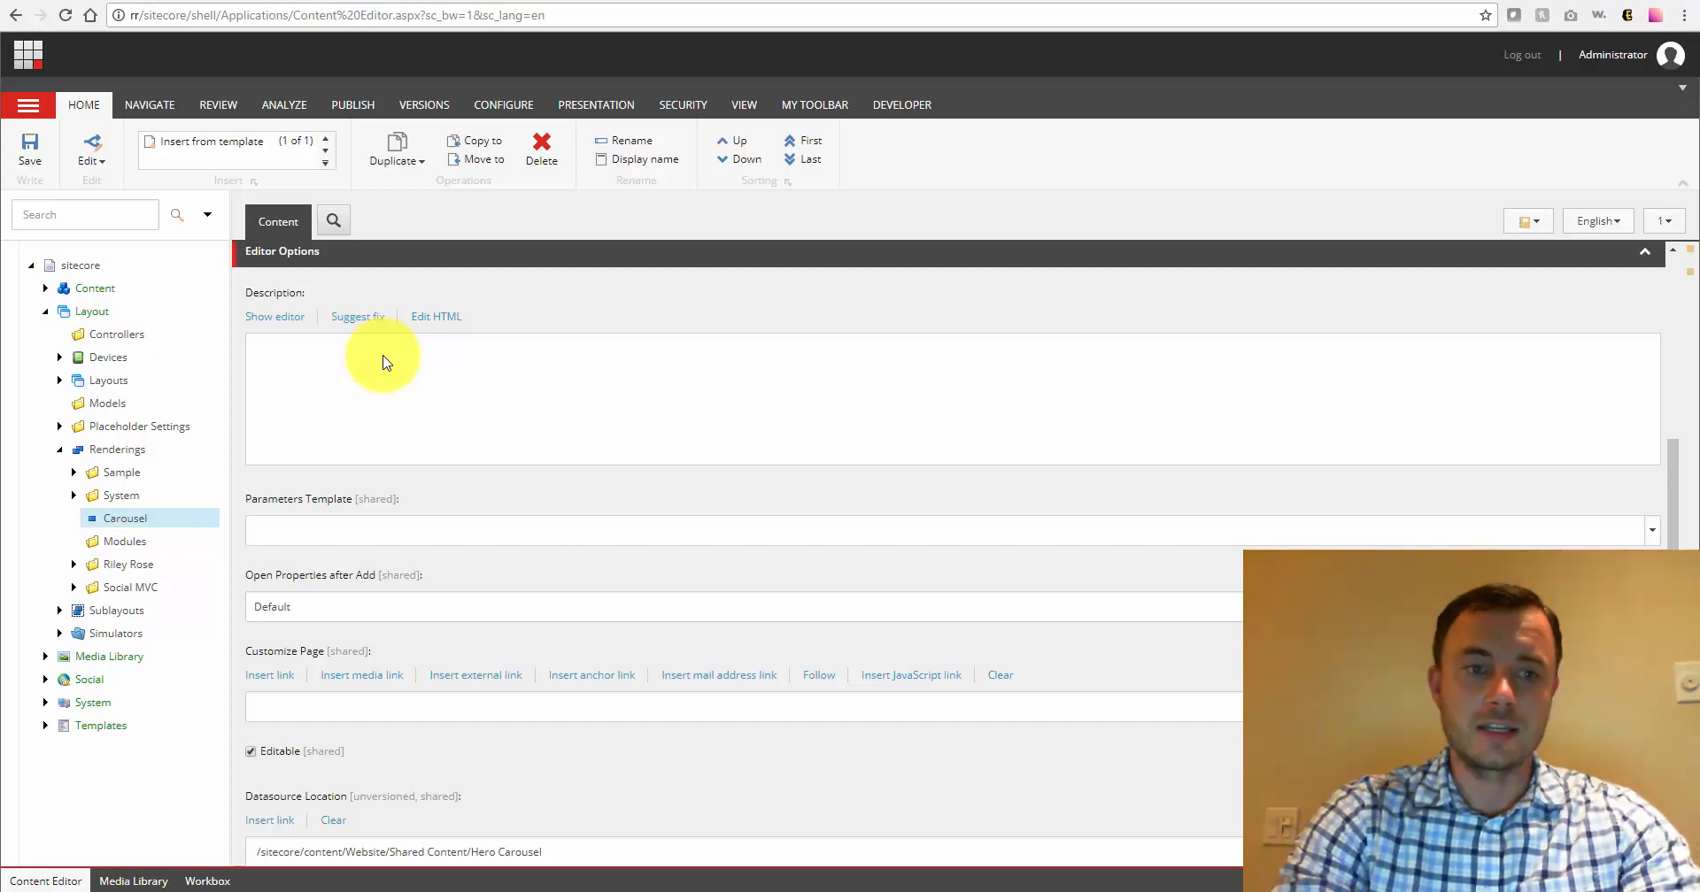
pyautogui.moveTo(392, 540)
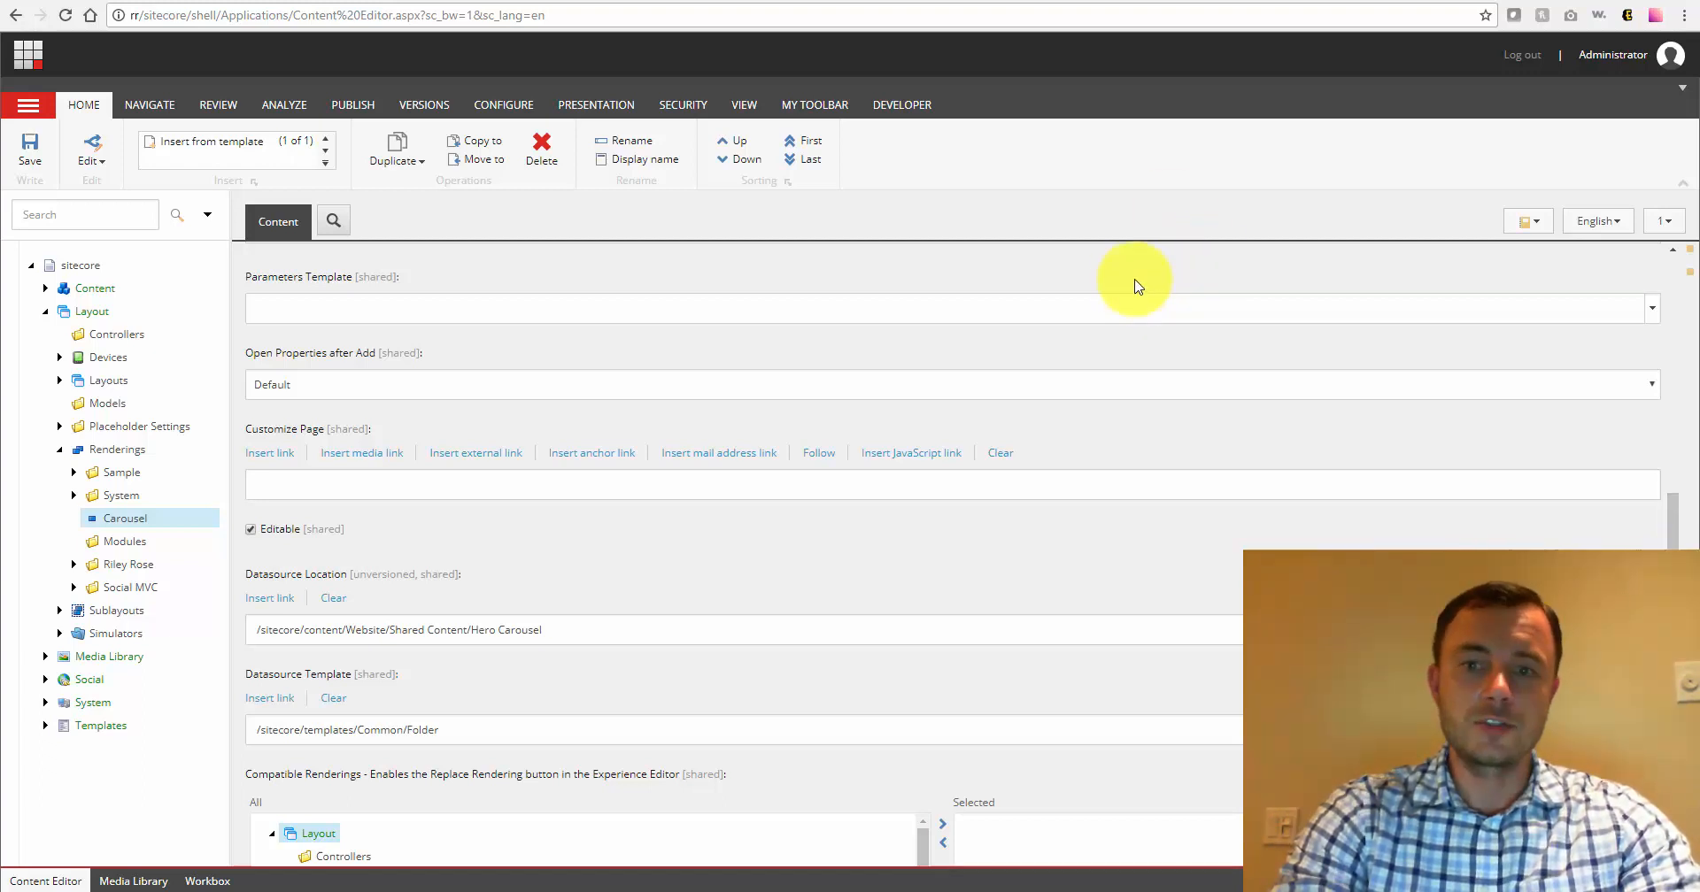
pyautogui.moveTo(976, 304)
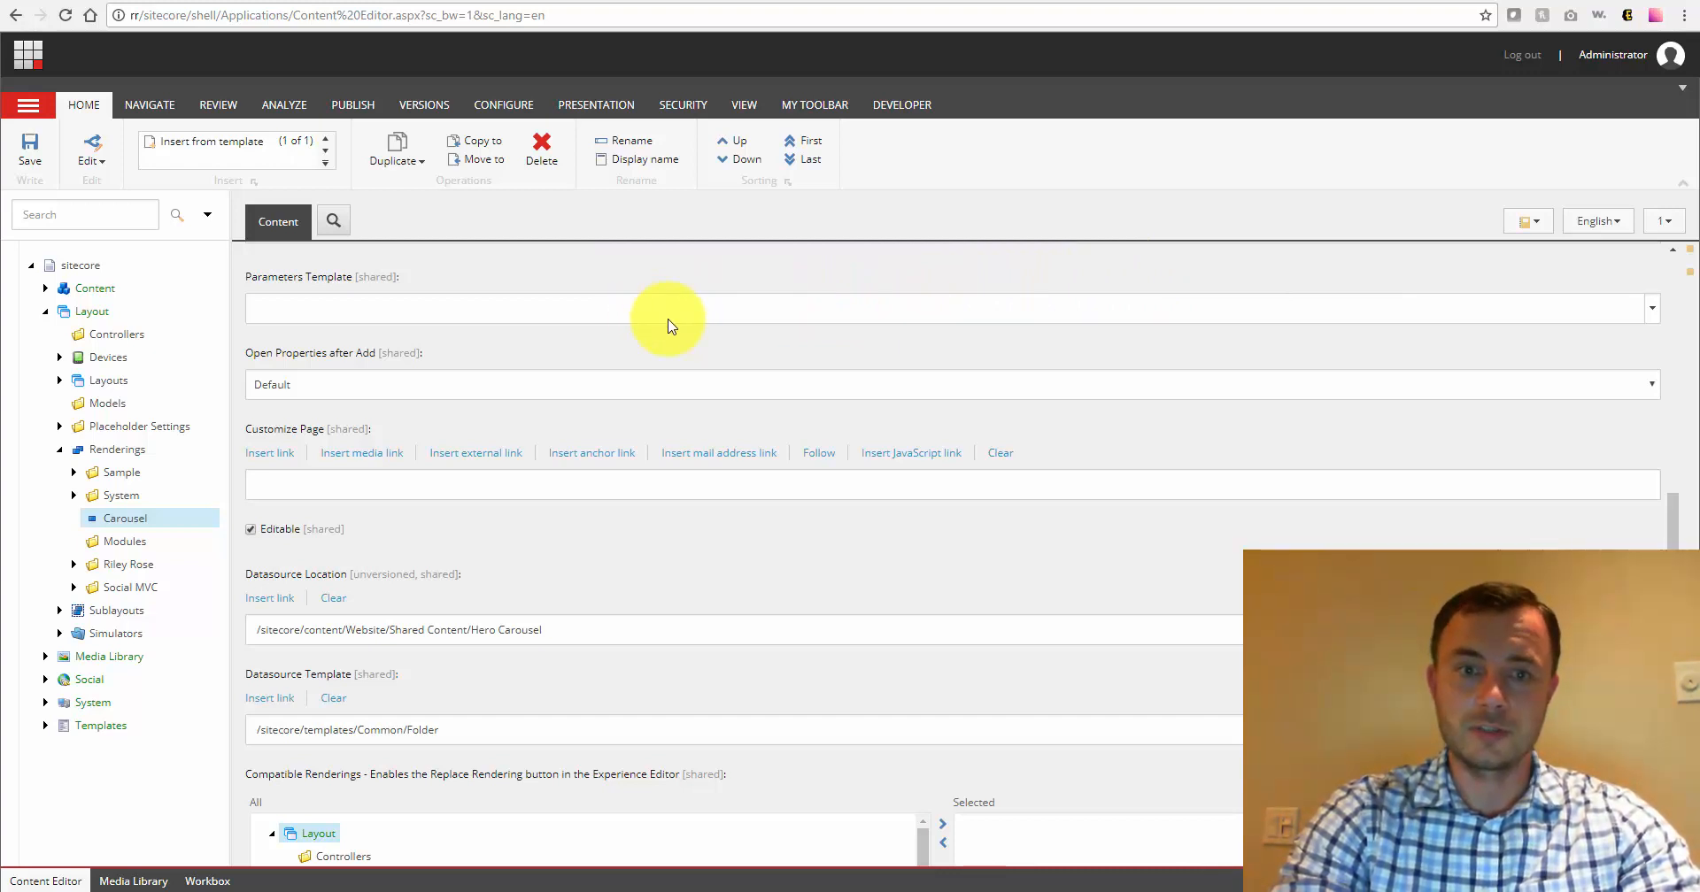
pyautogui.moveTo(521, 369)
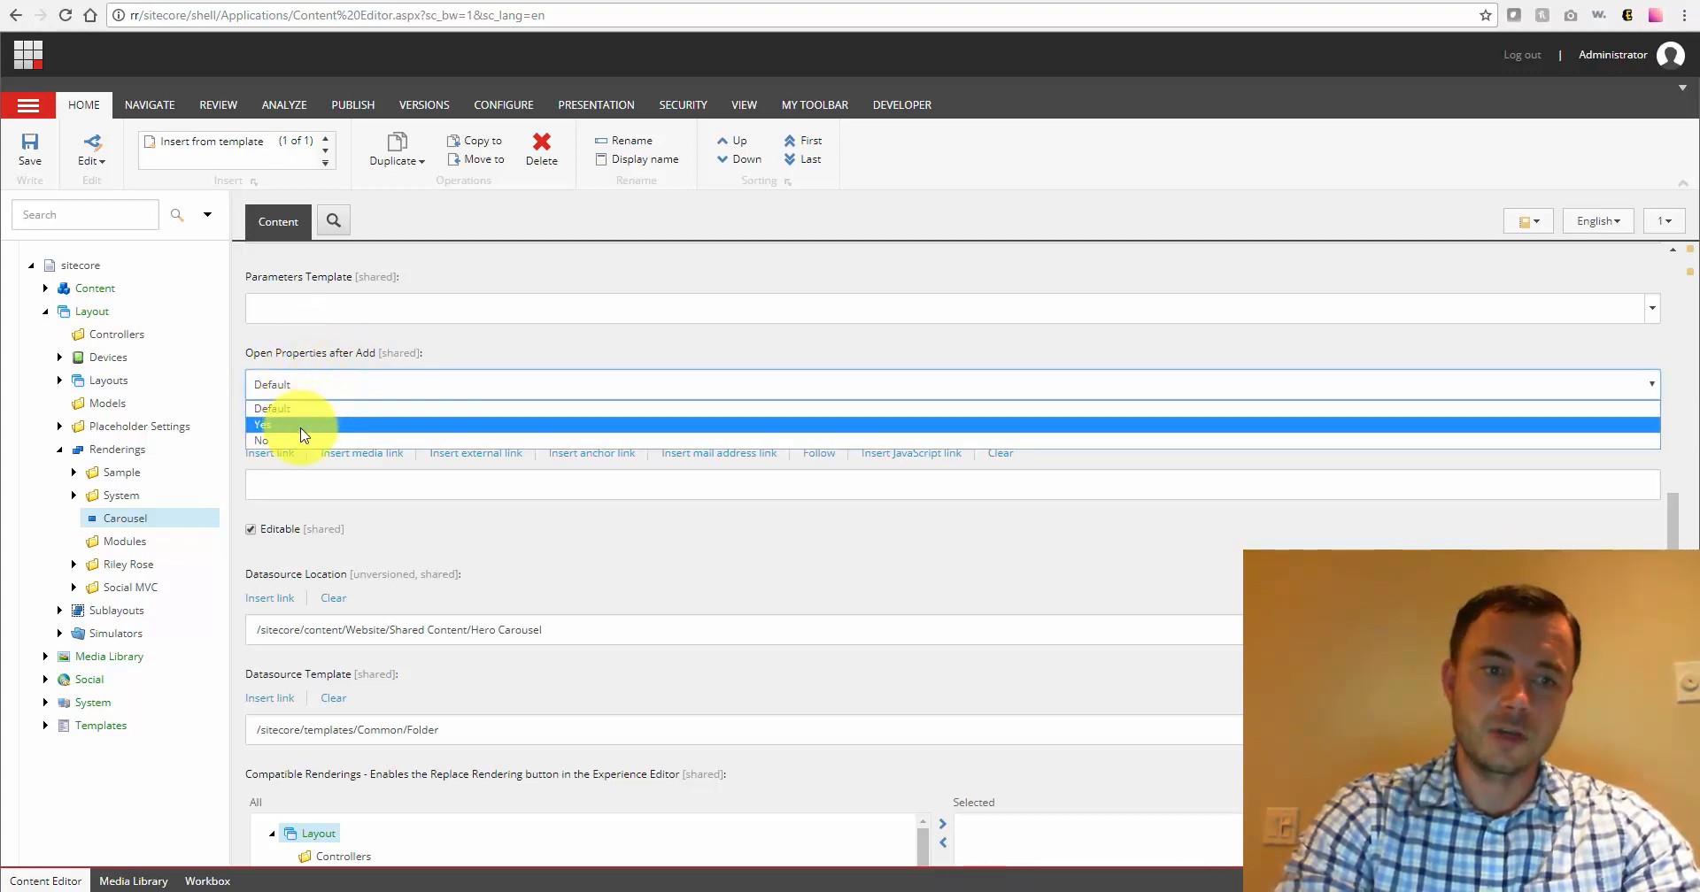
pyautogui.moveTo(428, 390)
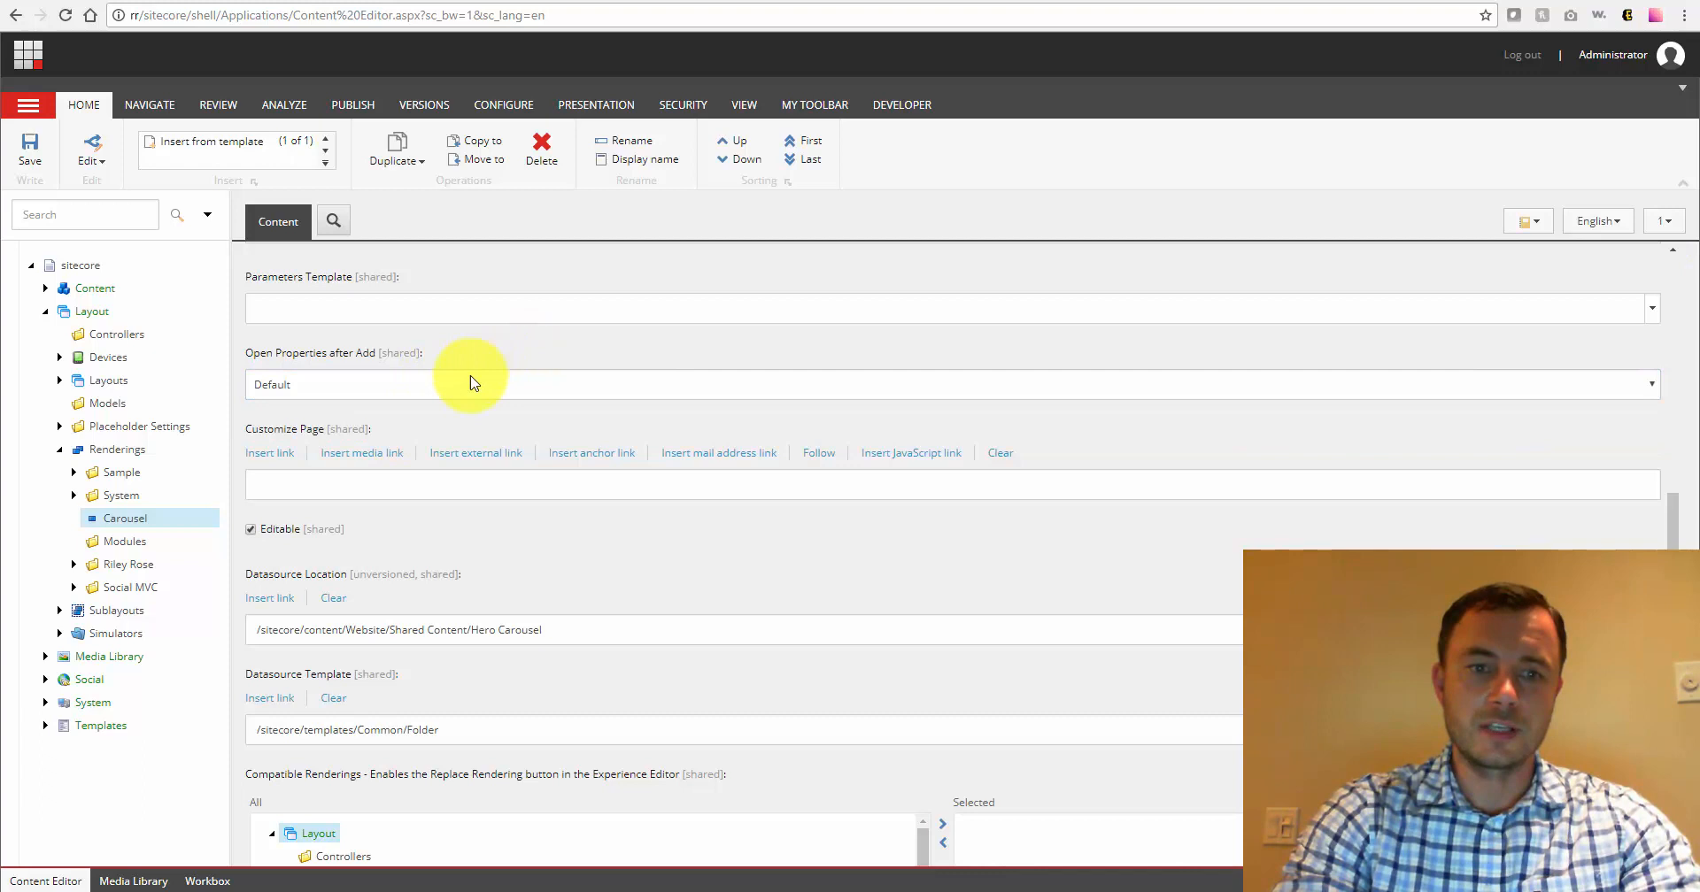
pyautogui.moveTo(531, 368)
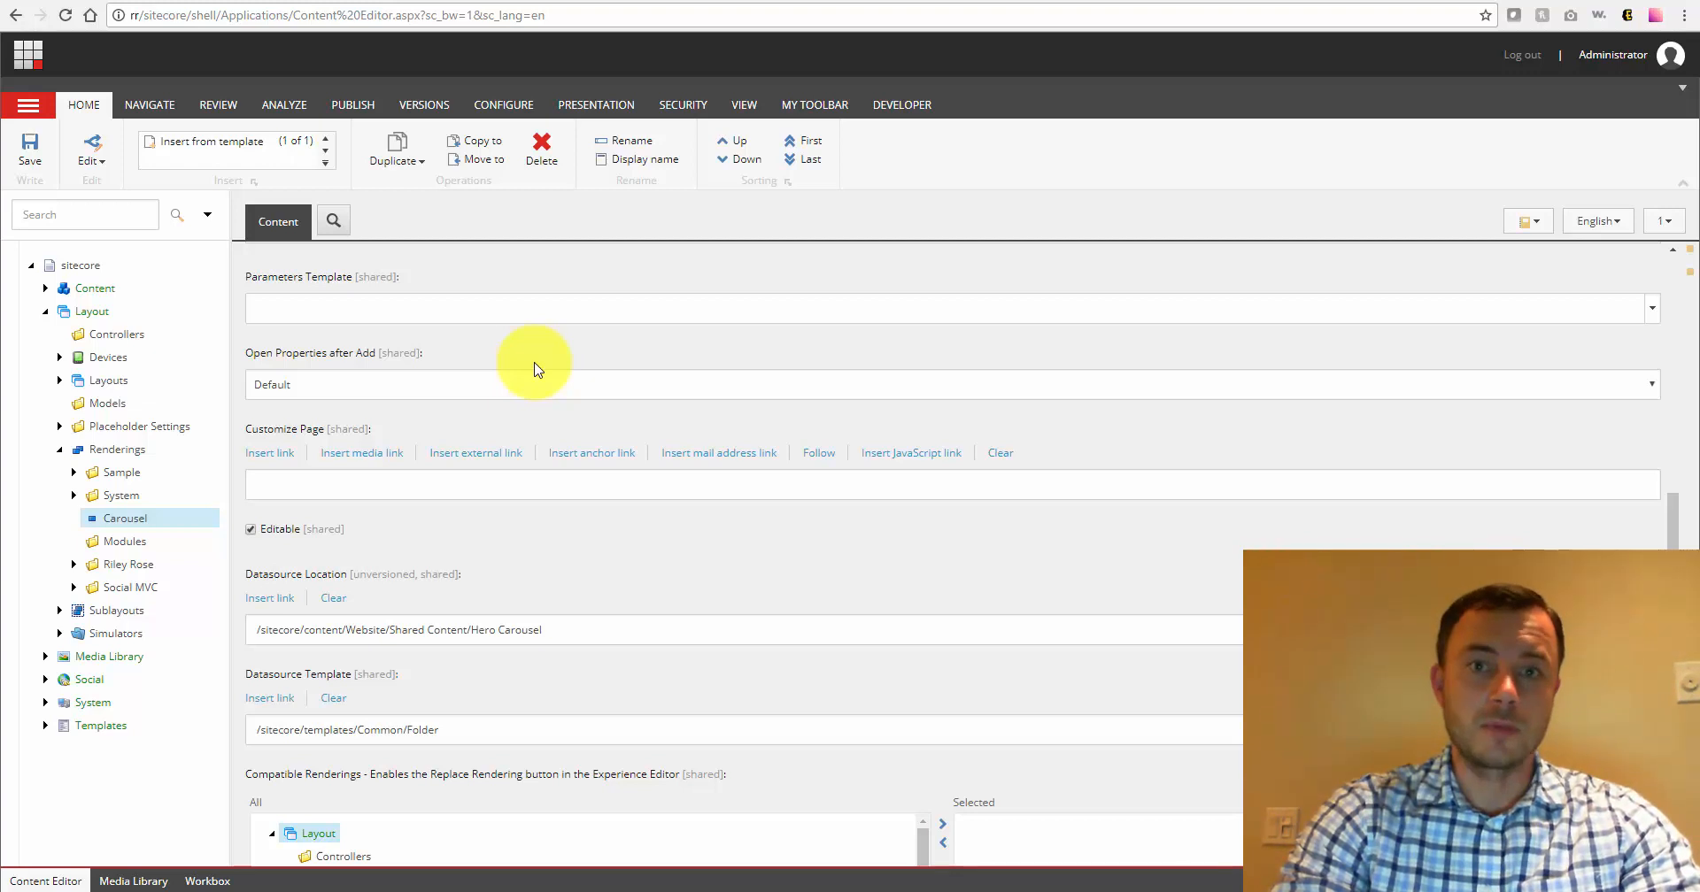
pyautogui.moveTo(483, 405)
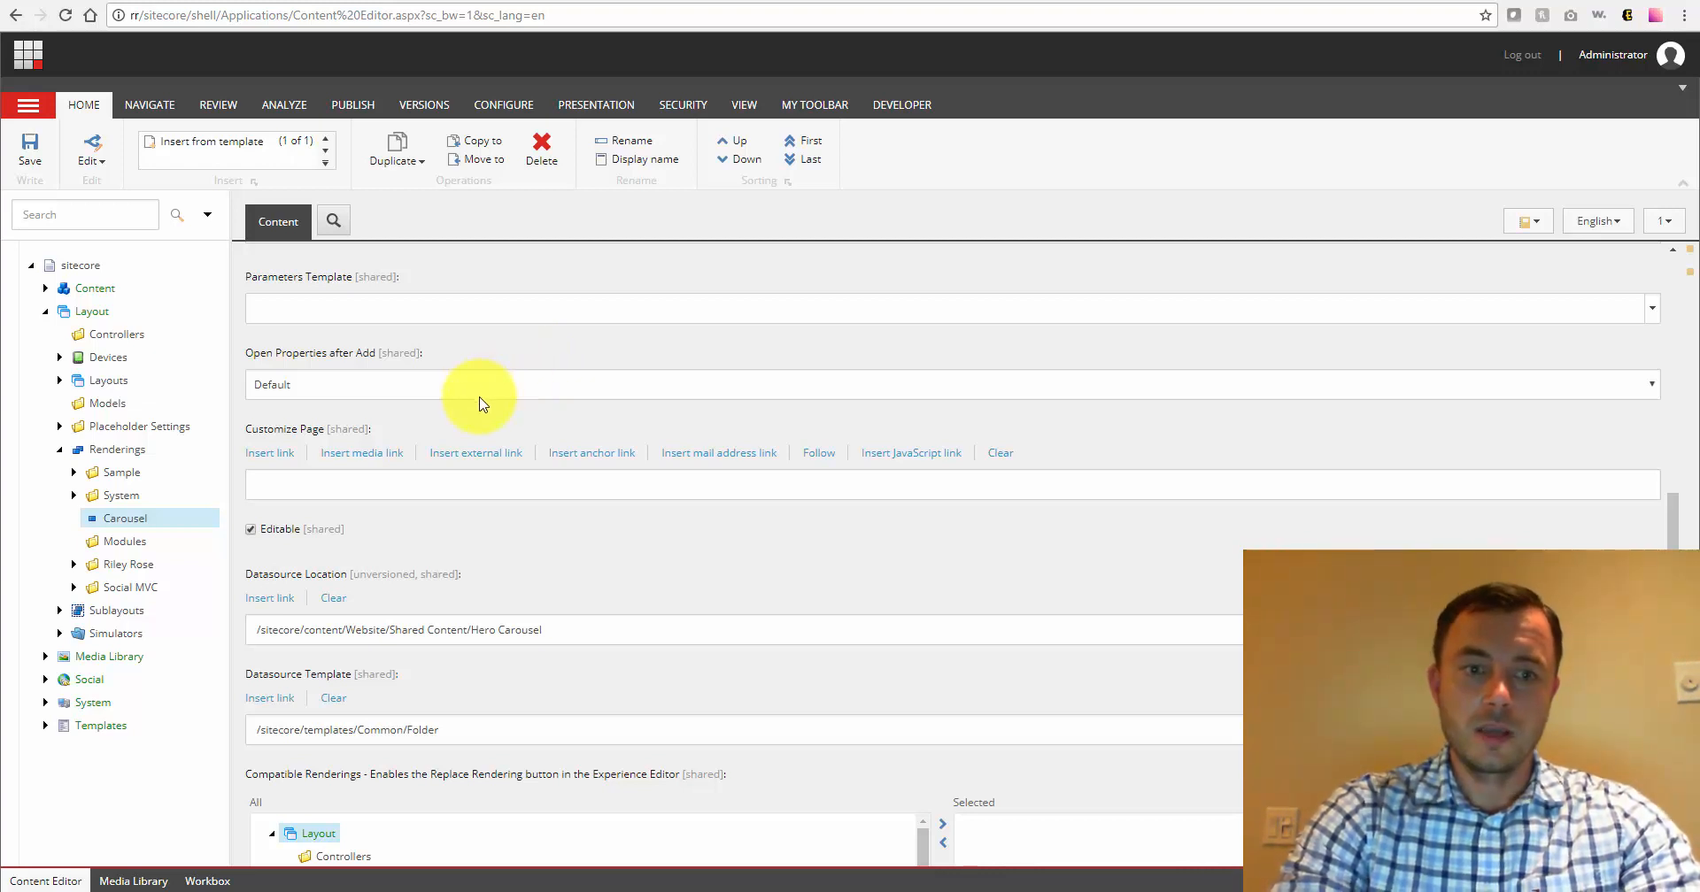
pyautogui.click(949, 385)
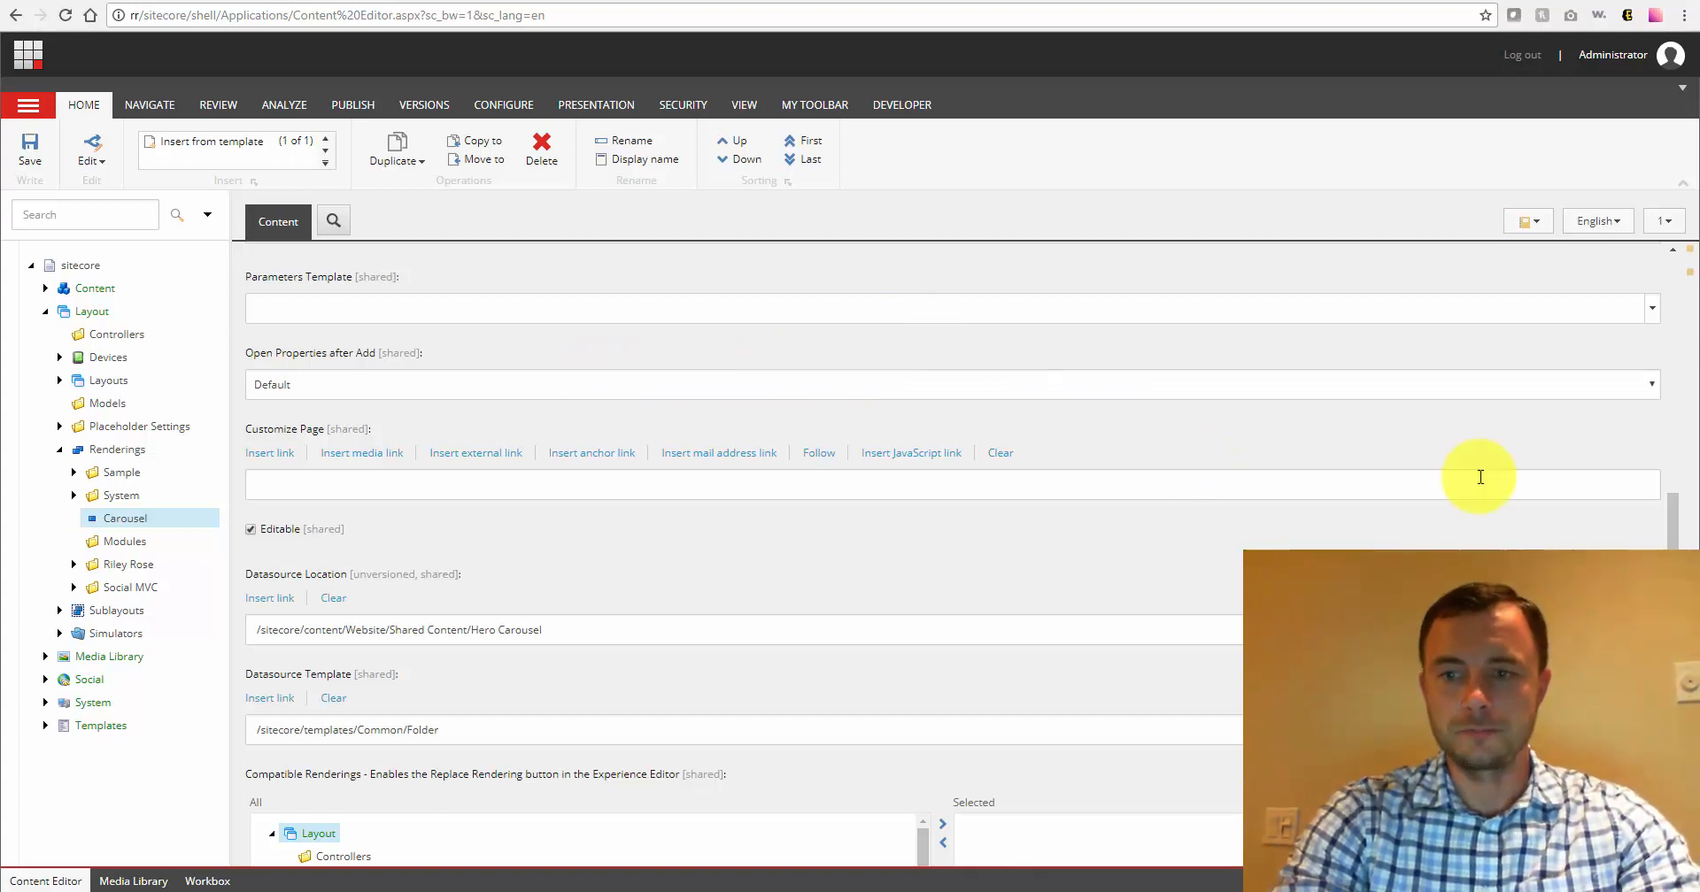
pyautogui.moveTo(976, 493)
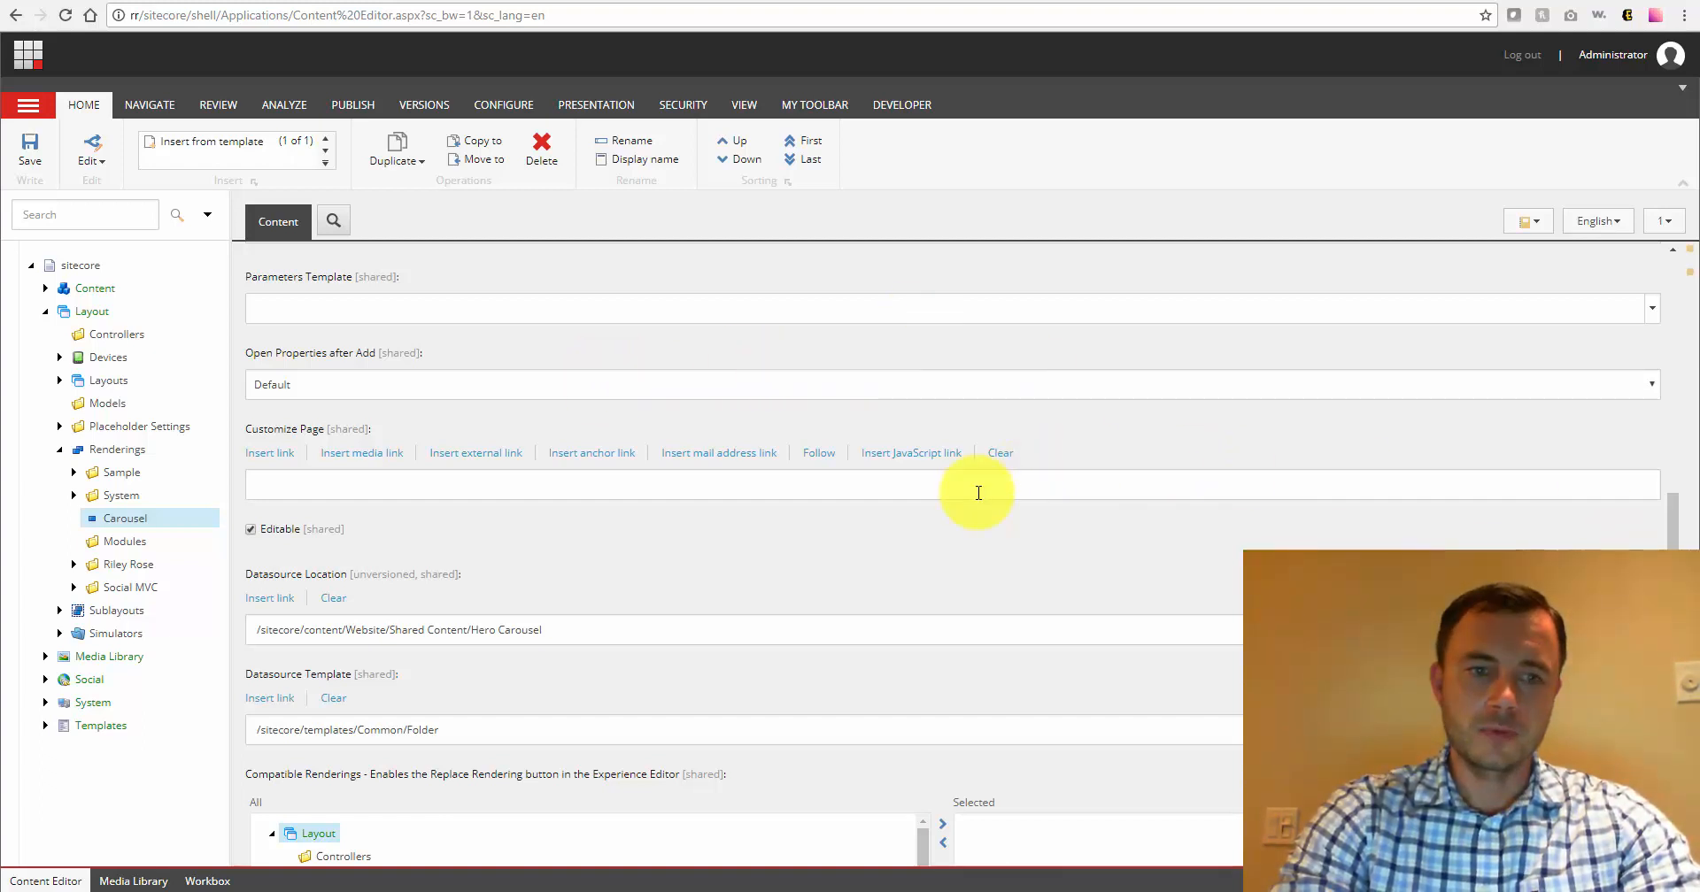
pyautogui.click(954, 484)
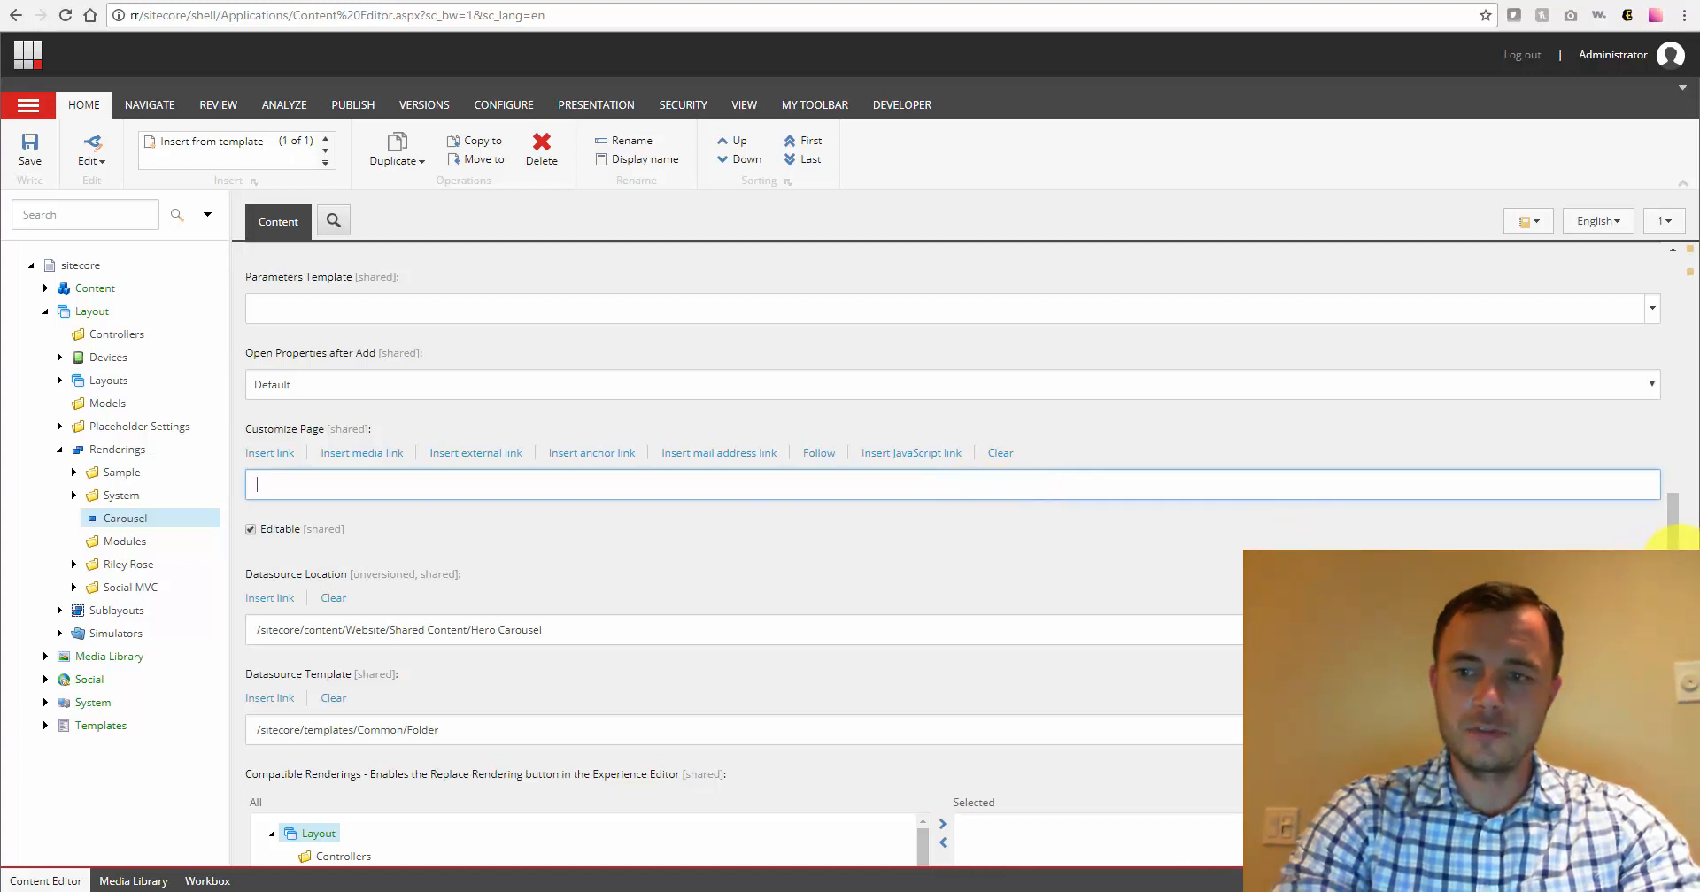
pyautogui.scroll(-3)
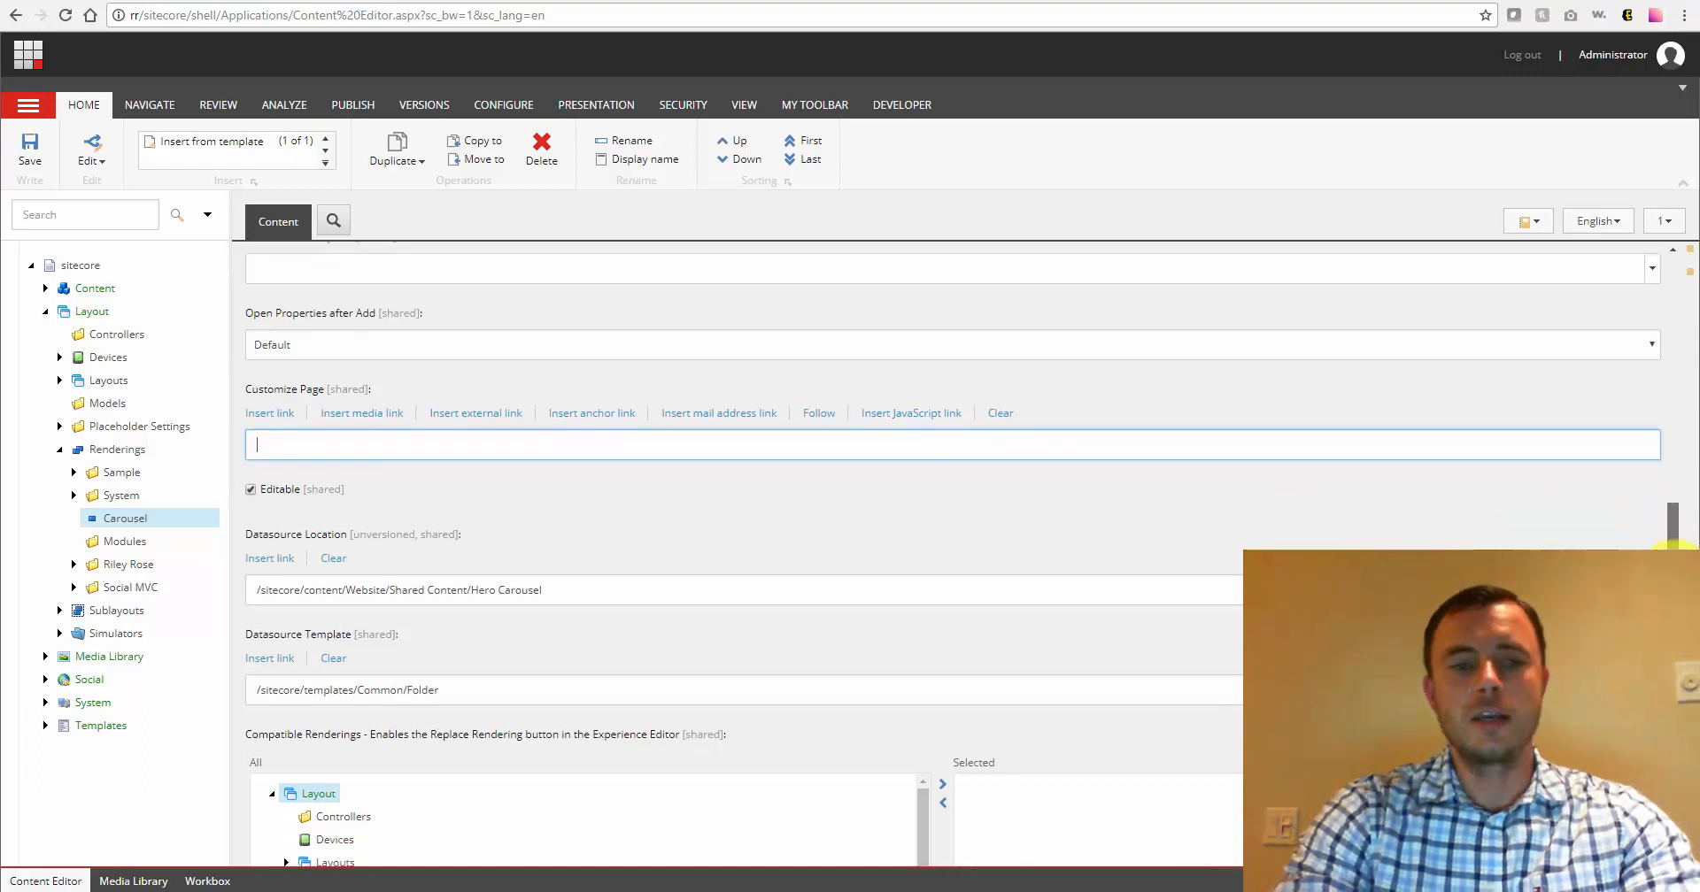
pyautogui.scroll(-3)
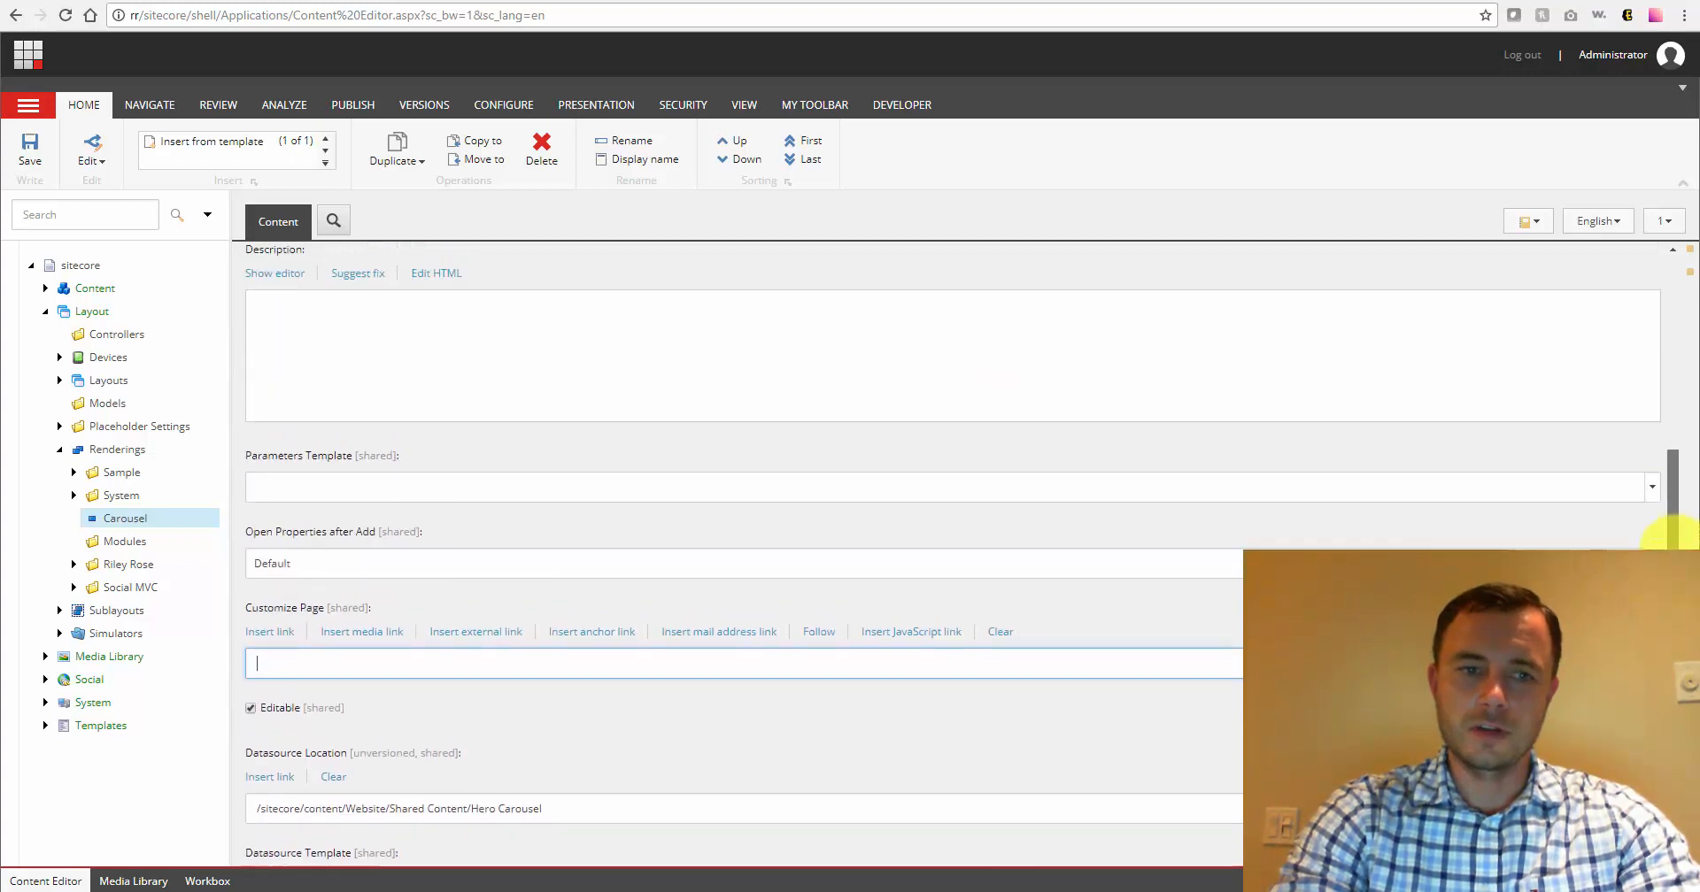
pyautogui.scroll(-3)
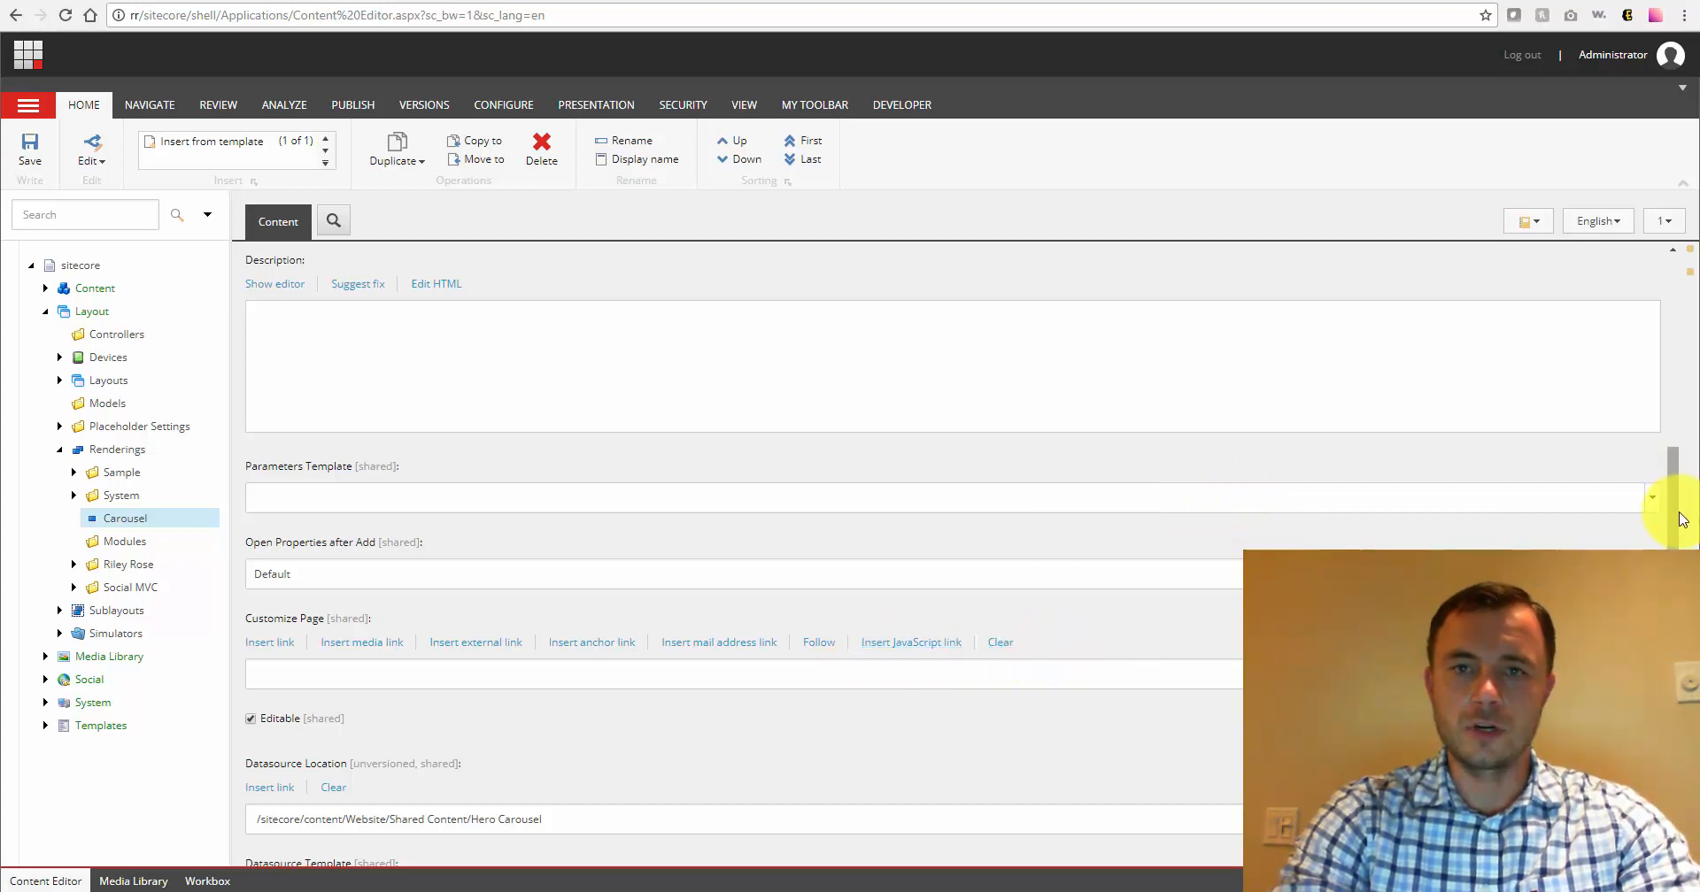
pyautogui.scroll(-3)
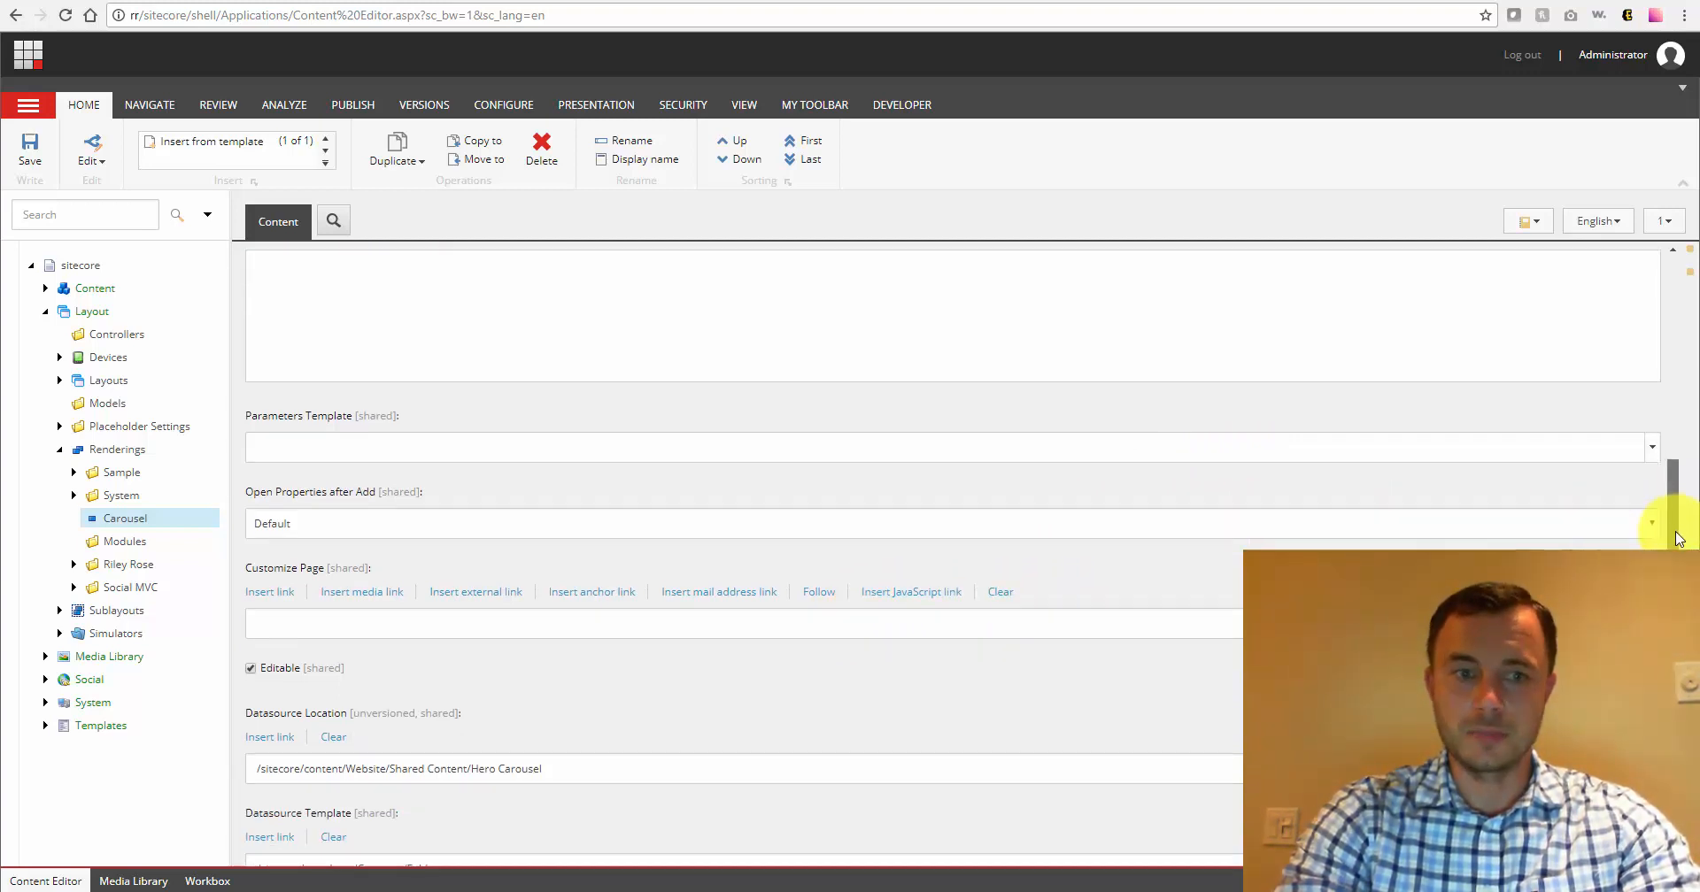
pyautogui.scroll(-3)
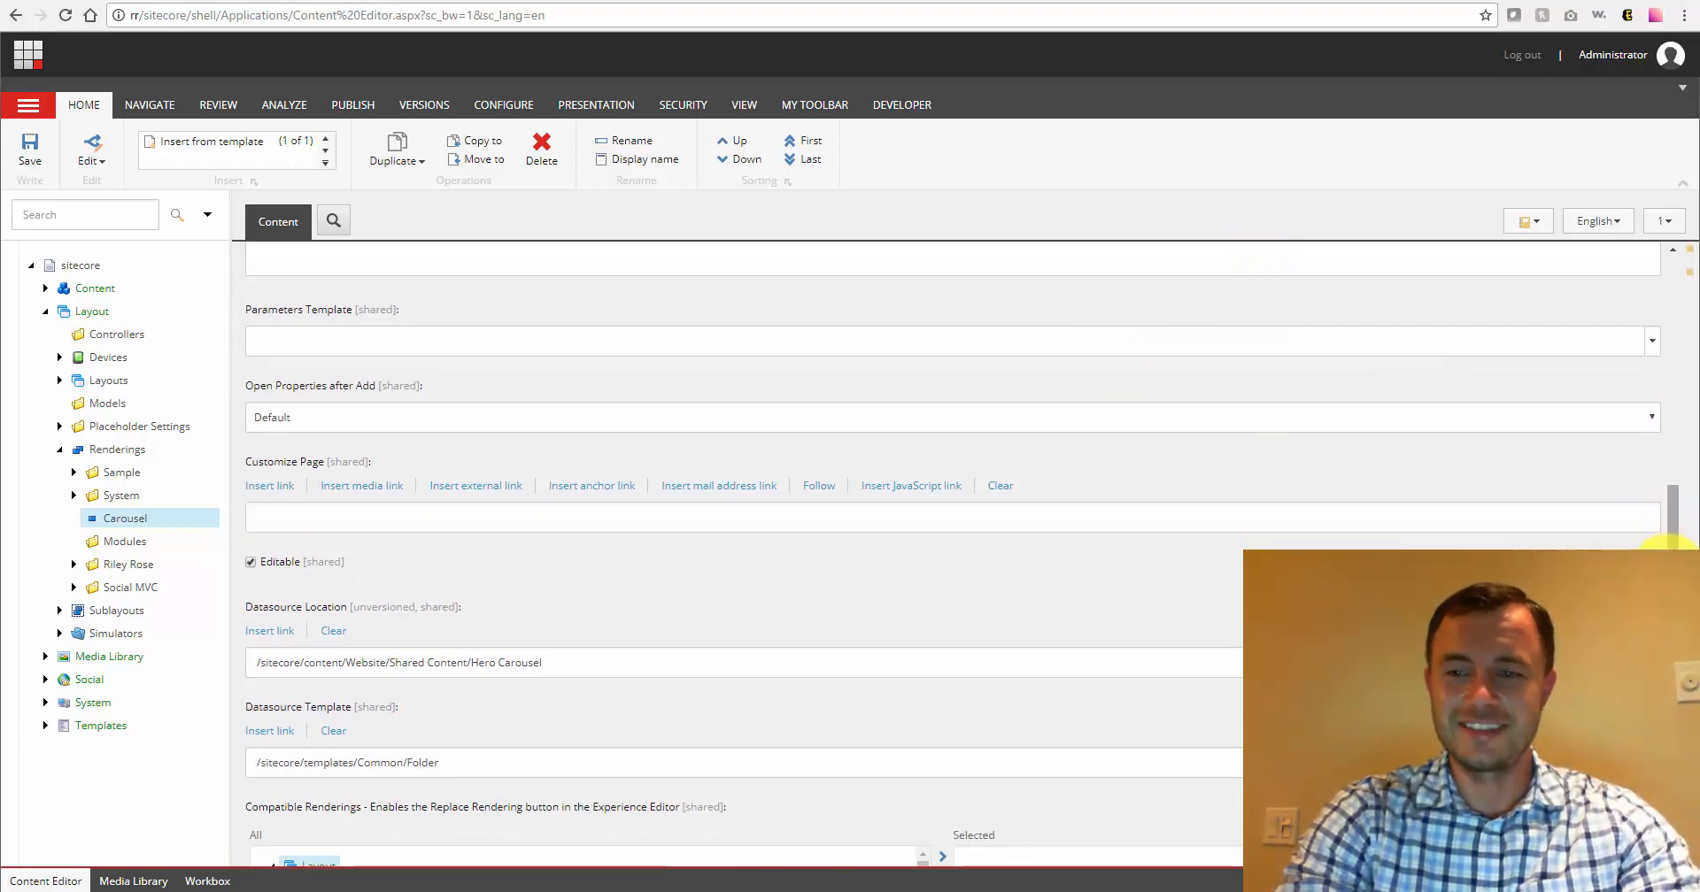
pyautogui.scroll(-3)
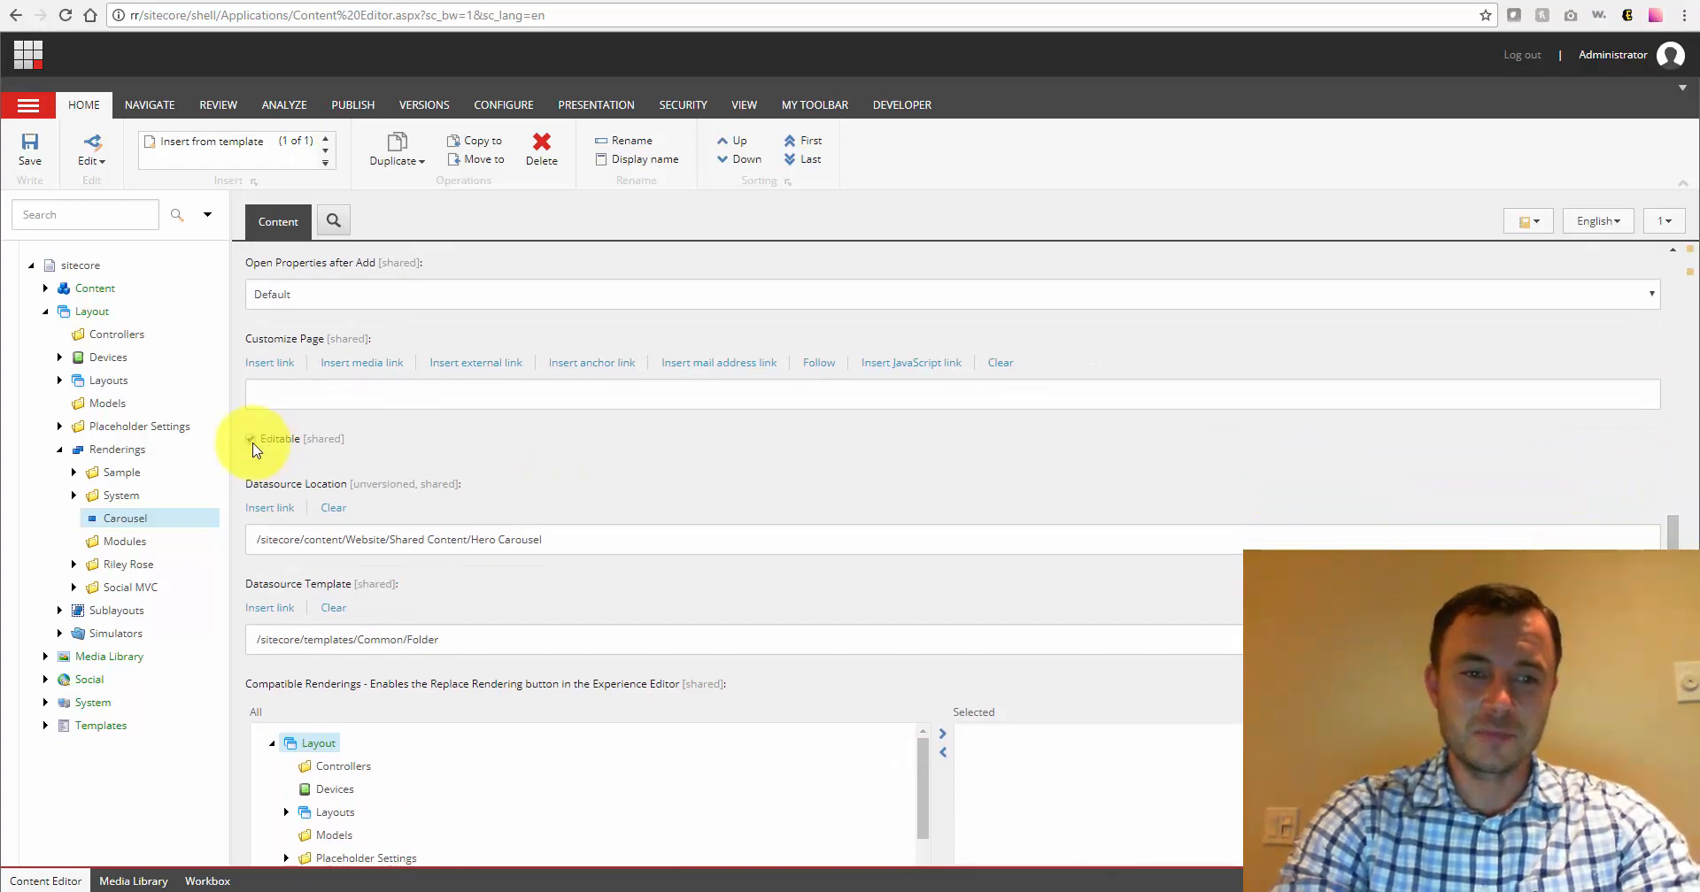
pyautogui.click(250, 438)
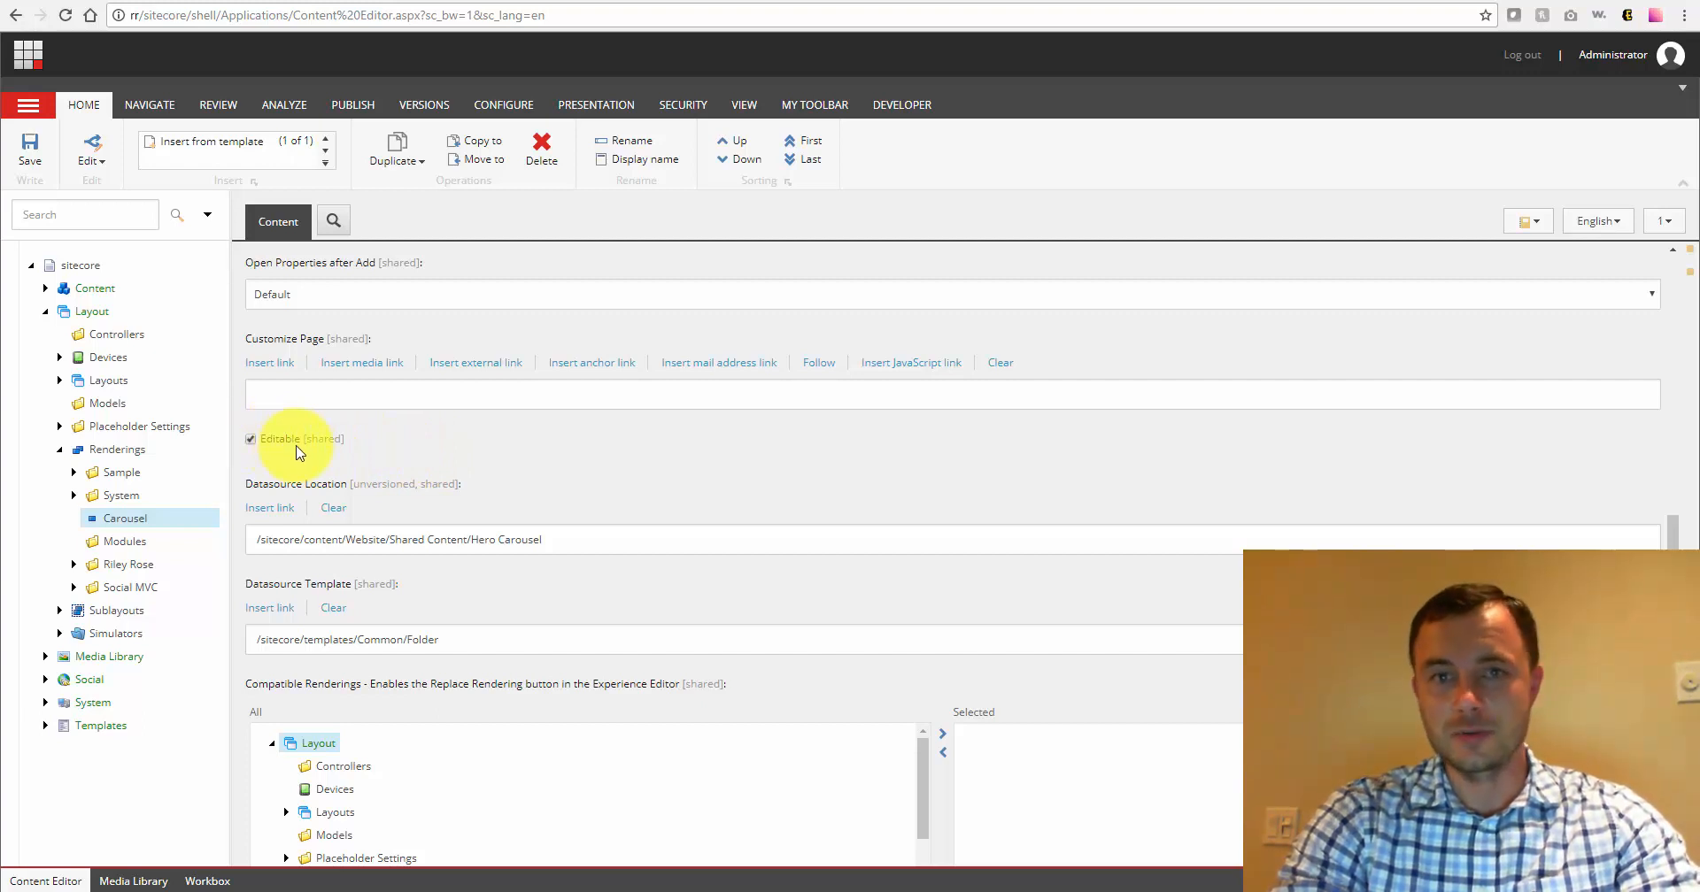
pyautogui.moveTo(366, 441)
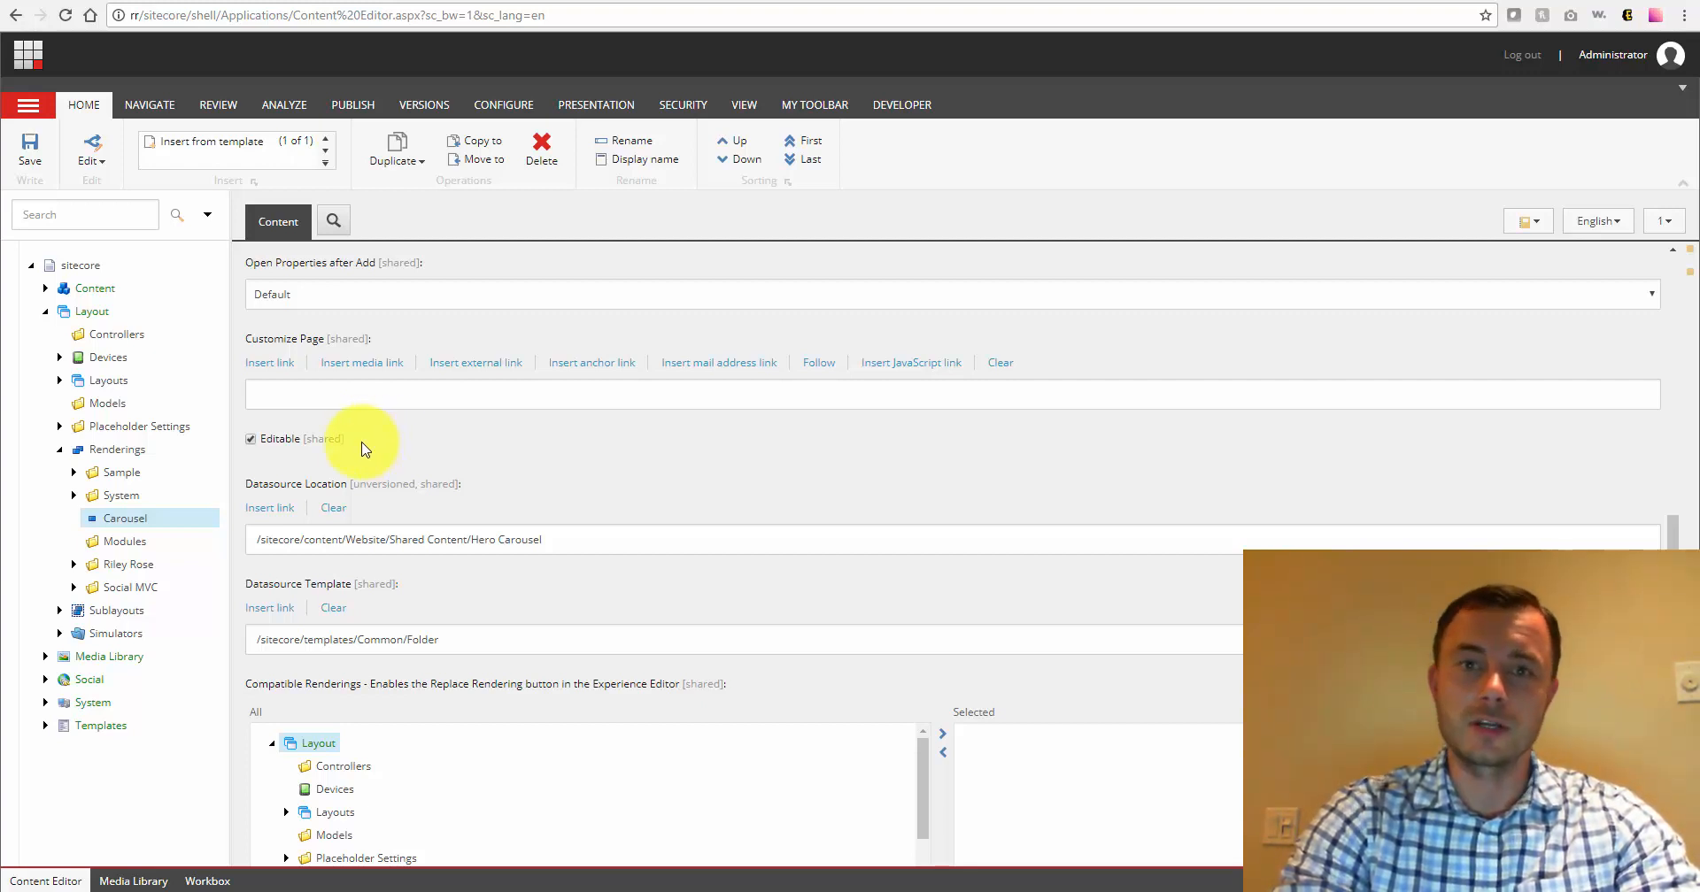
pyautogui.moveTo(573, 442)
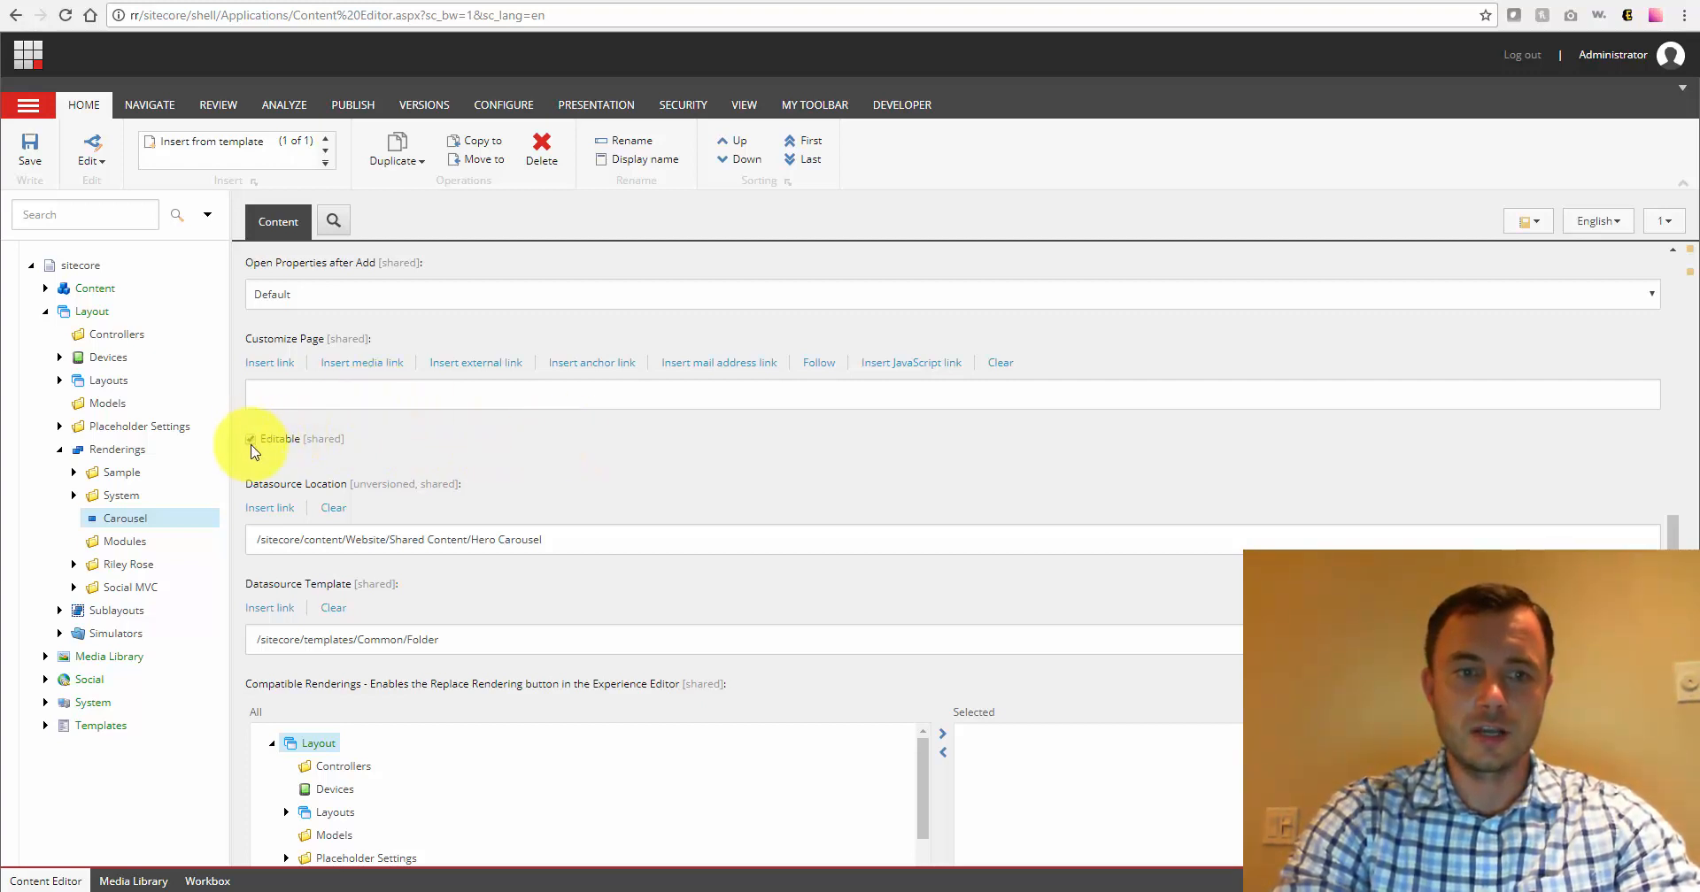
pyautogui.click(251, 438)
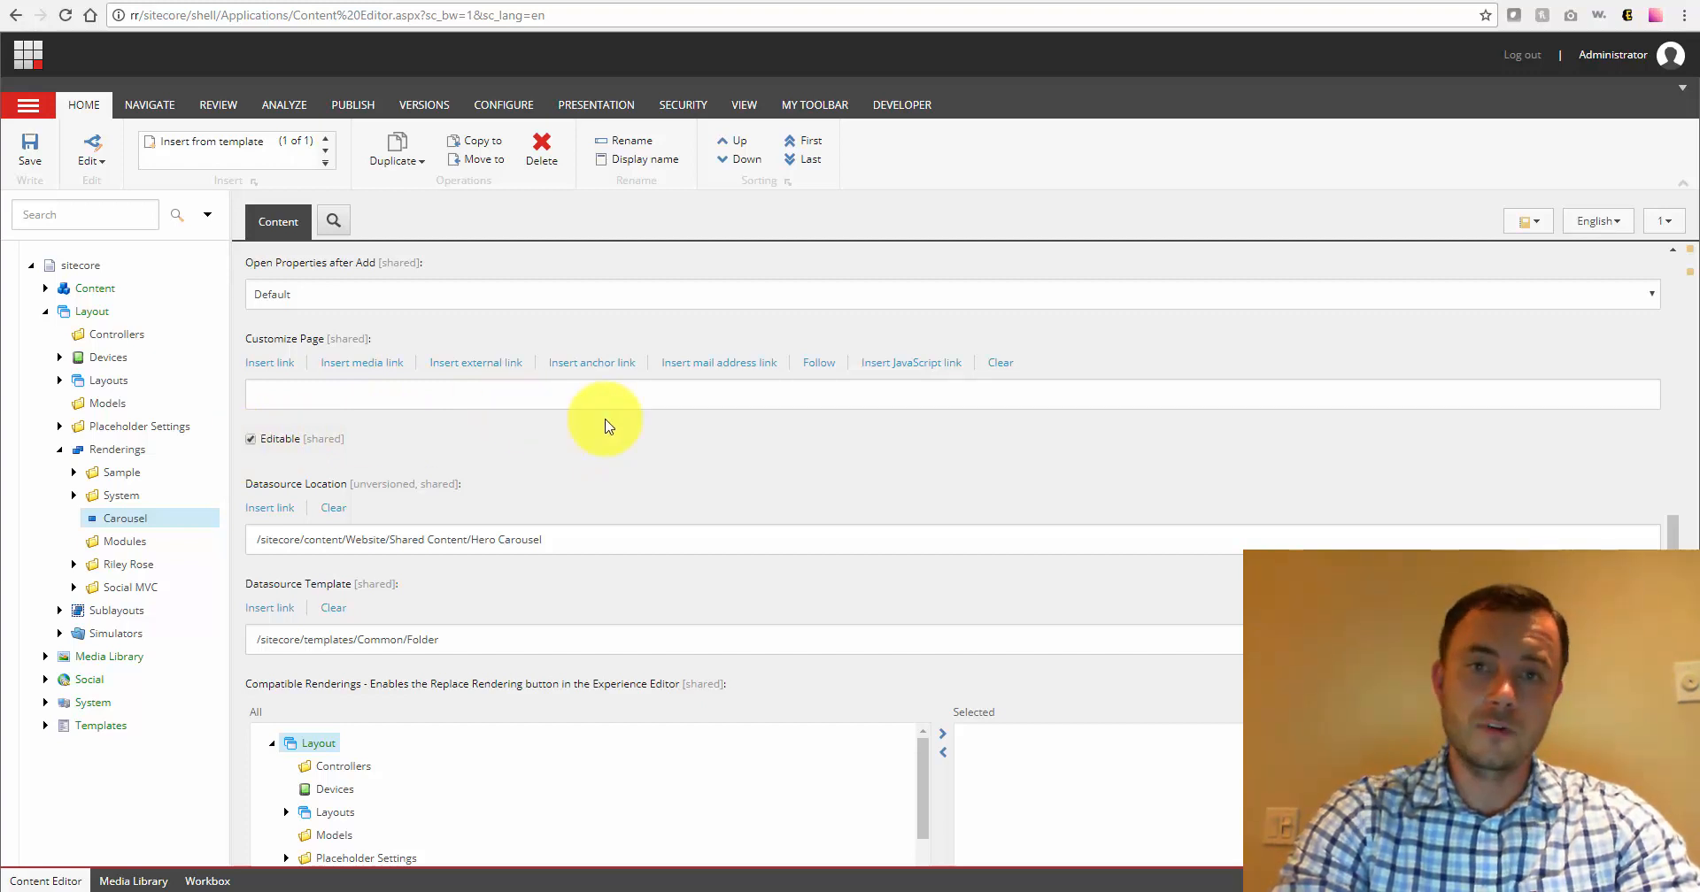
pyautogui.moveTo(706, 435)
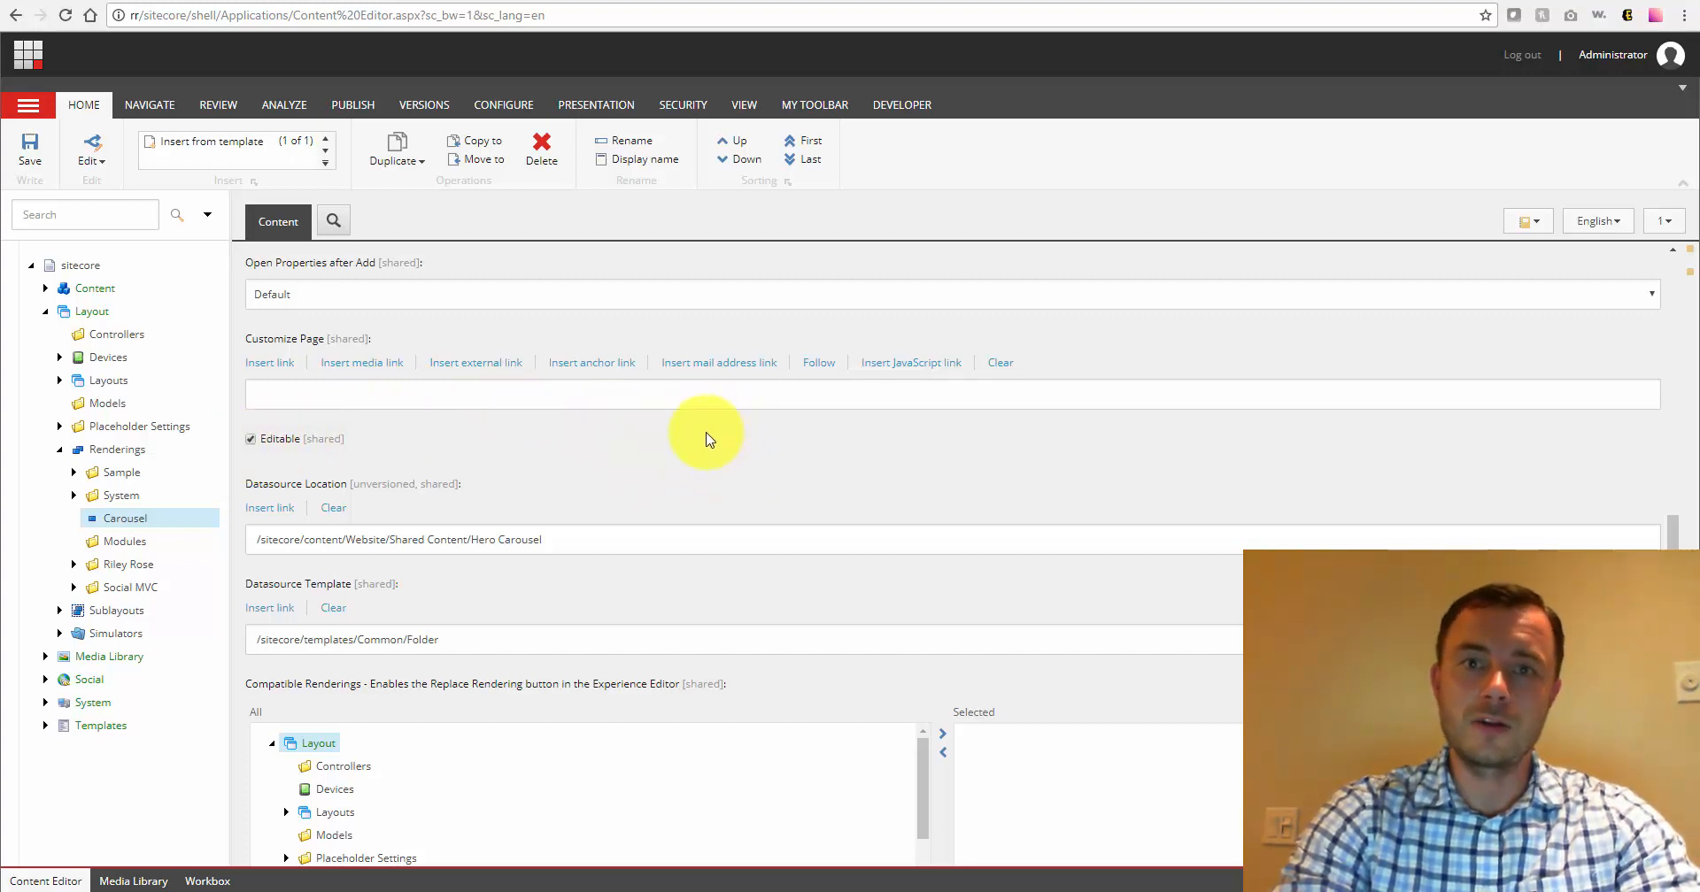
pyautogui.moveTo(711, 443)
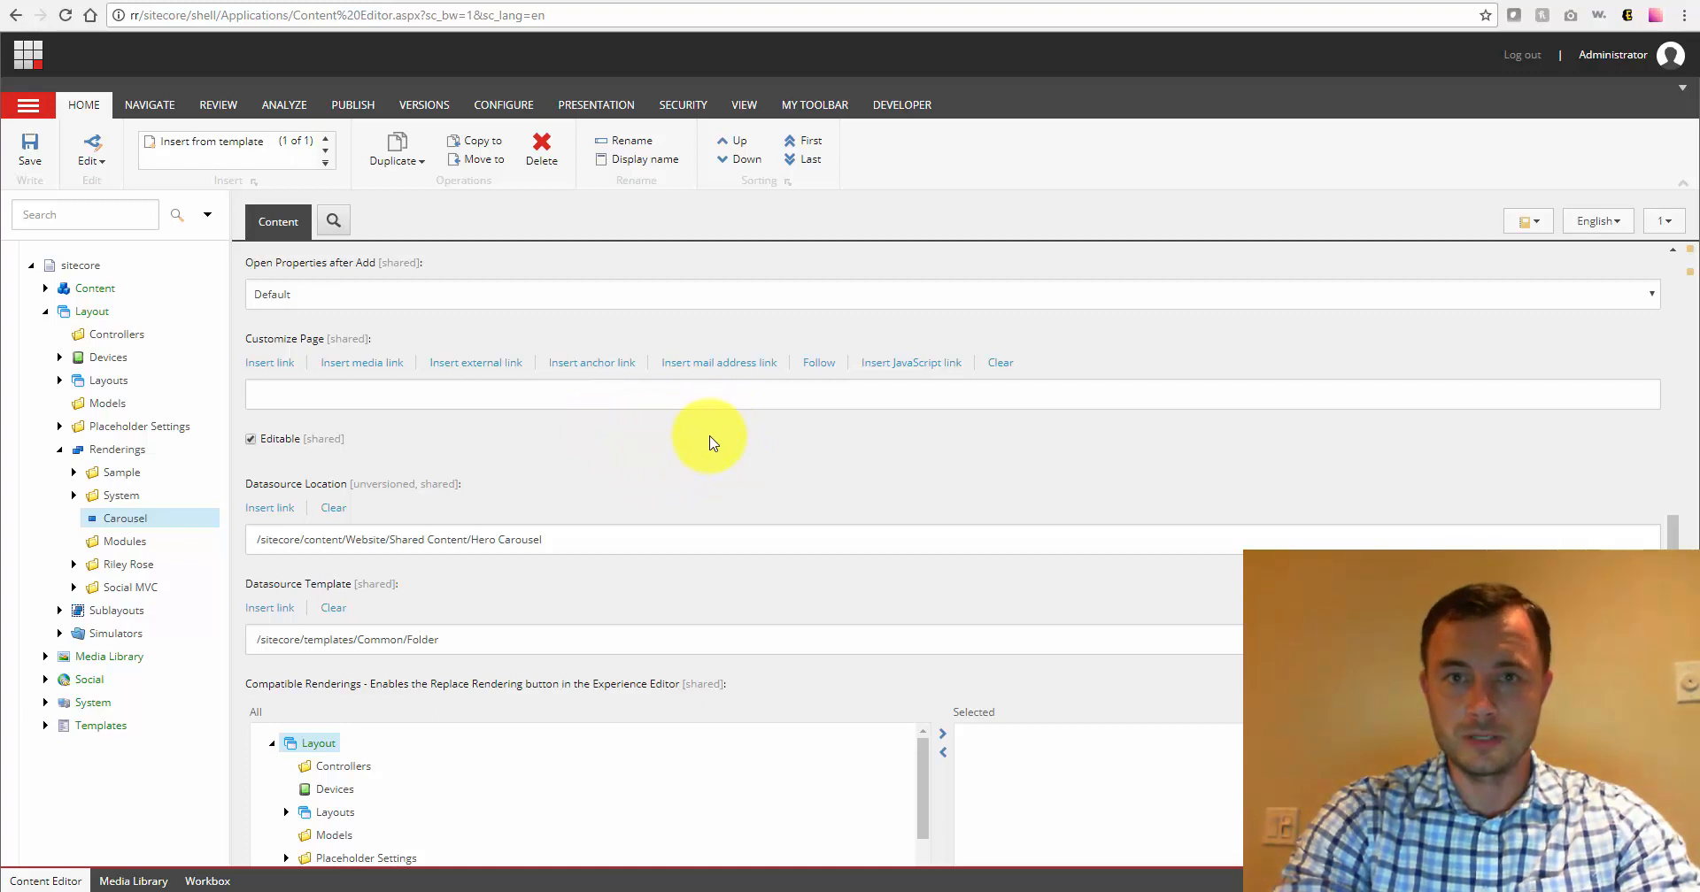
pyautogui.moveTo(743, 420)
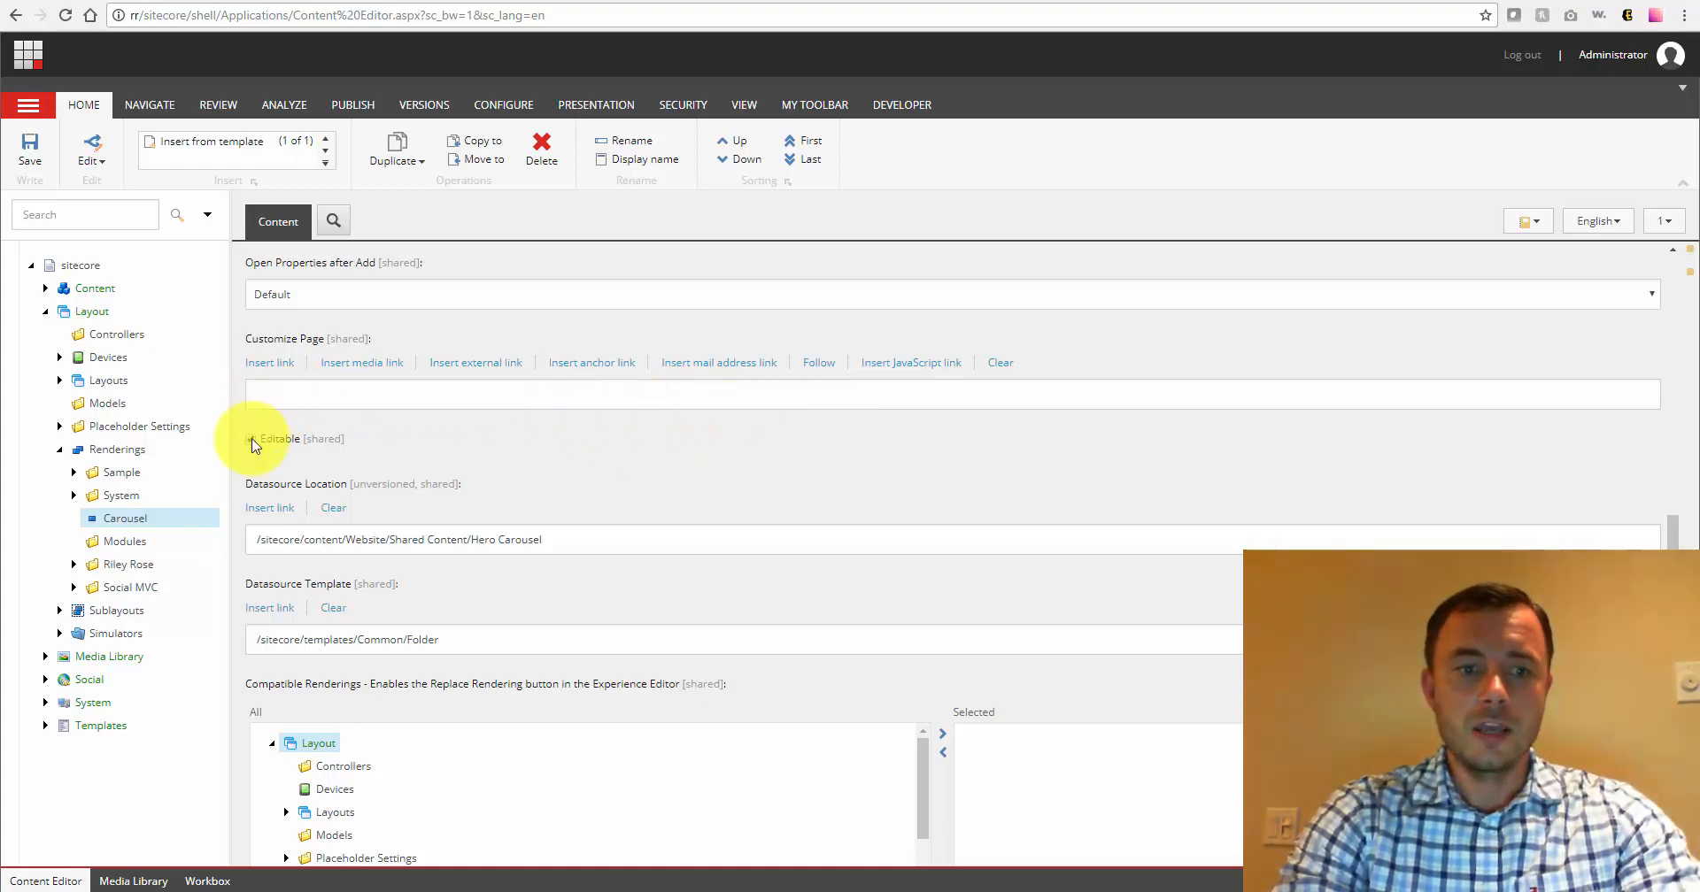
pyautogui.click(251, 439)
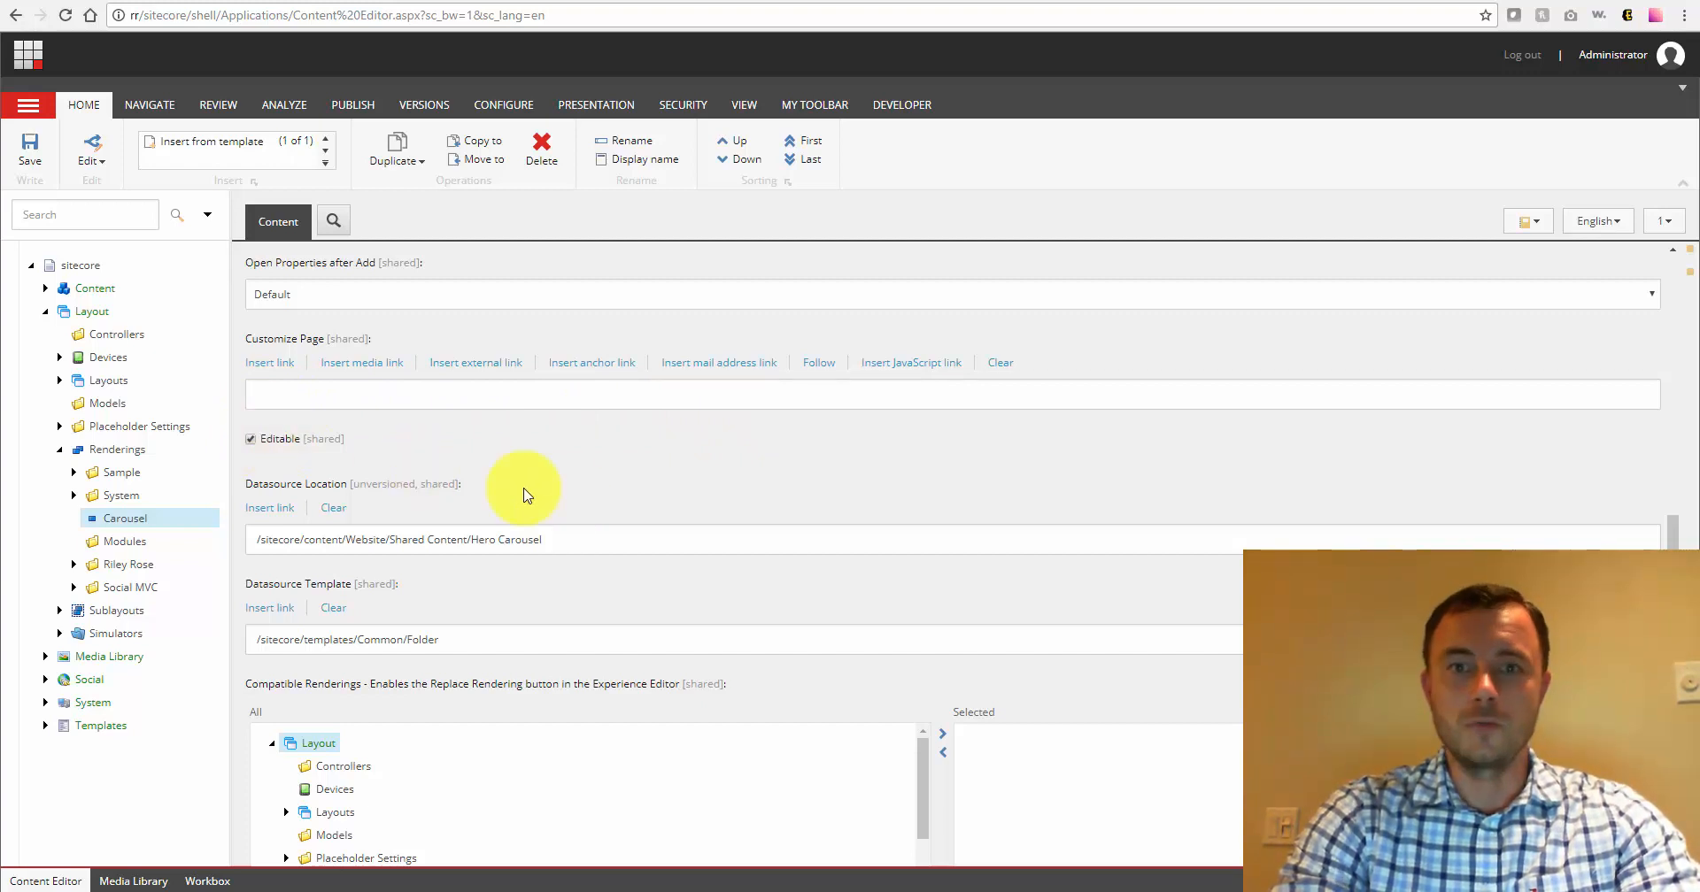
pyautogui.moveTo(499, 474)
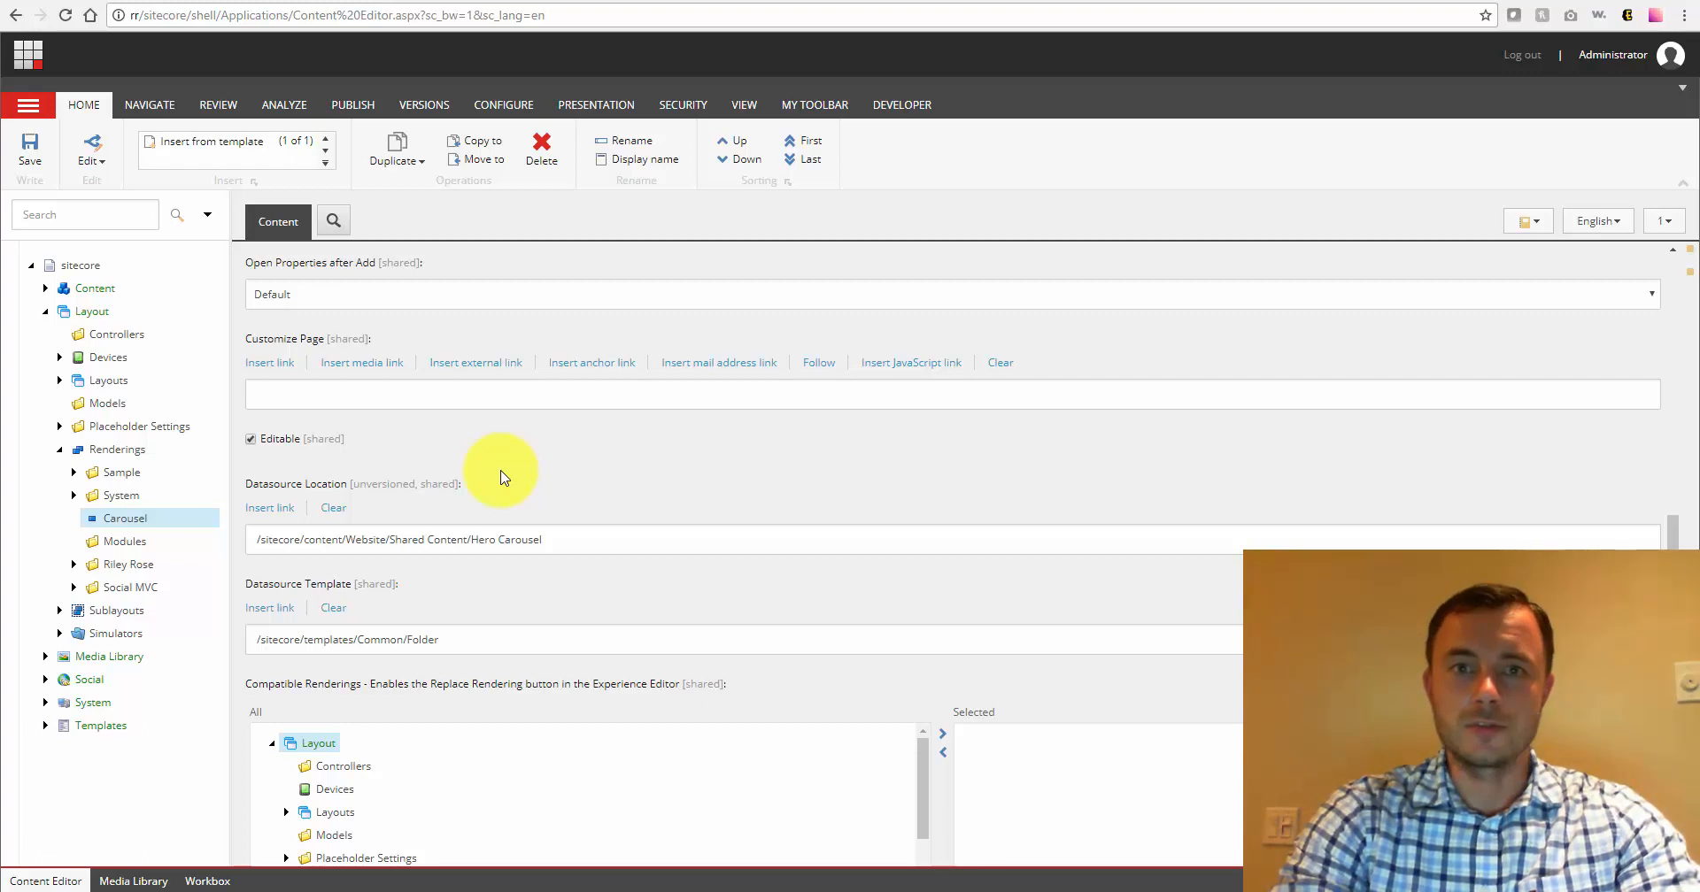
pyautogui.moveTo(444, 447)
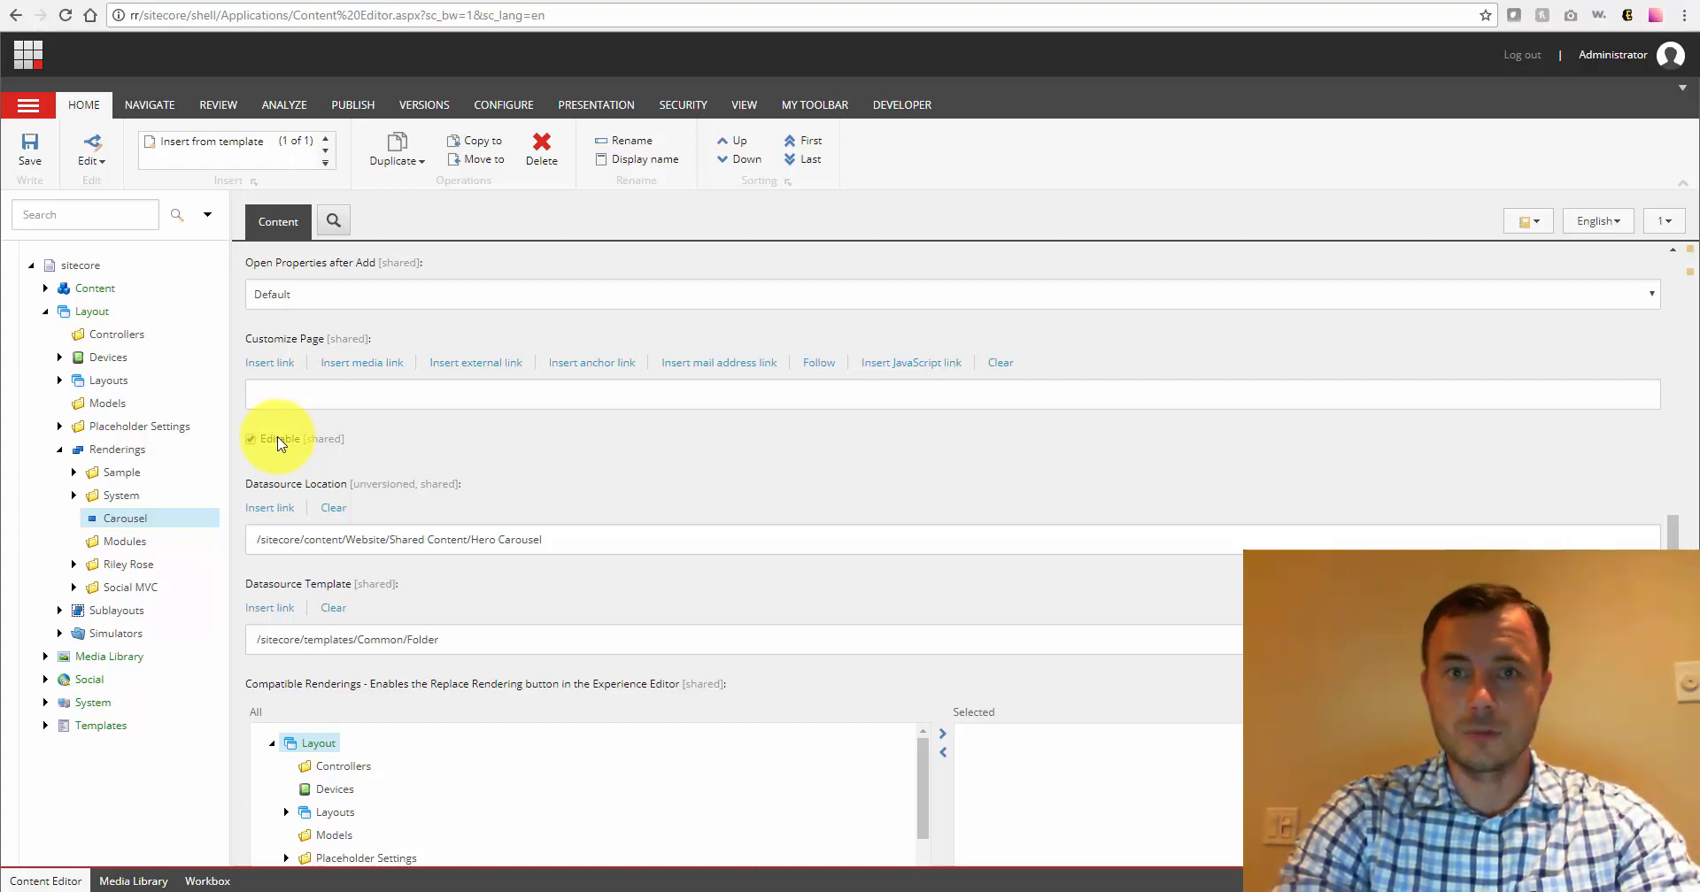
pyautogui.click(250, 438)
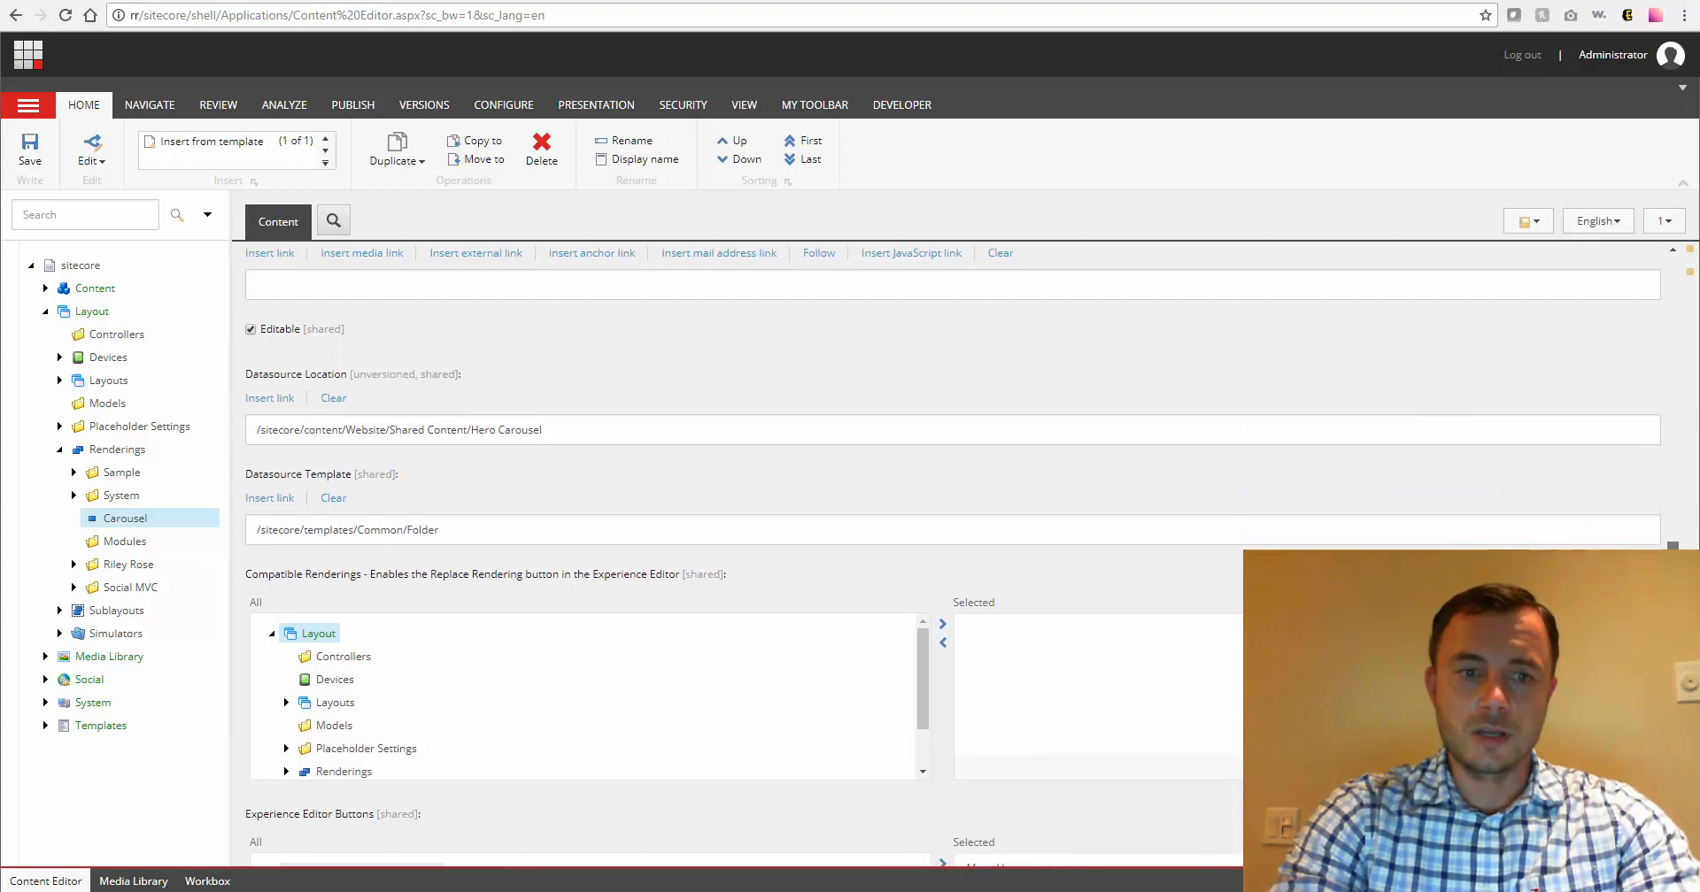
pyautogui.scroll(-3)
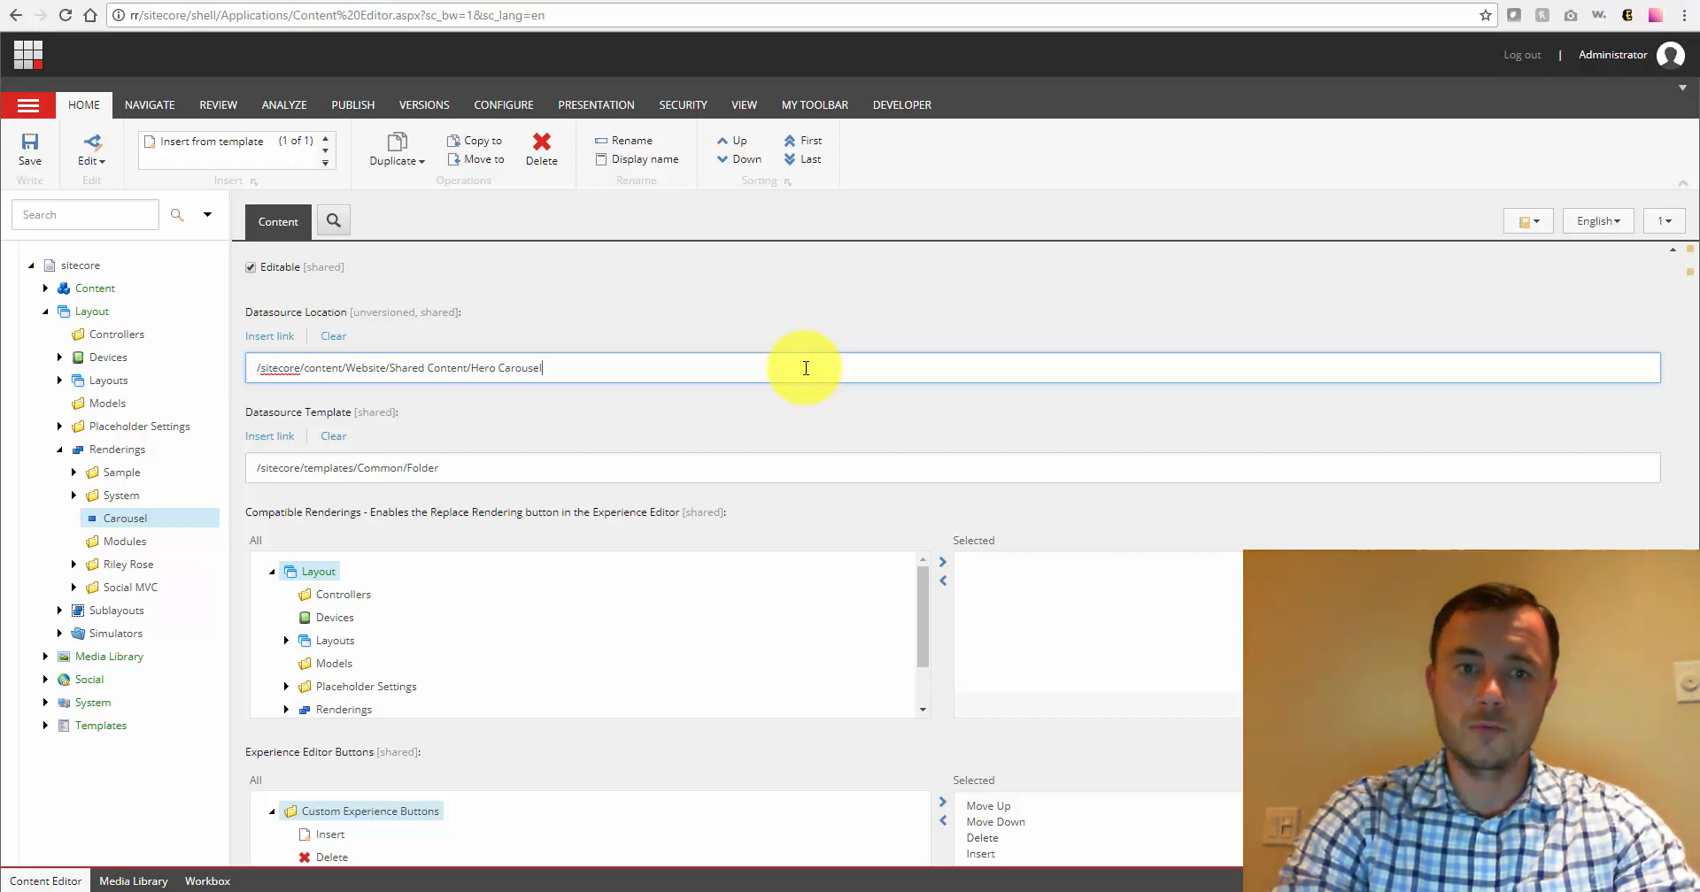
pyautogui.tripleClick(395, 367)
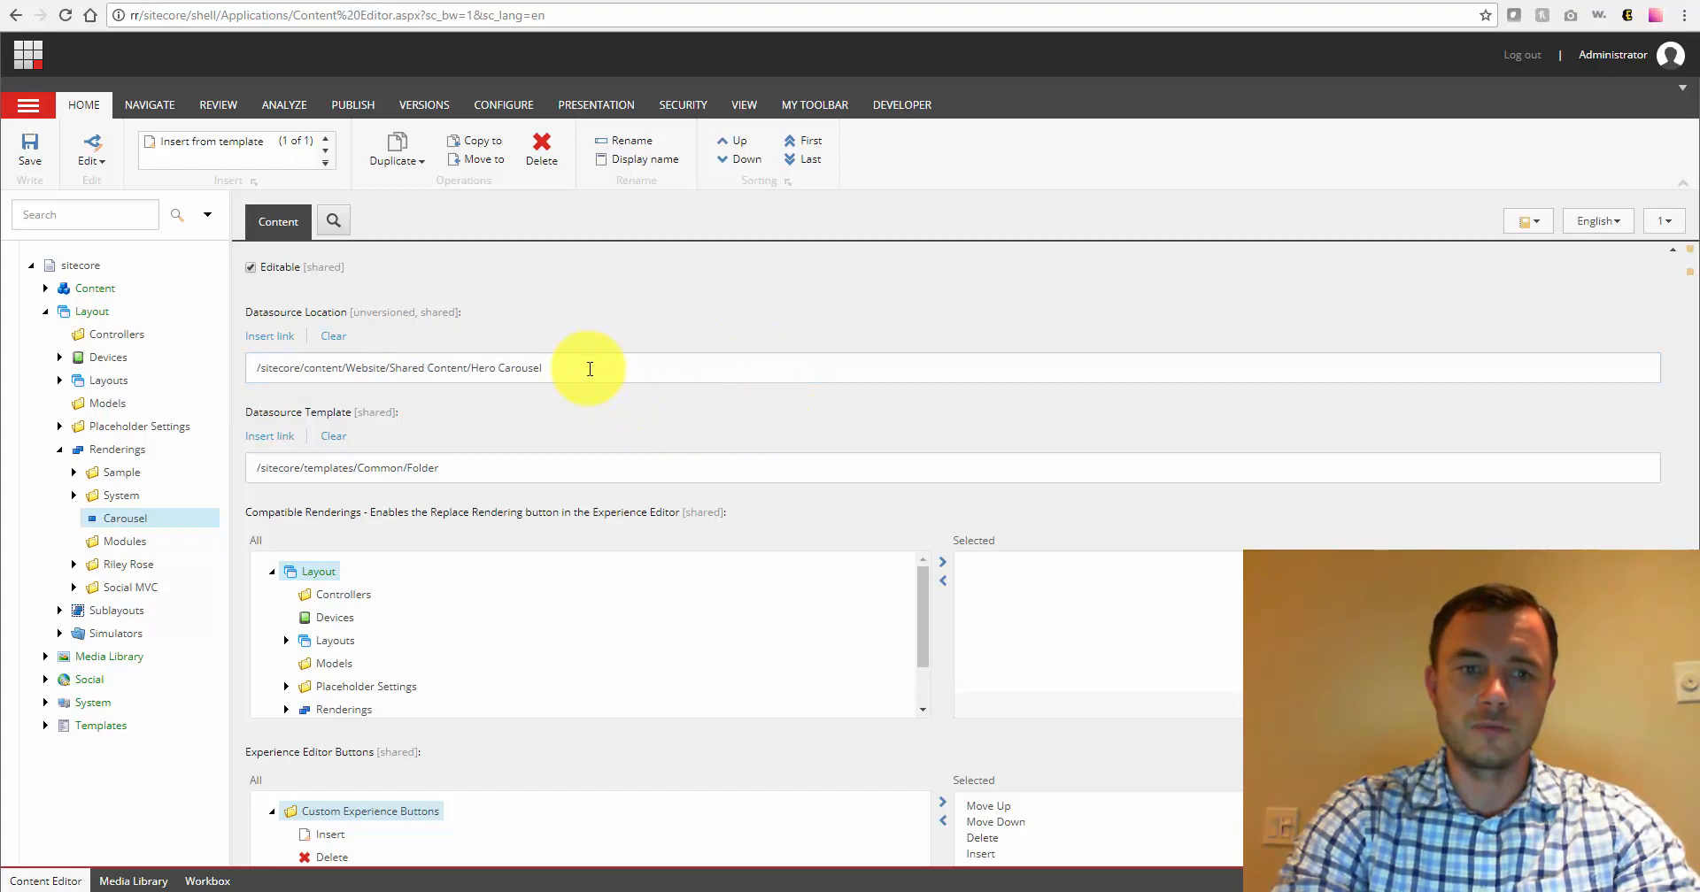
pyautogui.moveTo(924, 359)
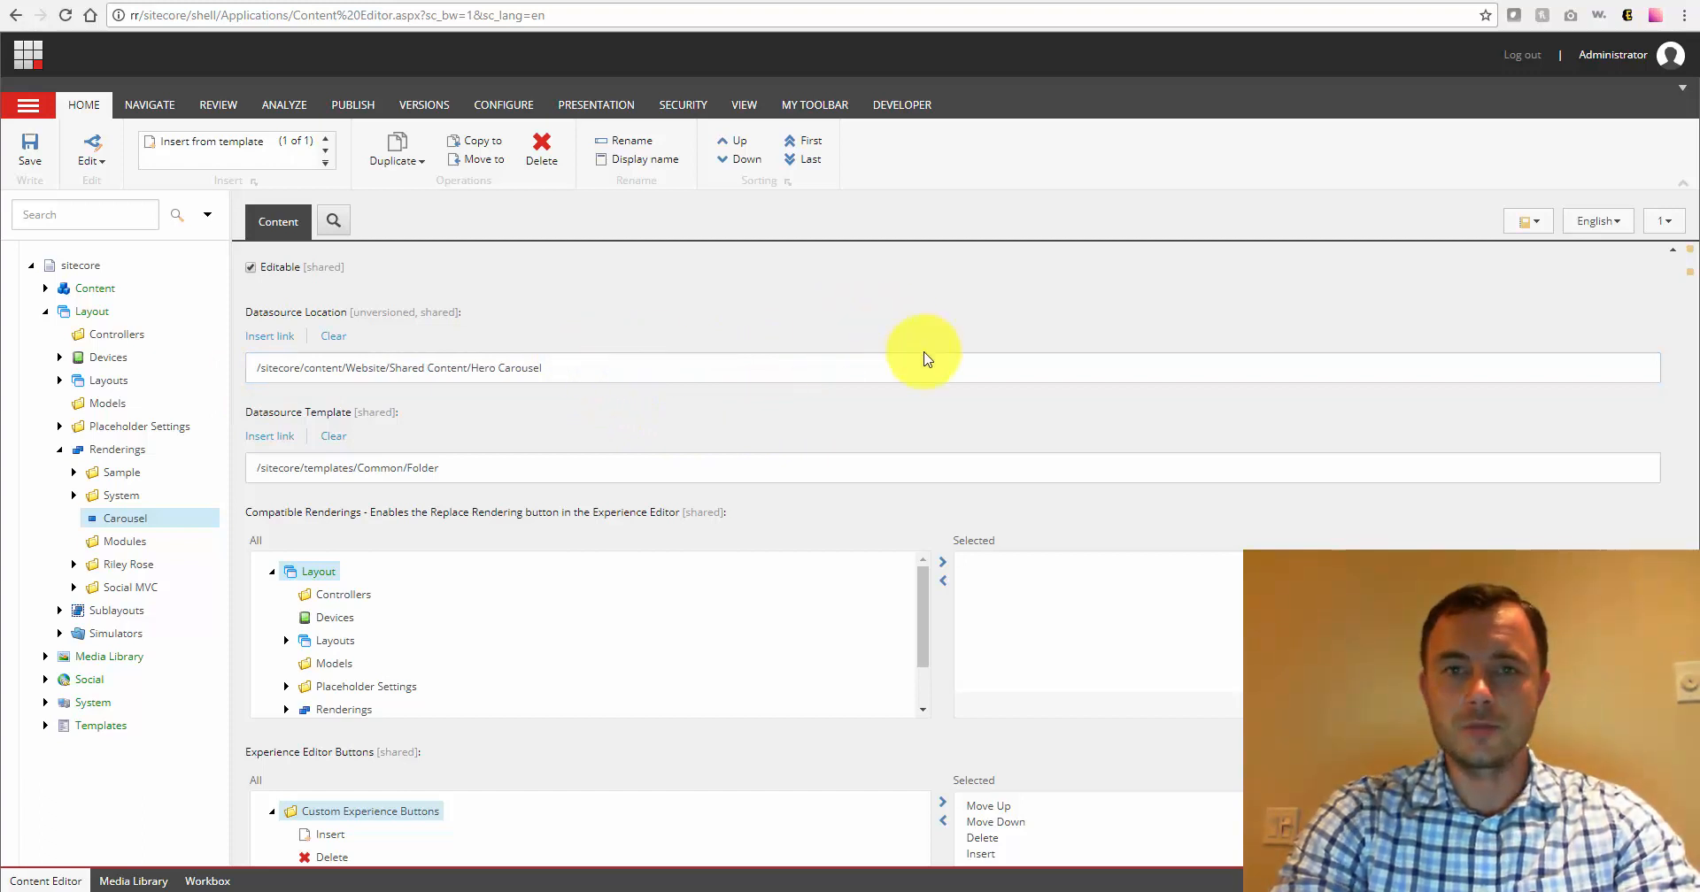
pyautogui.click(315, 368)
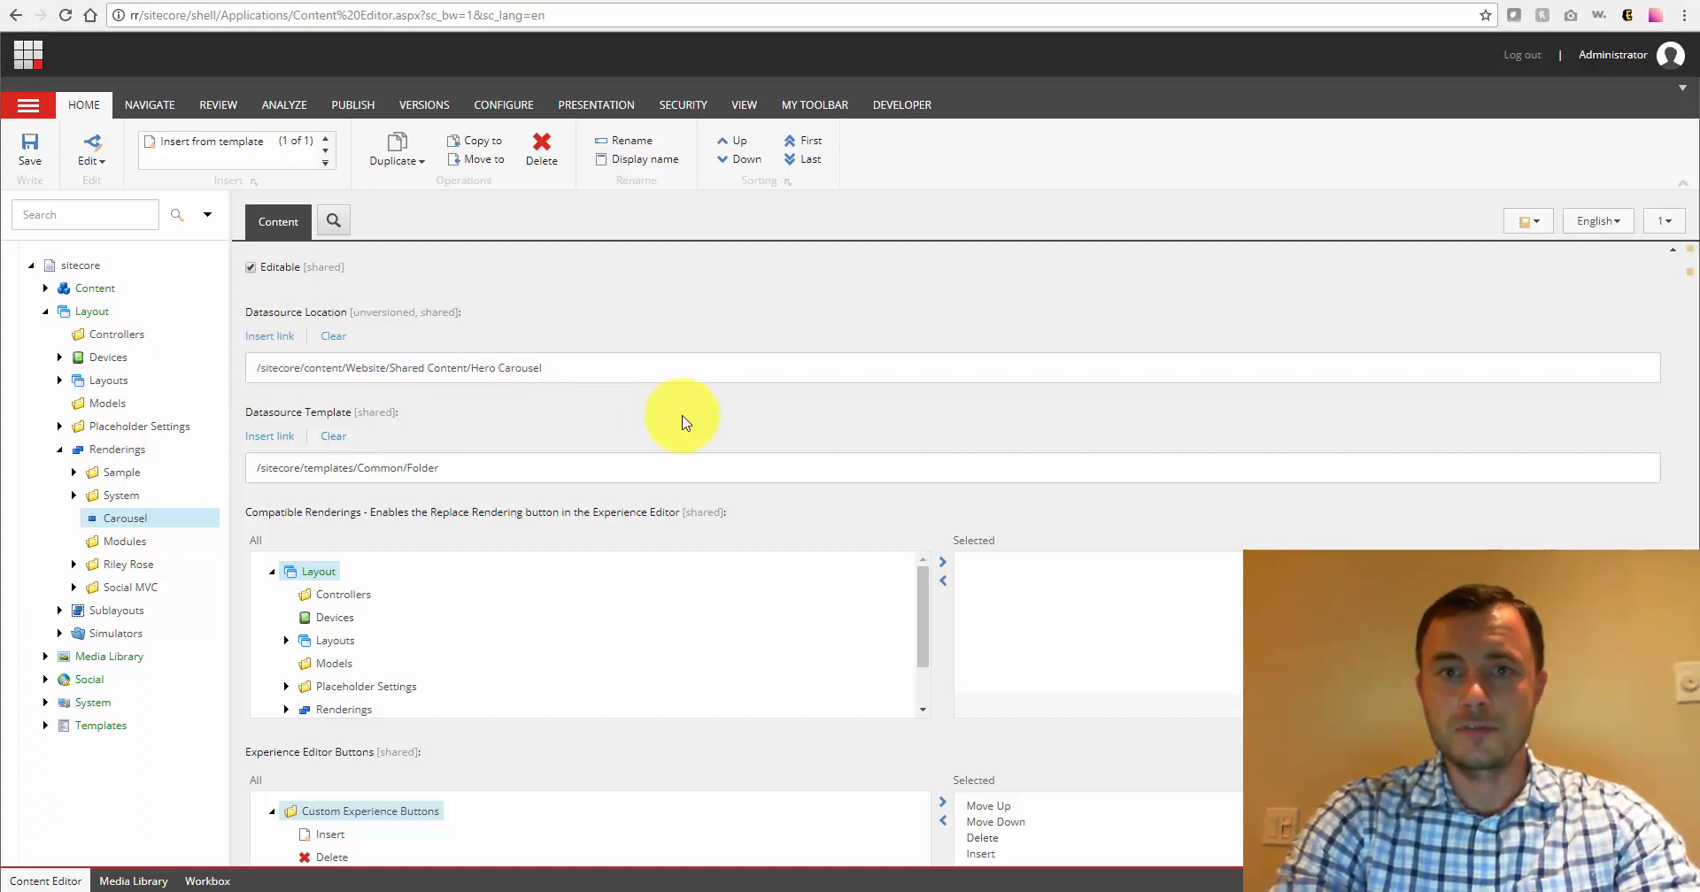
pyautogui.moveTo(699, 410)
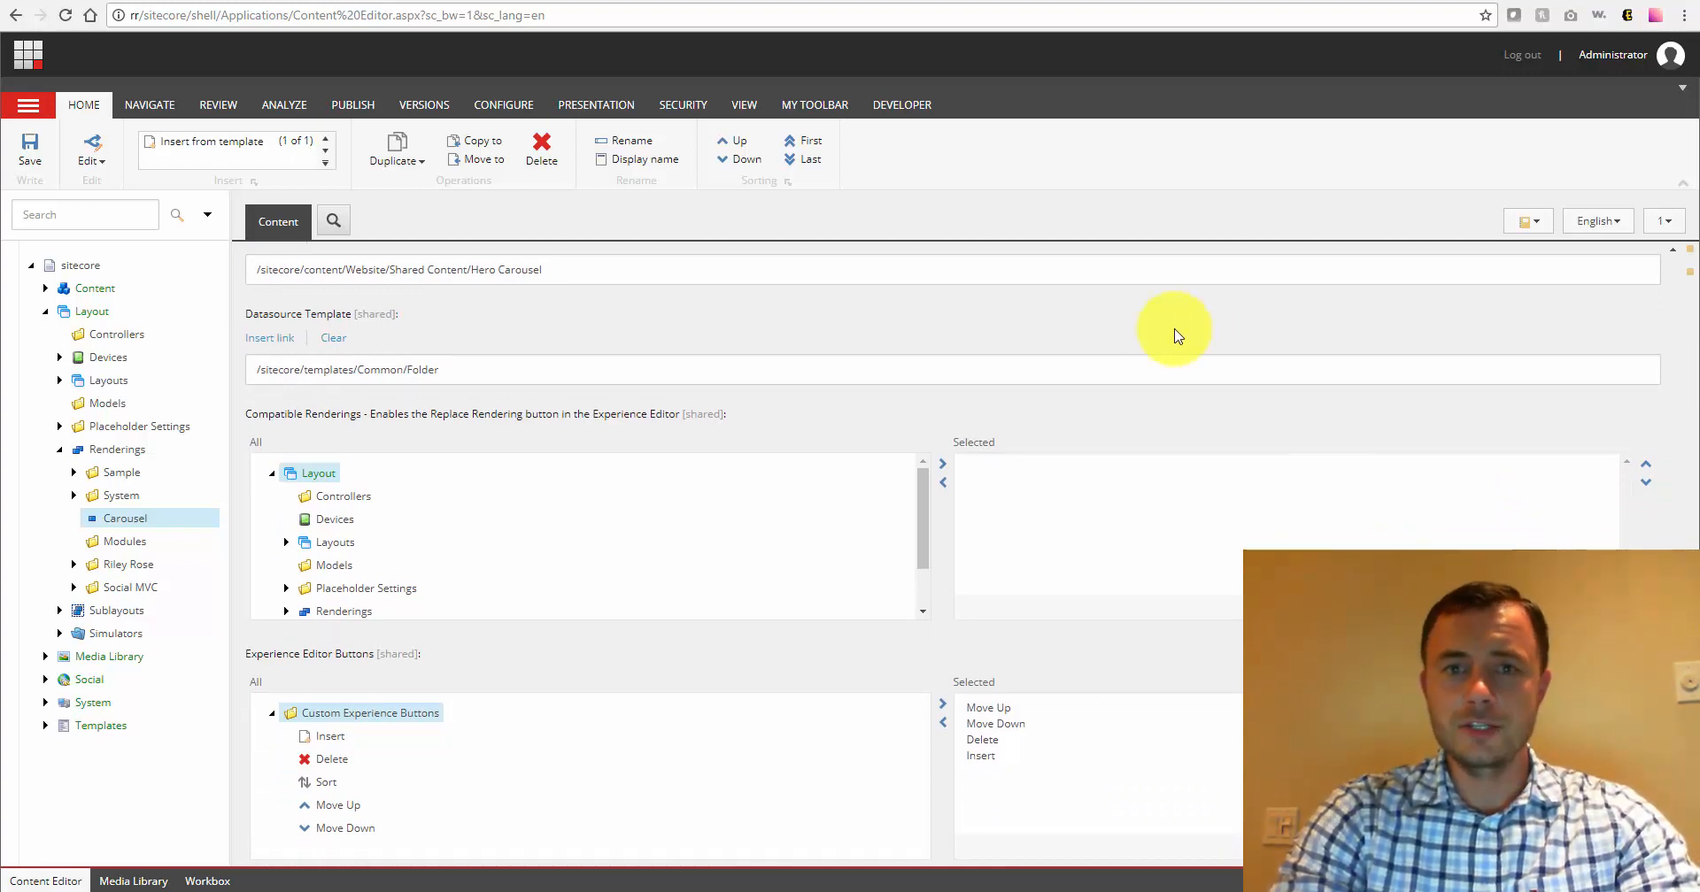
pyautogui.moveTo(714, 299)
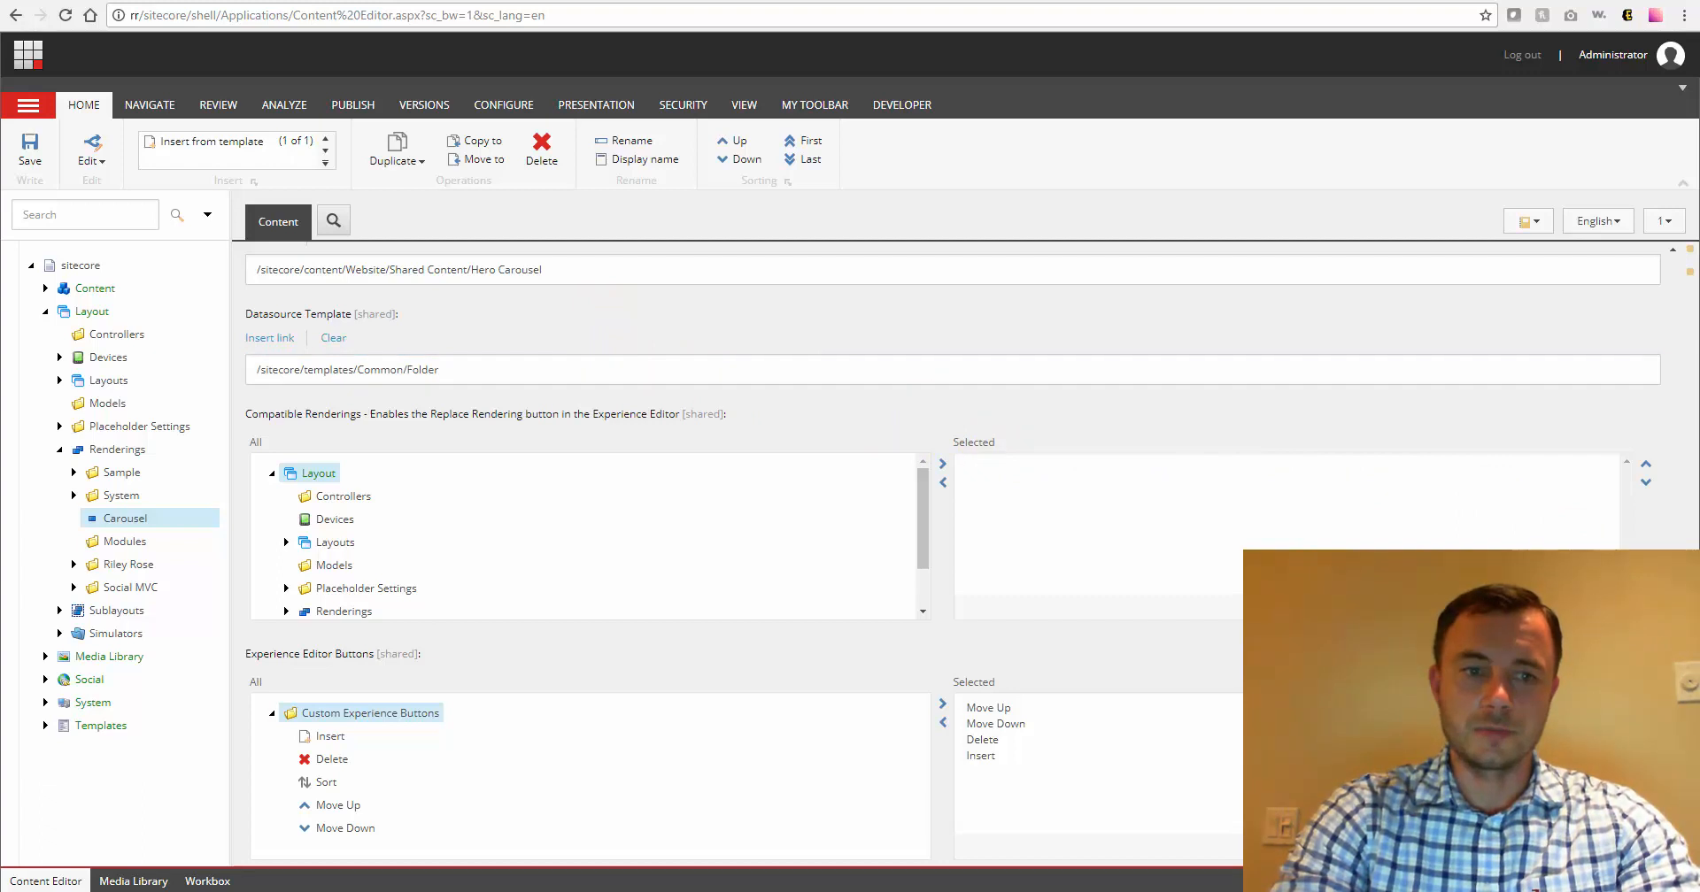
# - Scroll down past the checked Enable Datasource Query to the Caching section header
pyautogui.scroll(-3)
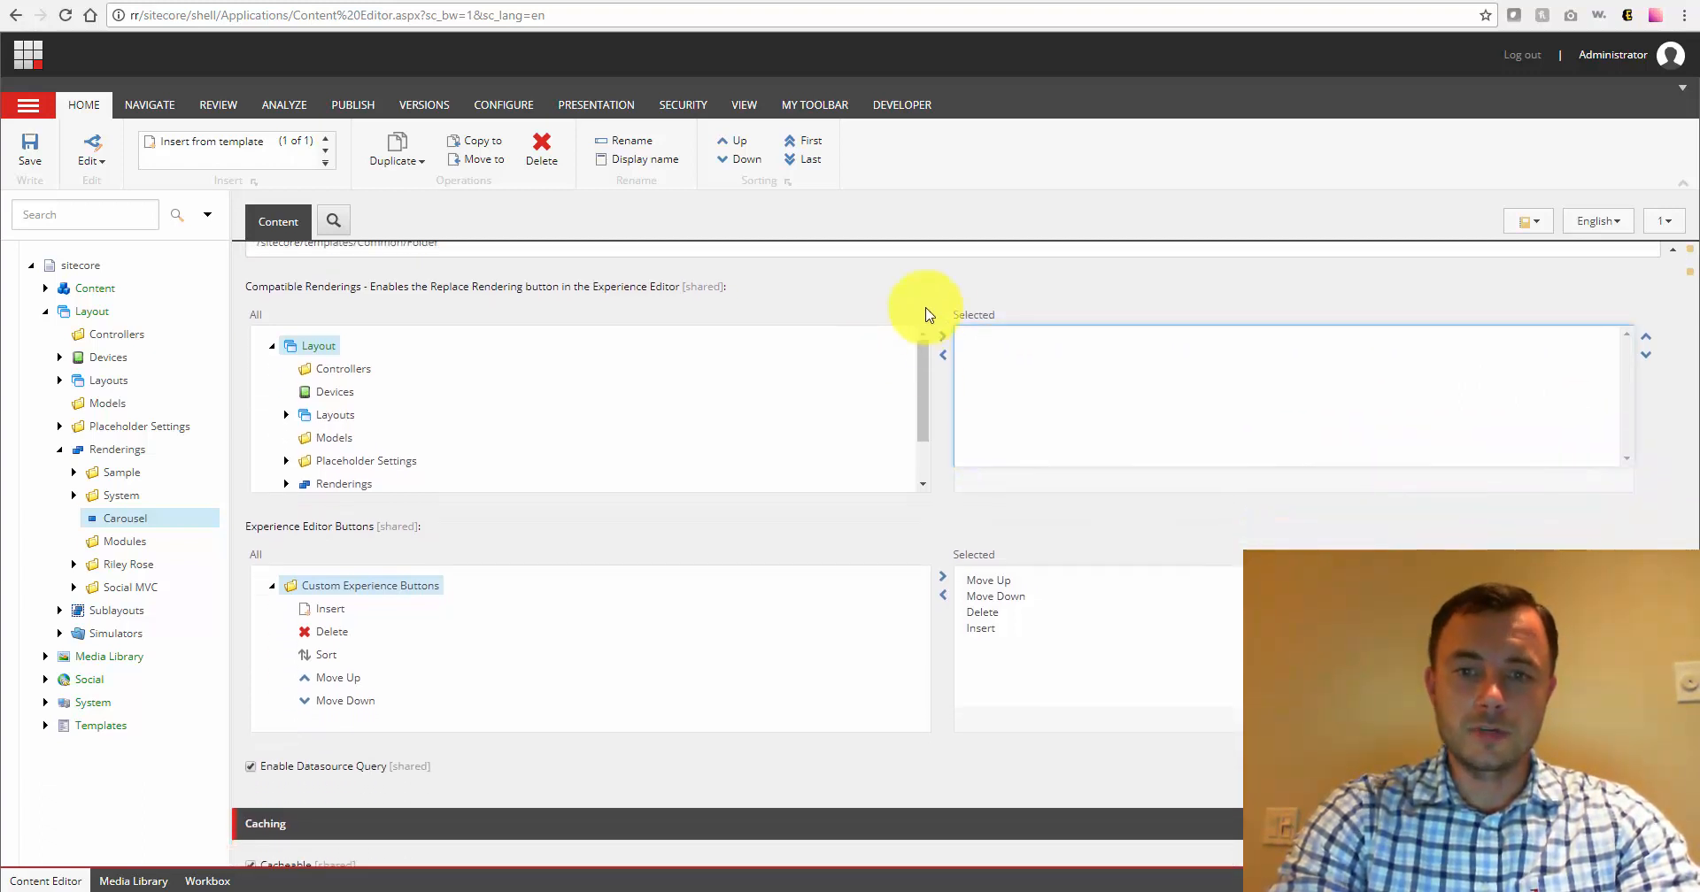
pyautogui.moveTo(762, 353)
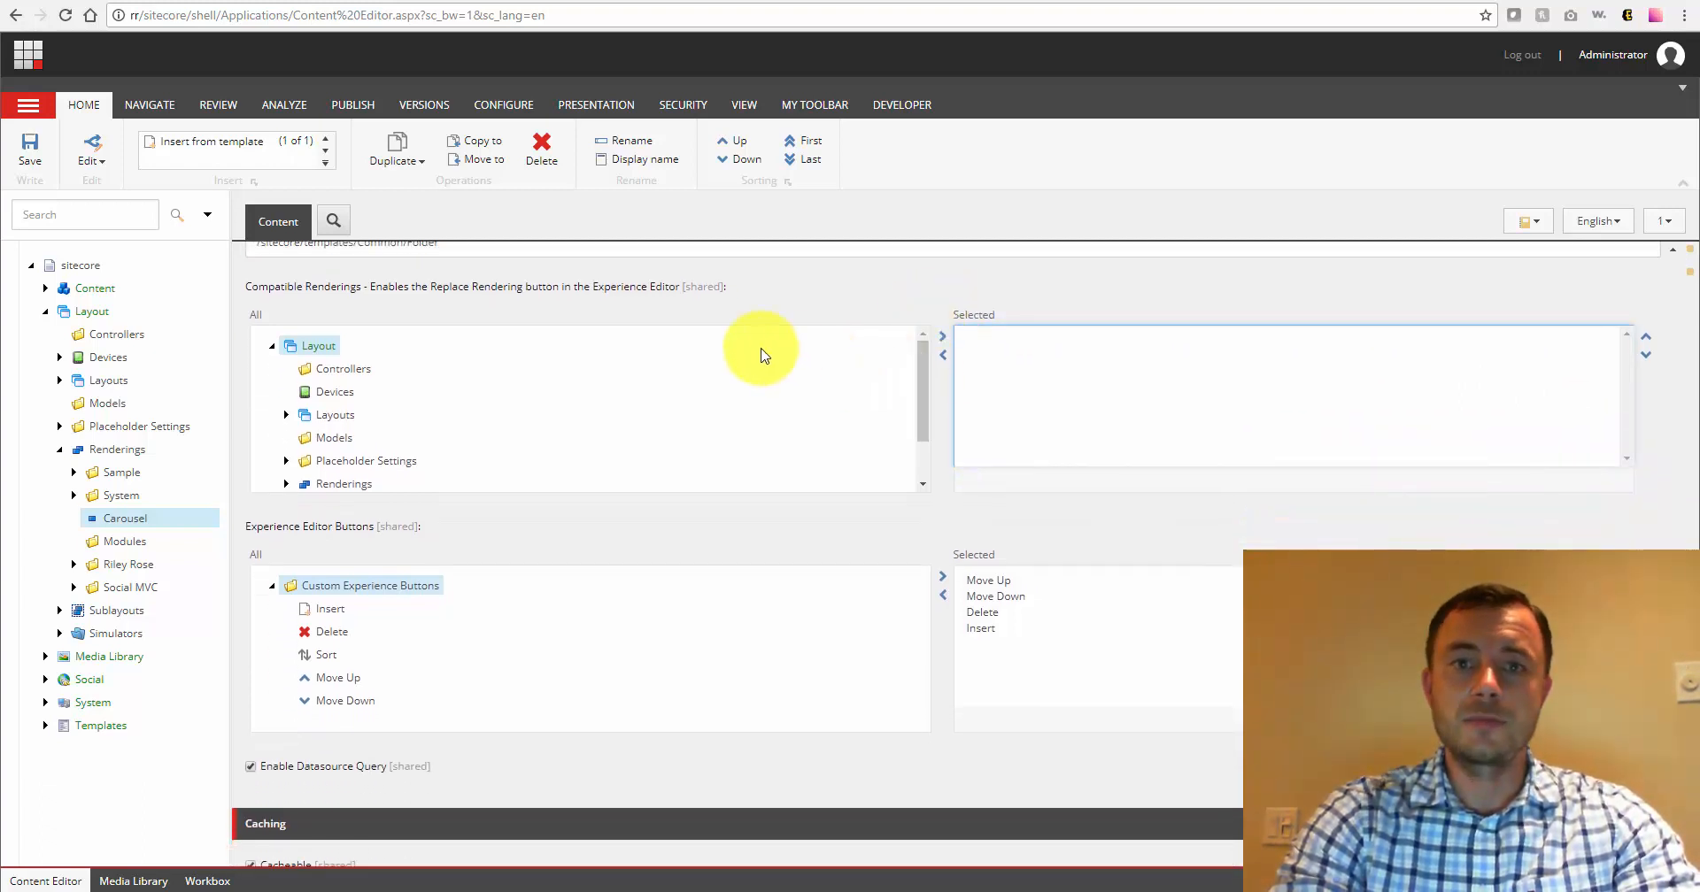
pyautogui.moveTo(825, 402)
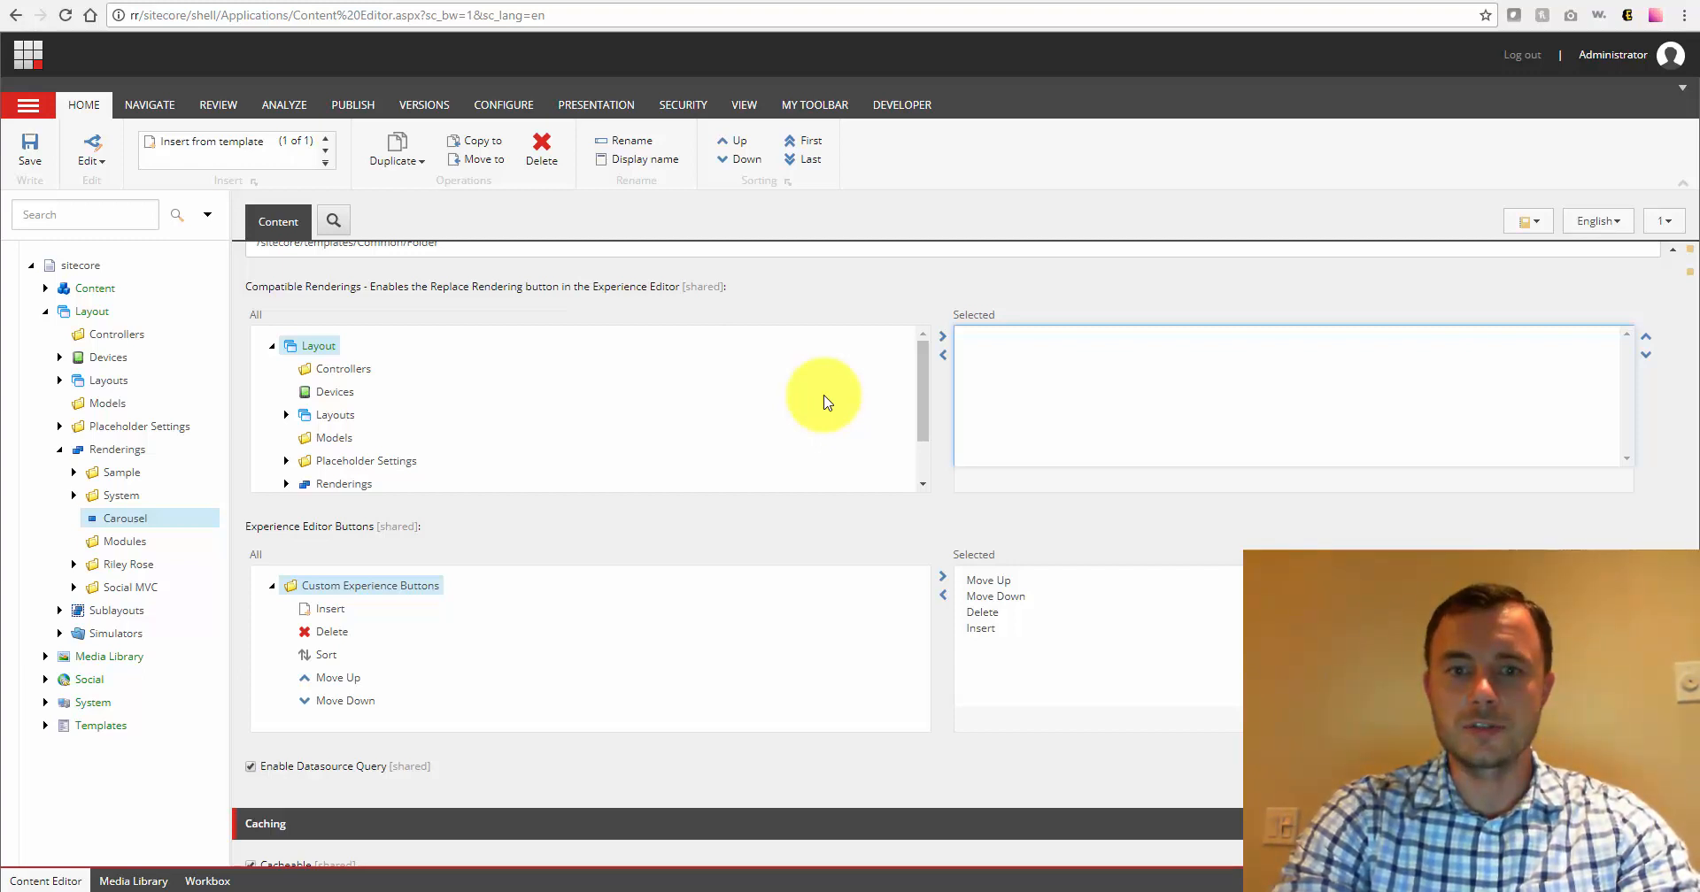
pyautogui.moveTo(927, 393)
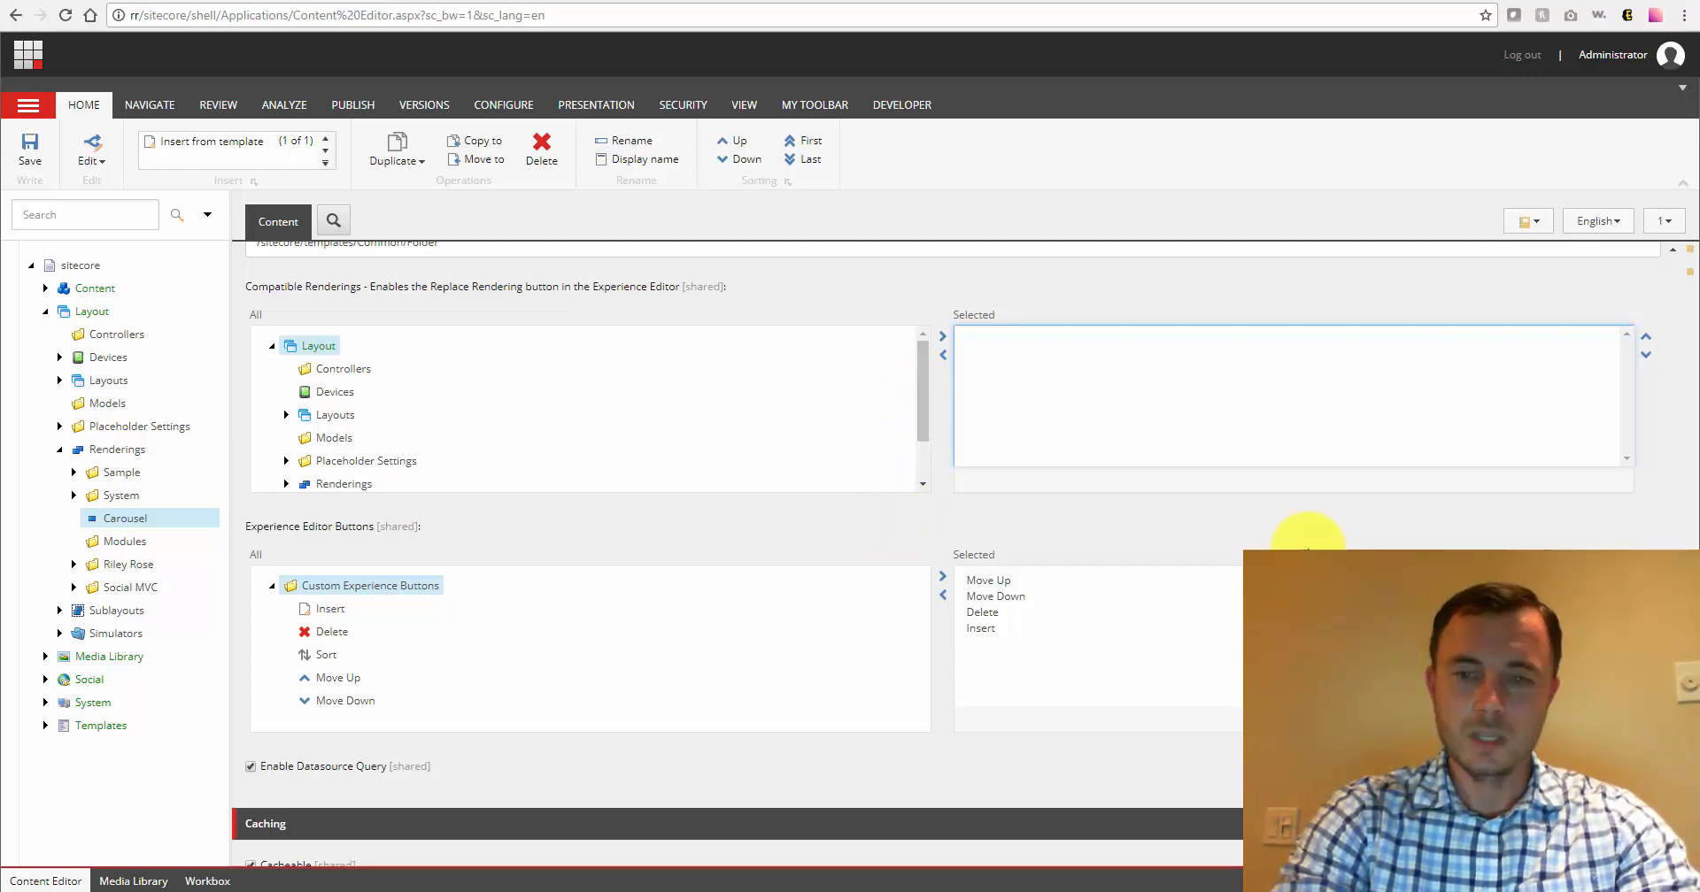
# - Scroll to the Caching checkboxes: Cacheable checked, Clear on Index Update and Vary By Data, Device, Login unchecked
pyautogui.scroll(-3)
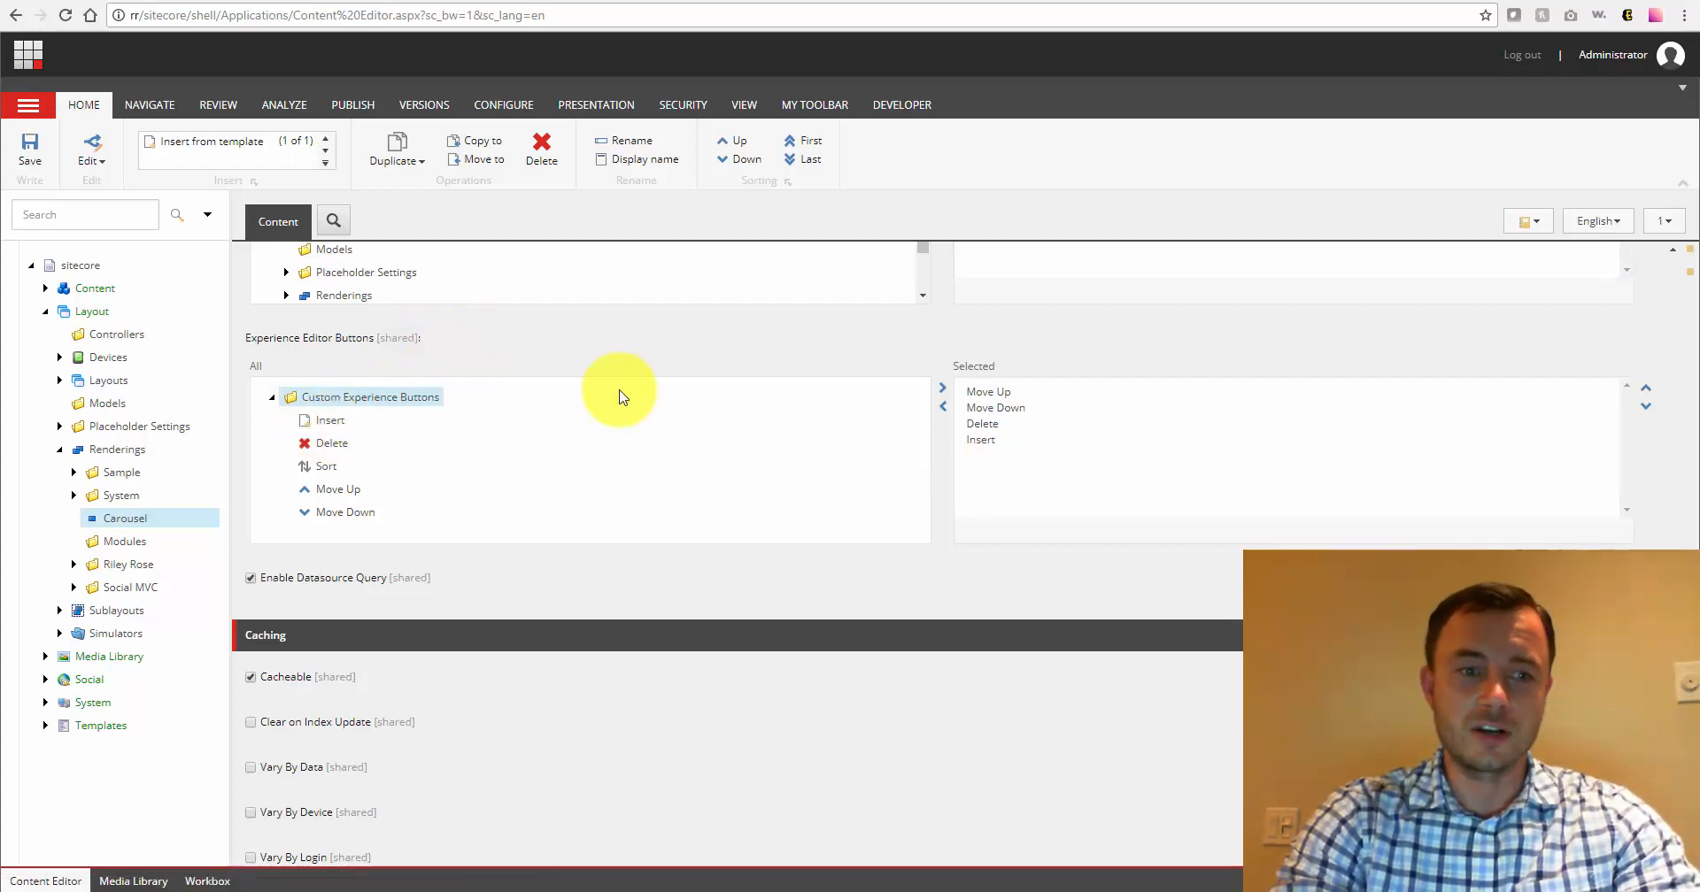
pyautogui.moveTo(728, 375)
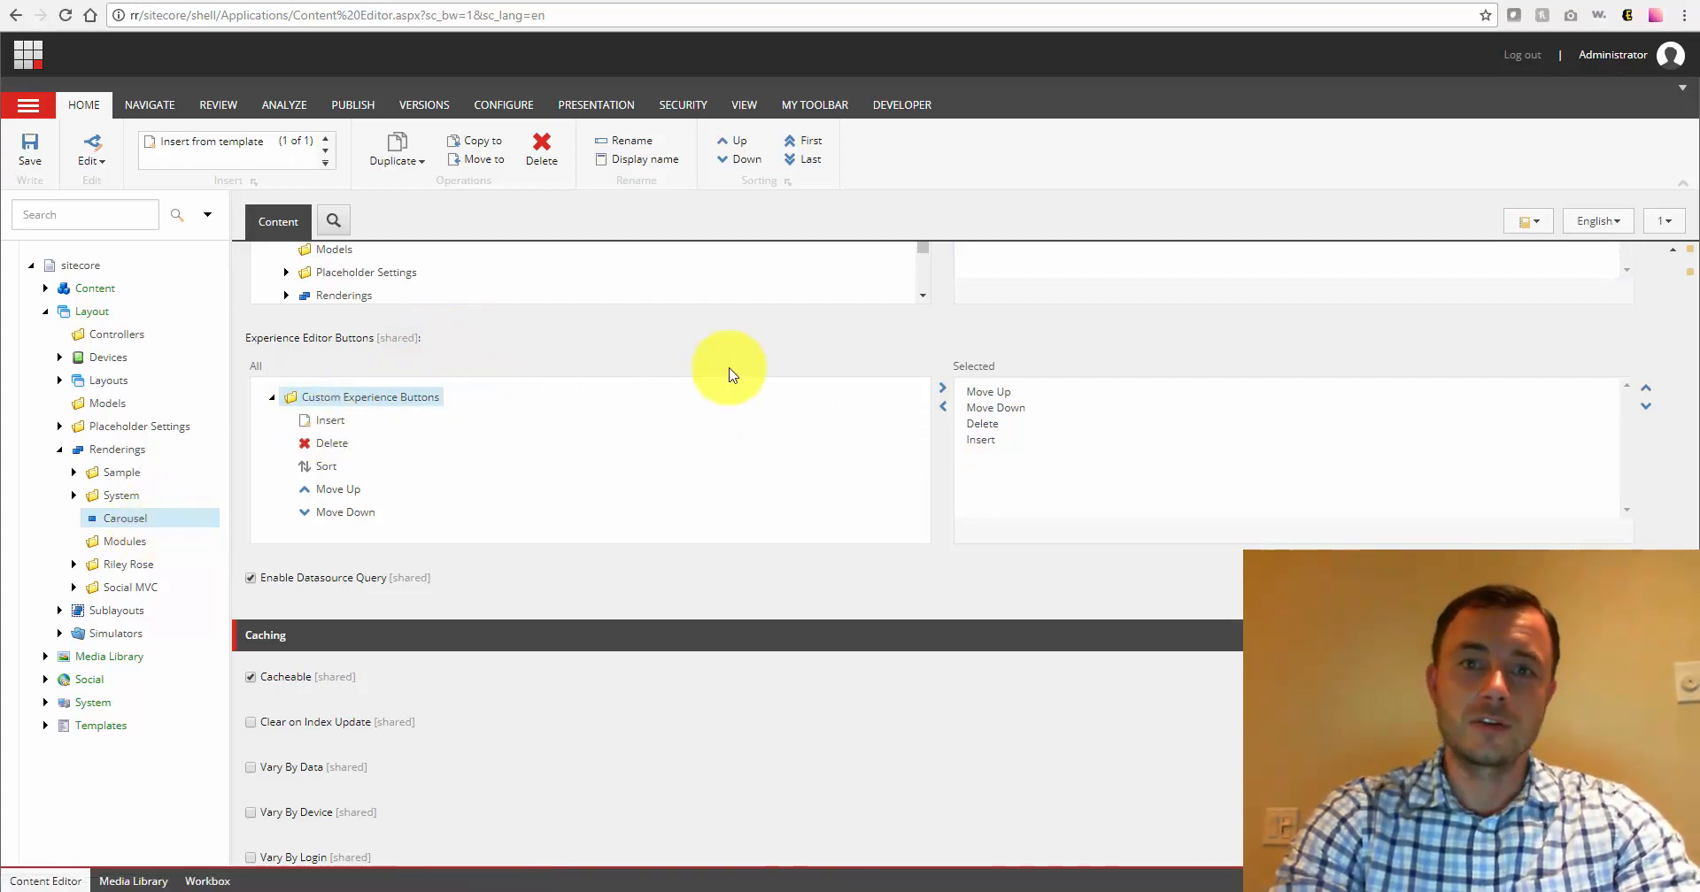
pyautogui.moveTo(713, 358)
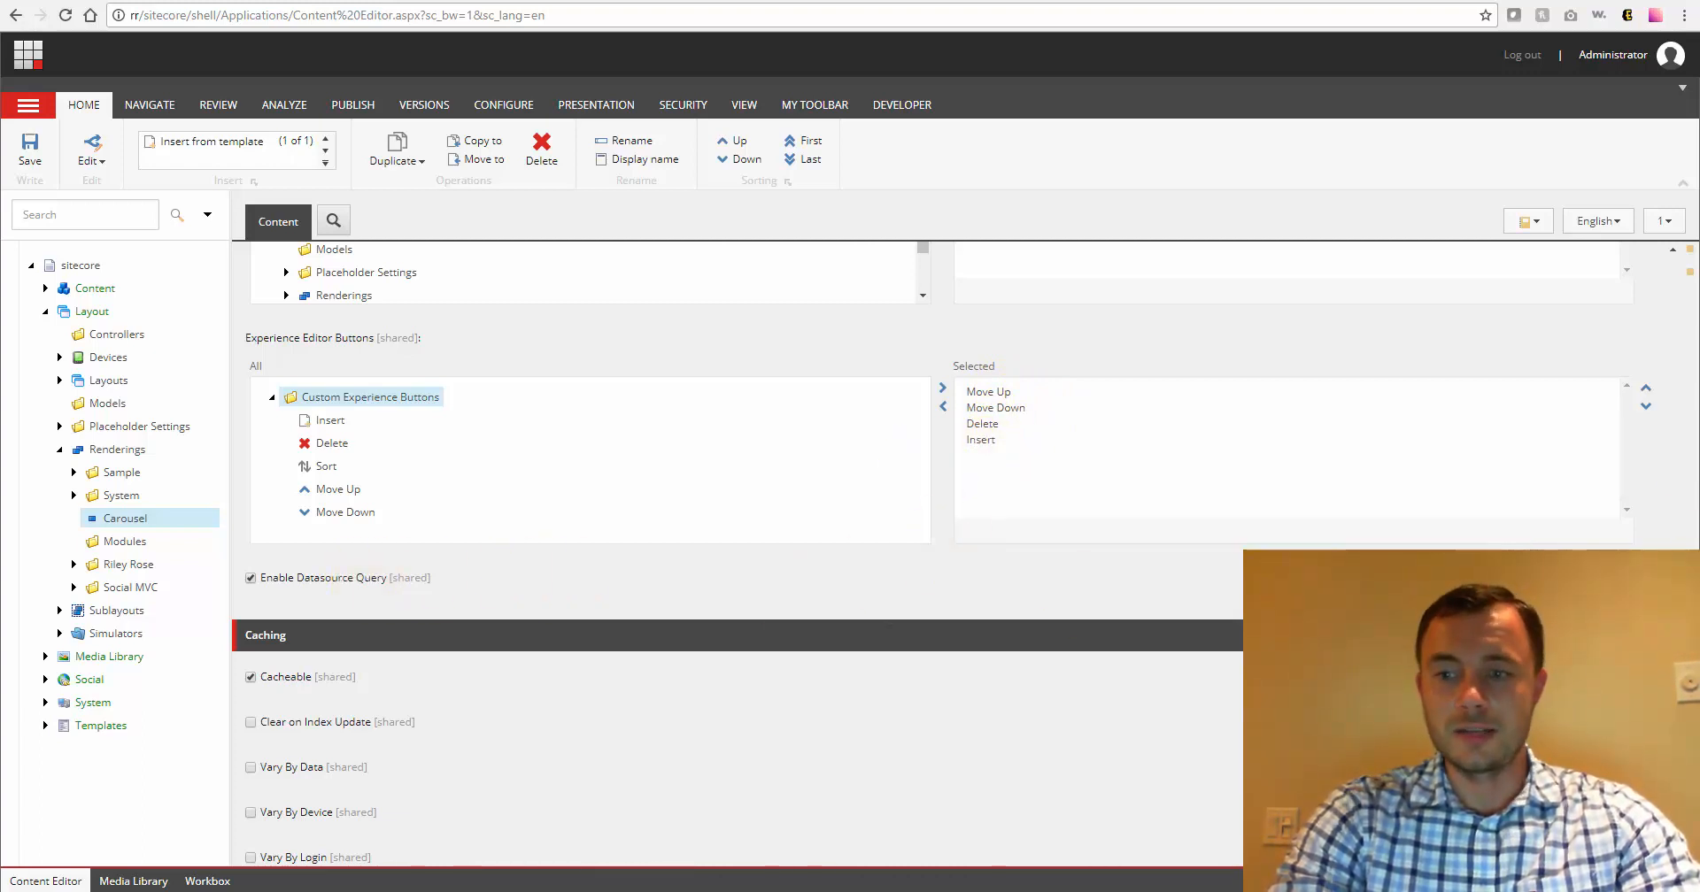
# - Scroll to show the unchecked Vary By Parm, Query String and User options
pyautogui.scroll(-3)
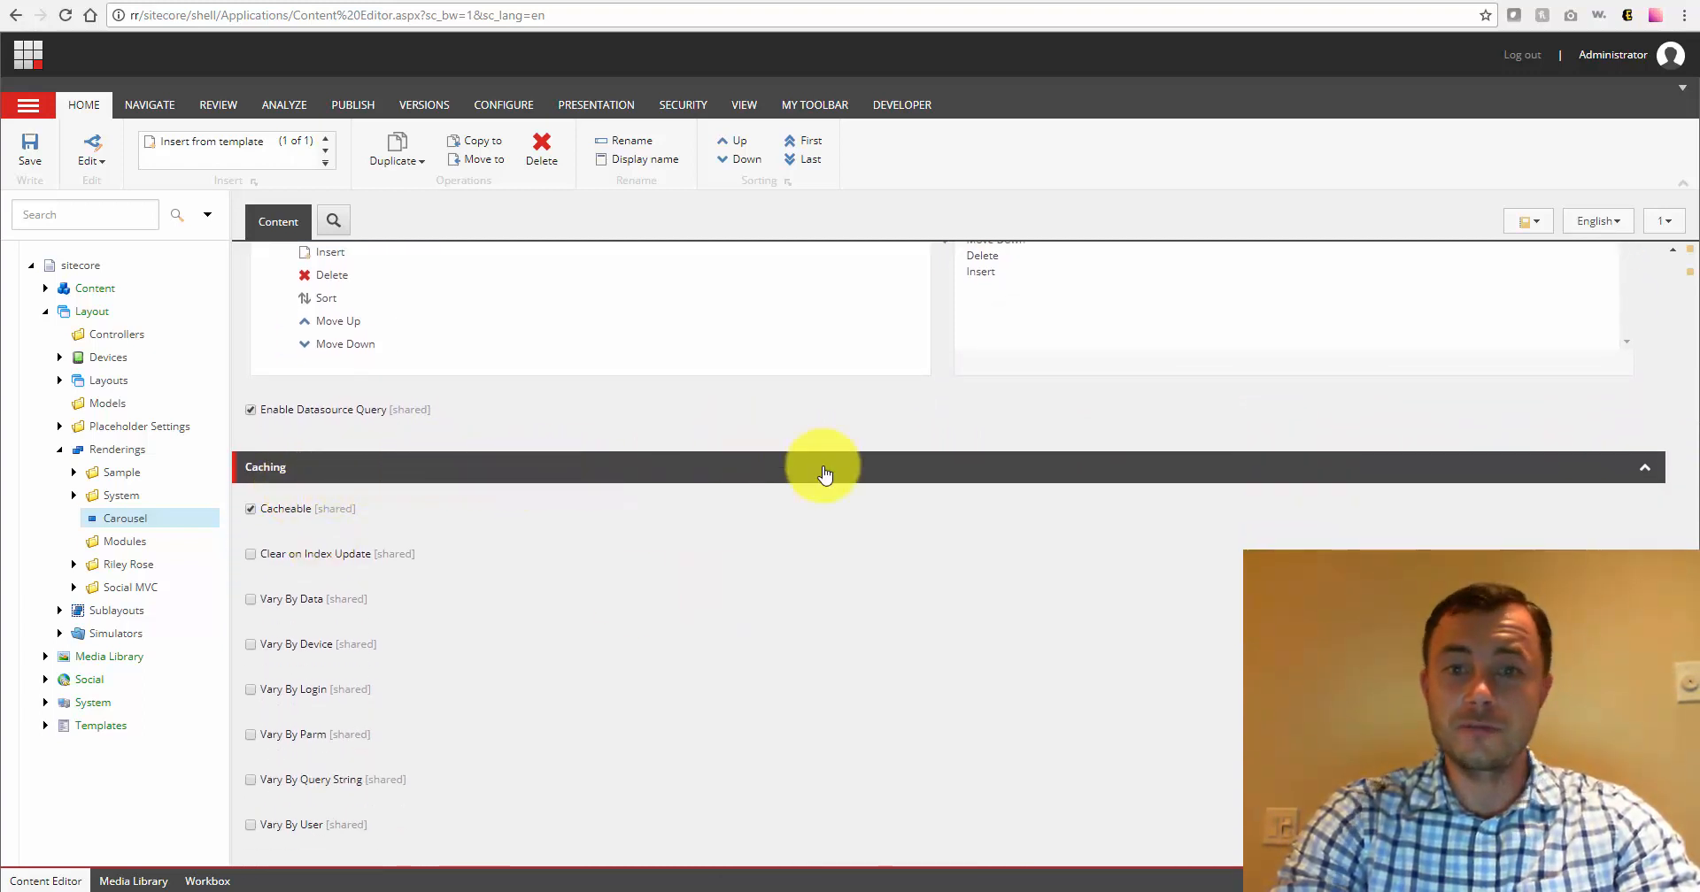
pyautogui.moveTo(918, 482)
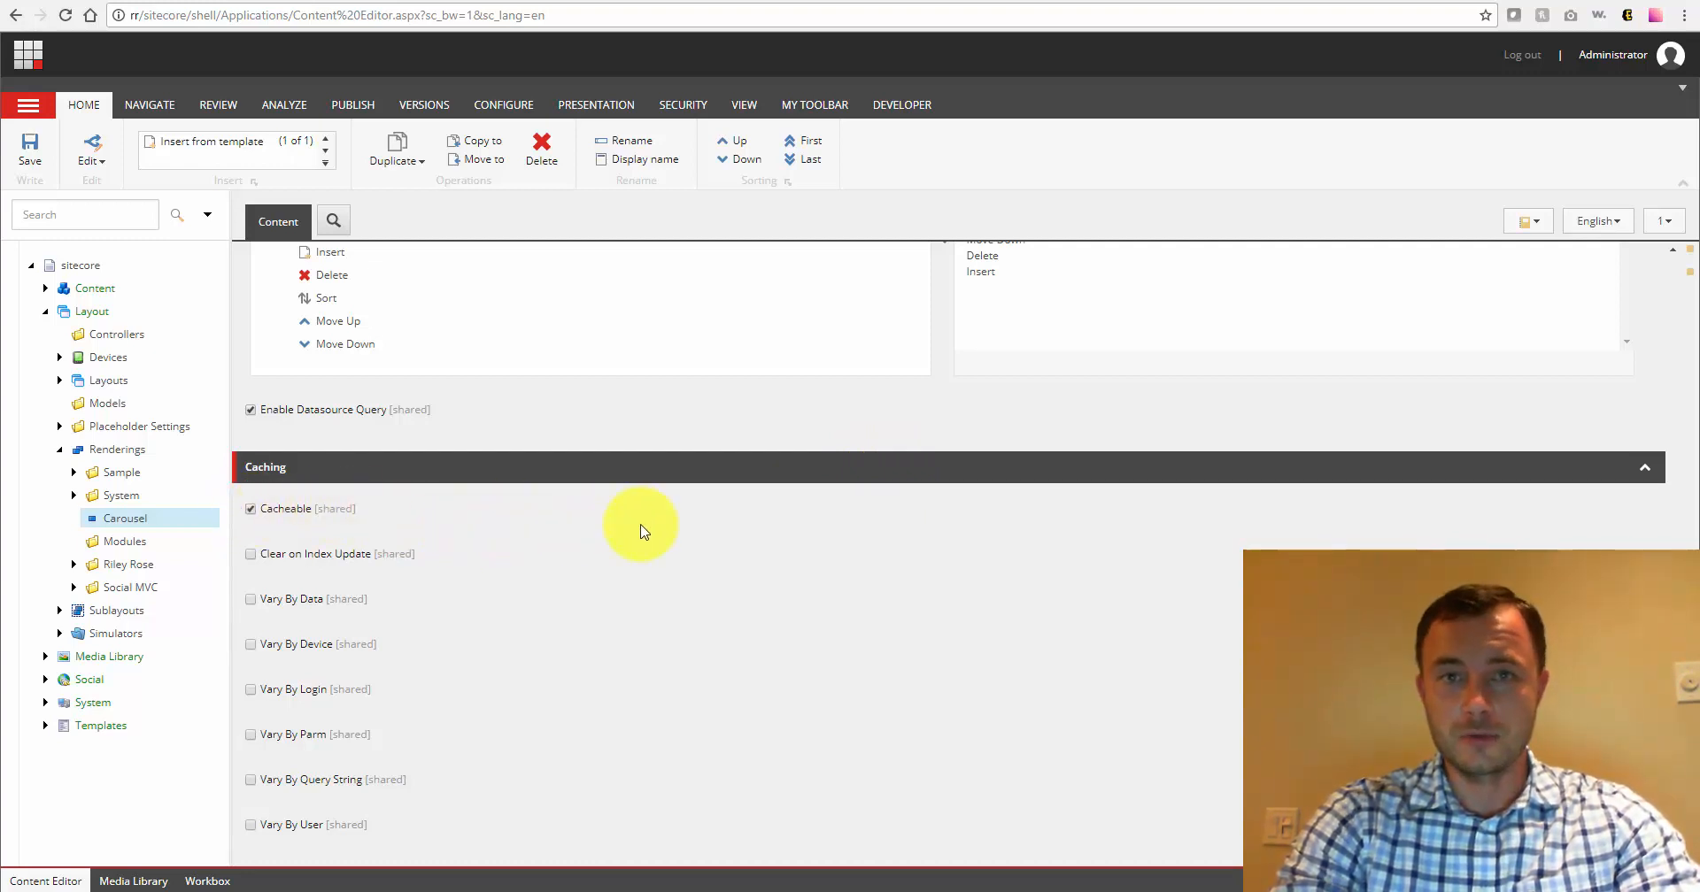
pyautogui.moveTo(733, 539)
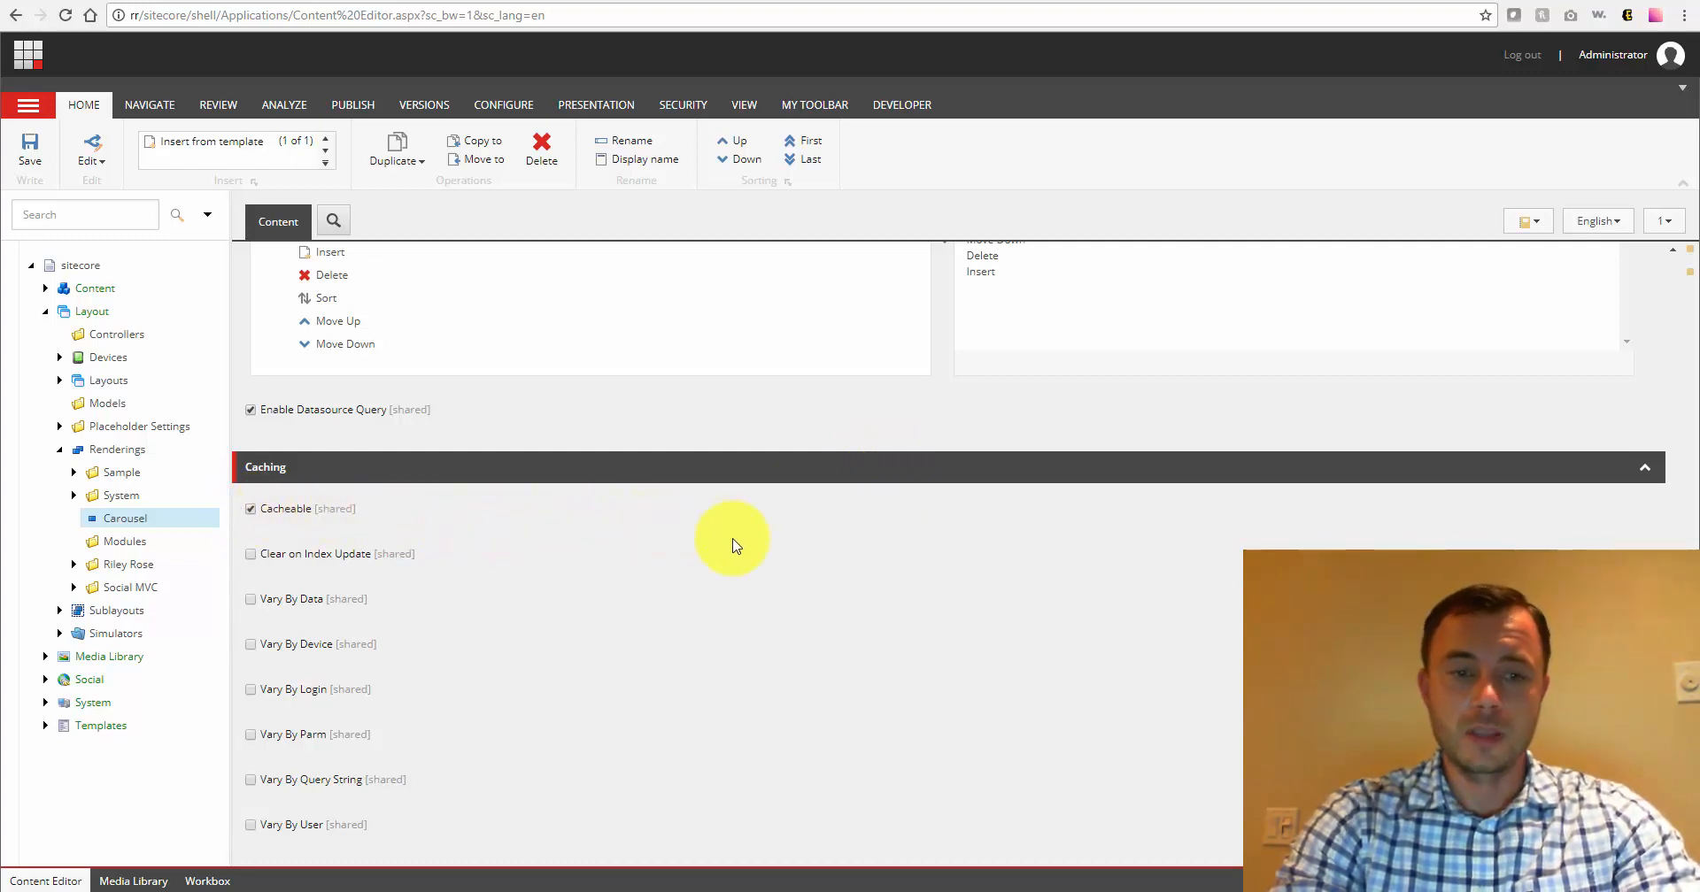
pyautogui.moveTo(962, 449)
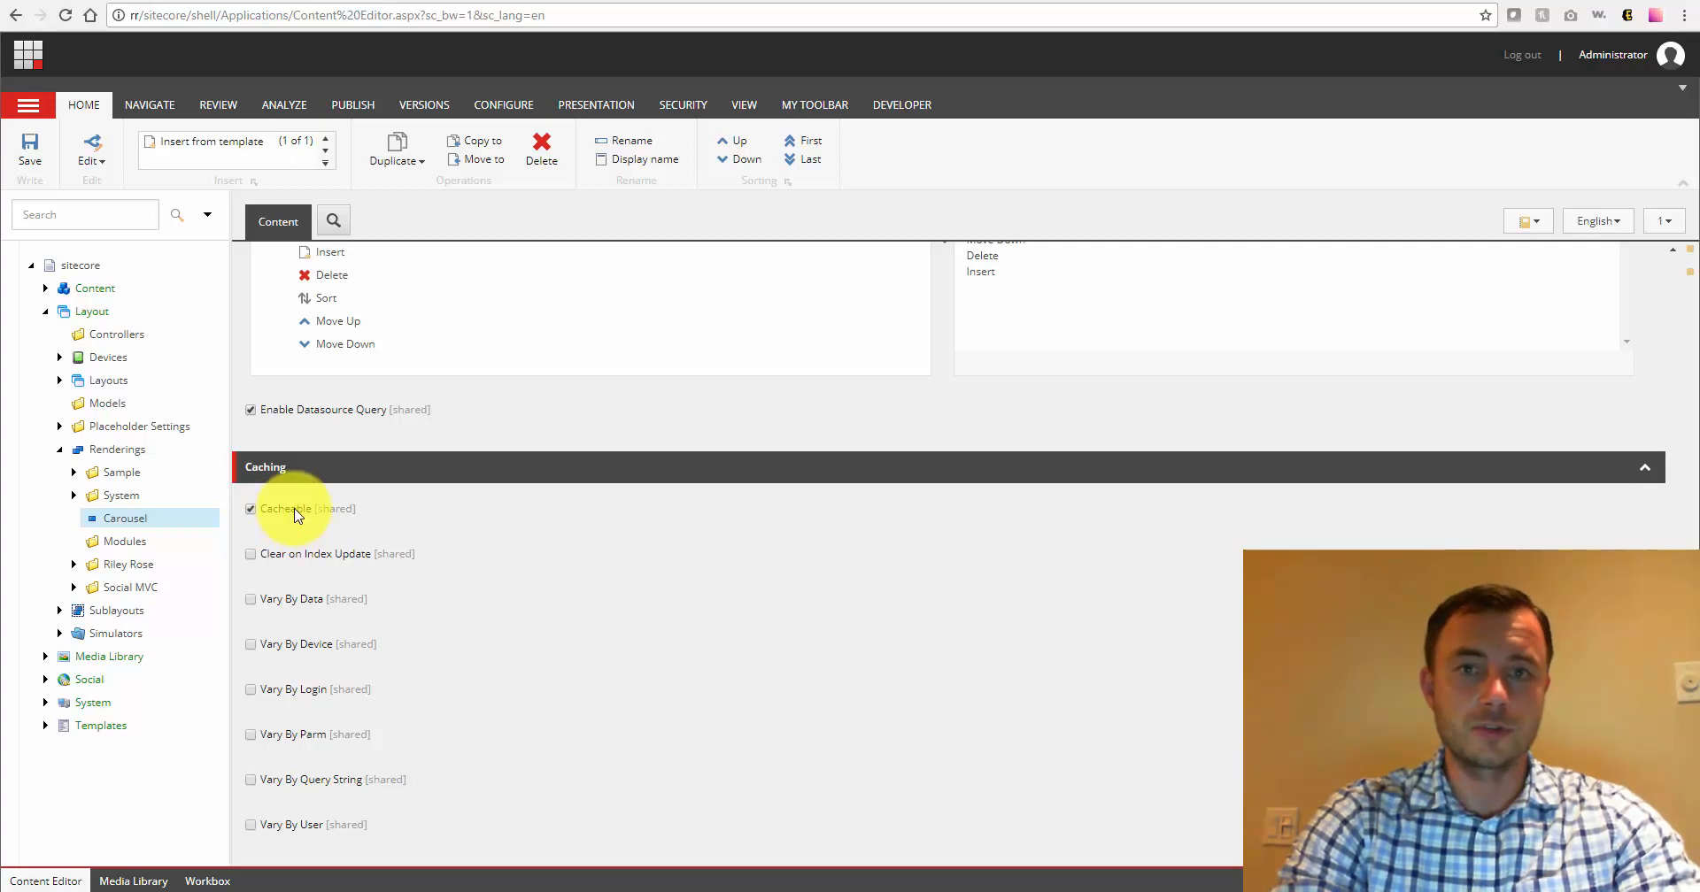
pyautogui.moveTo(333, 568)
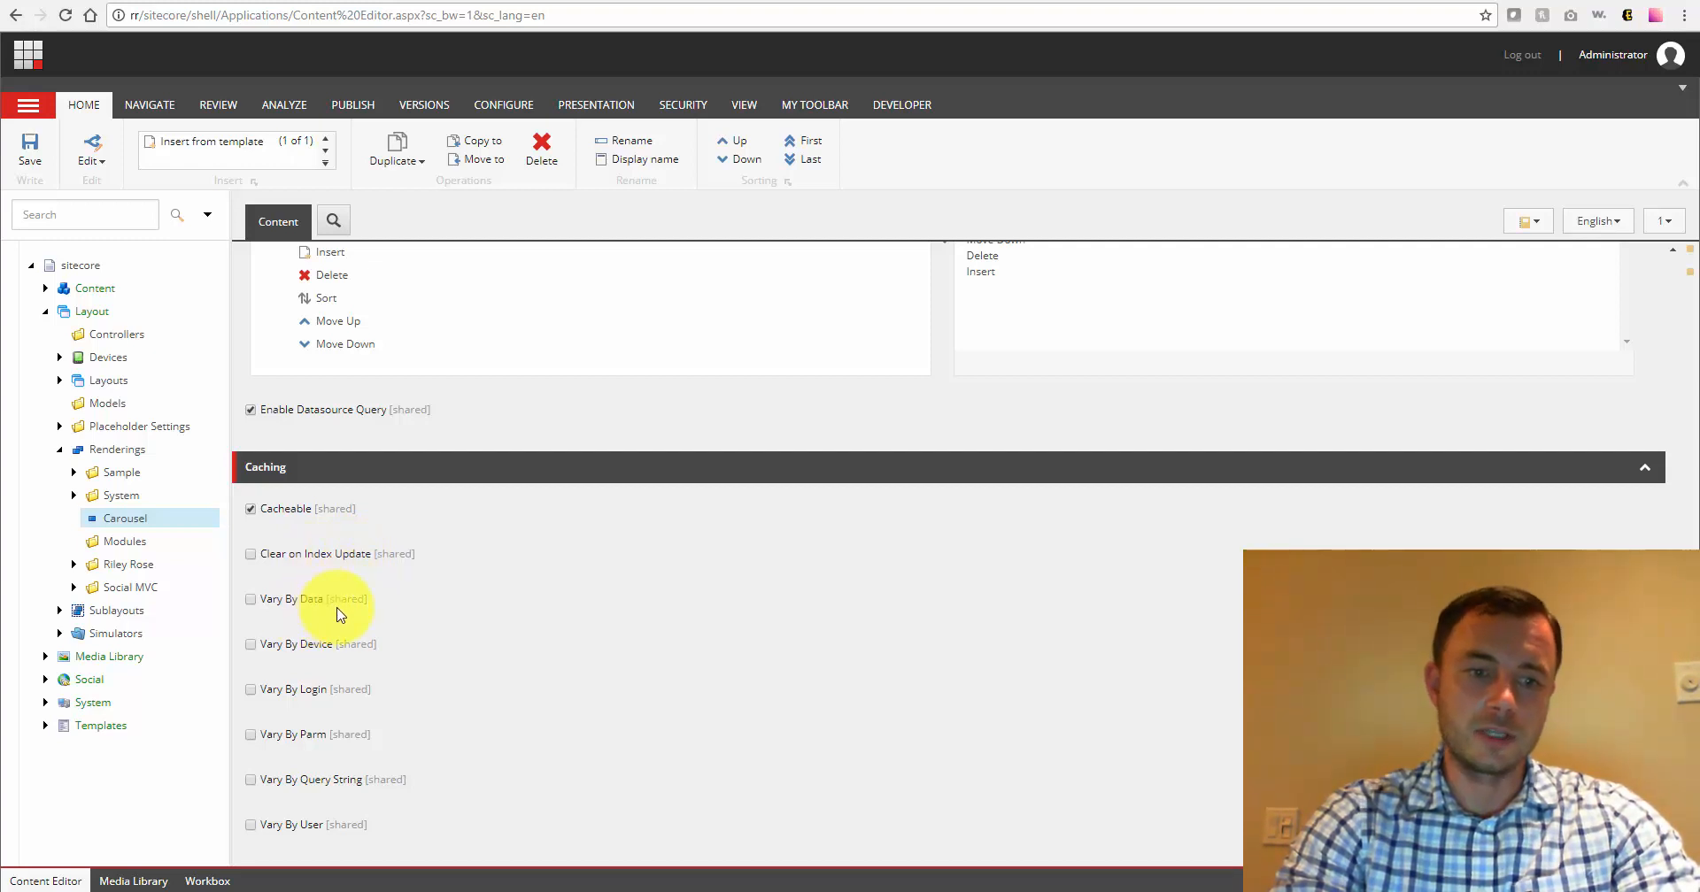
pyautogui.moveTo(315, 694)
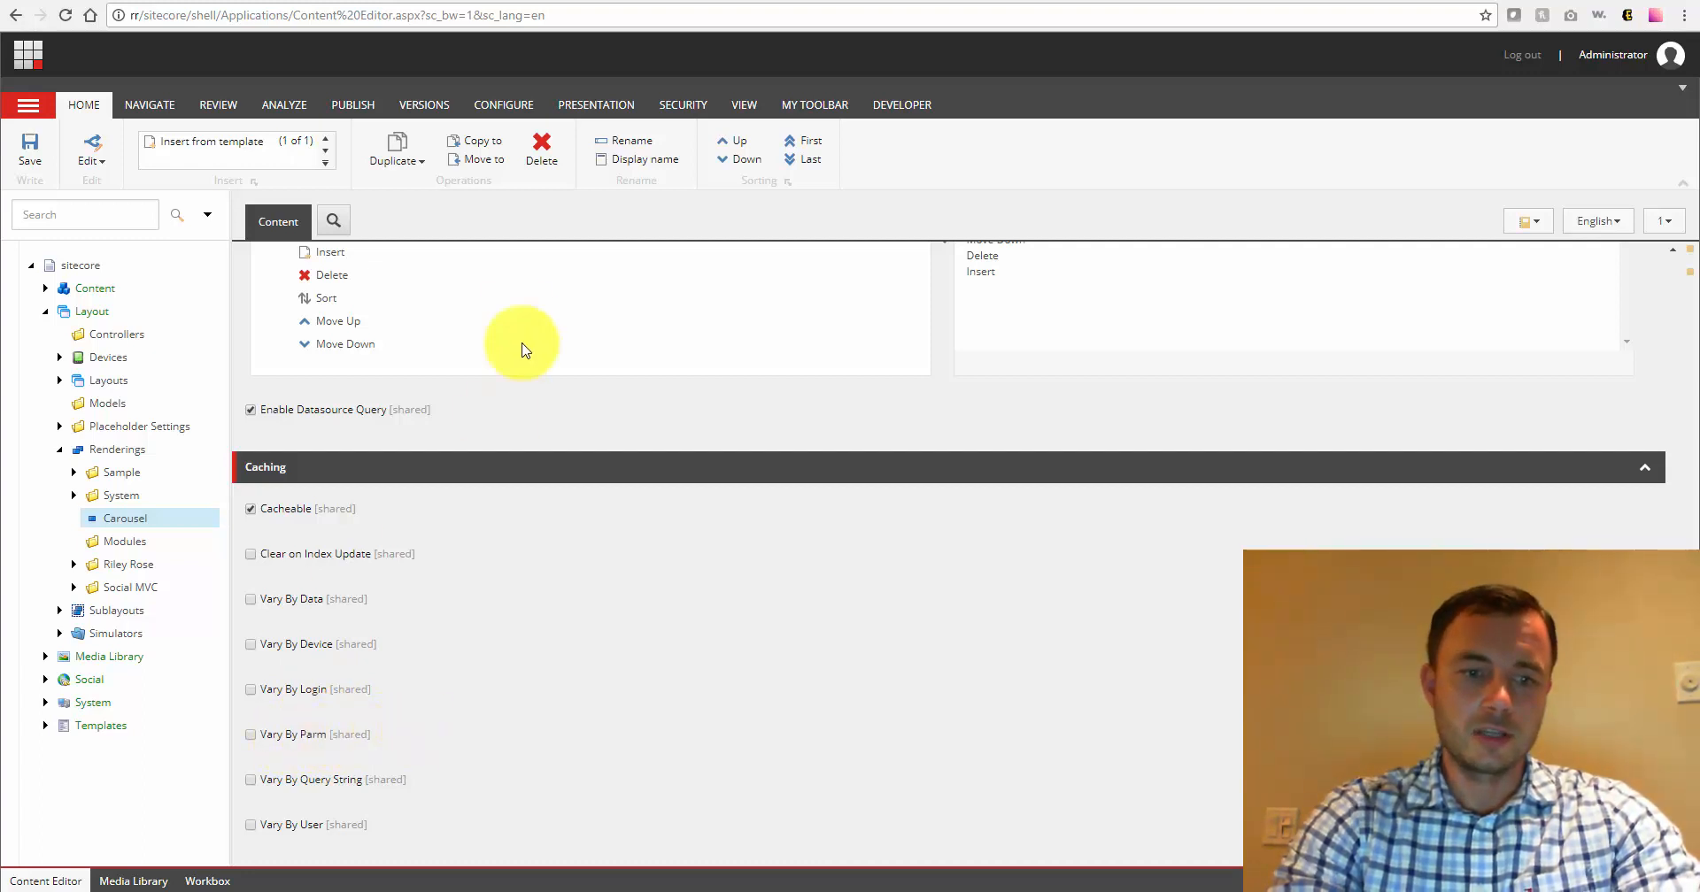
pyautogui.moveTo(309, 835)
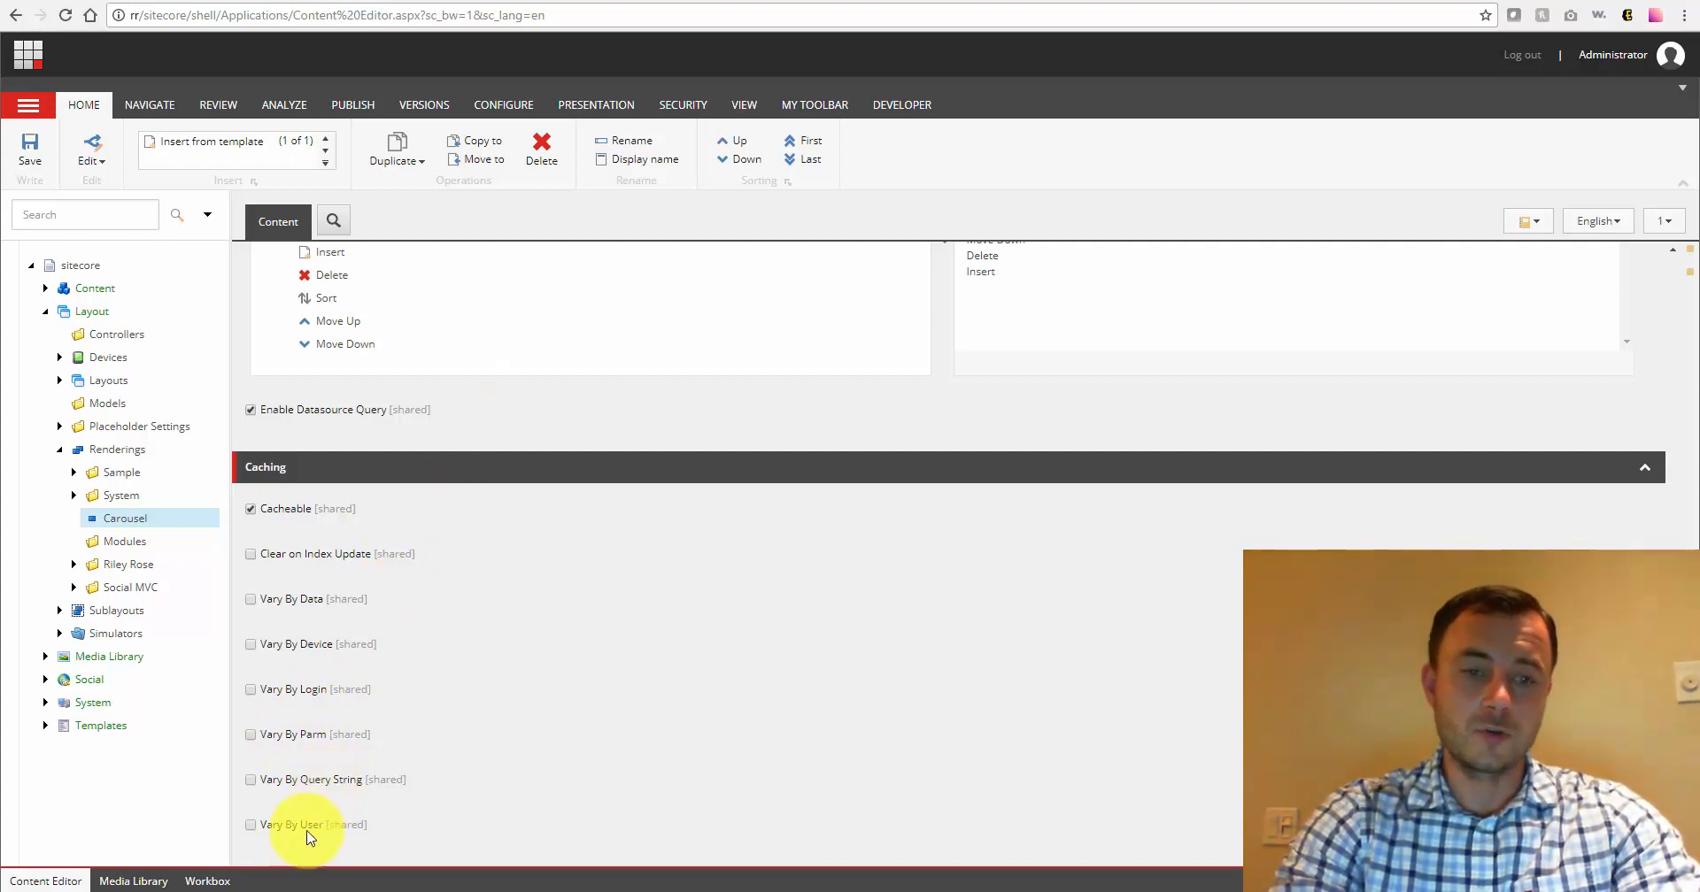
pyautogui.moveTo(957, 425)
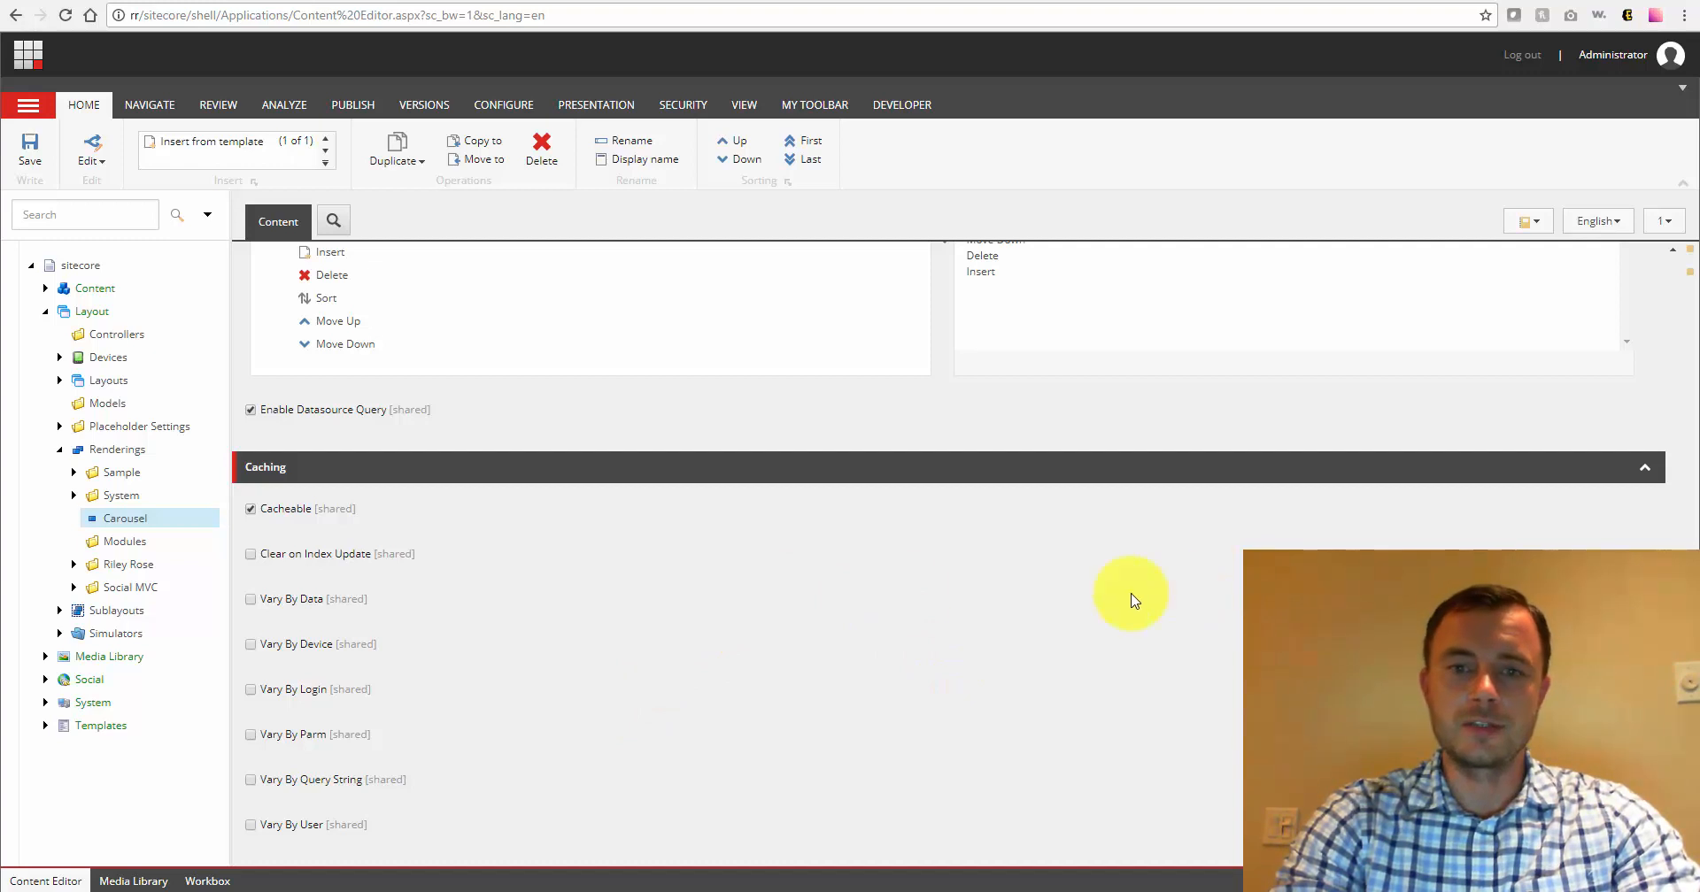
pyautogui.moveTo(902, 594)
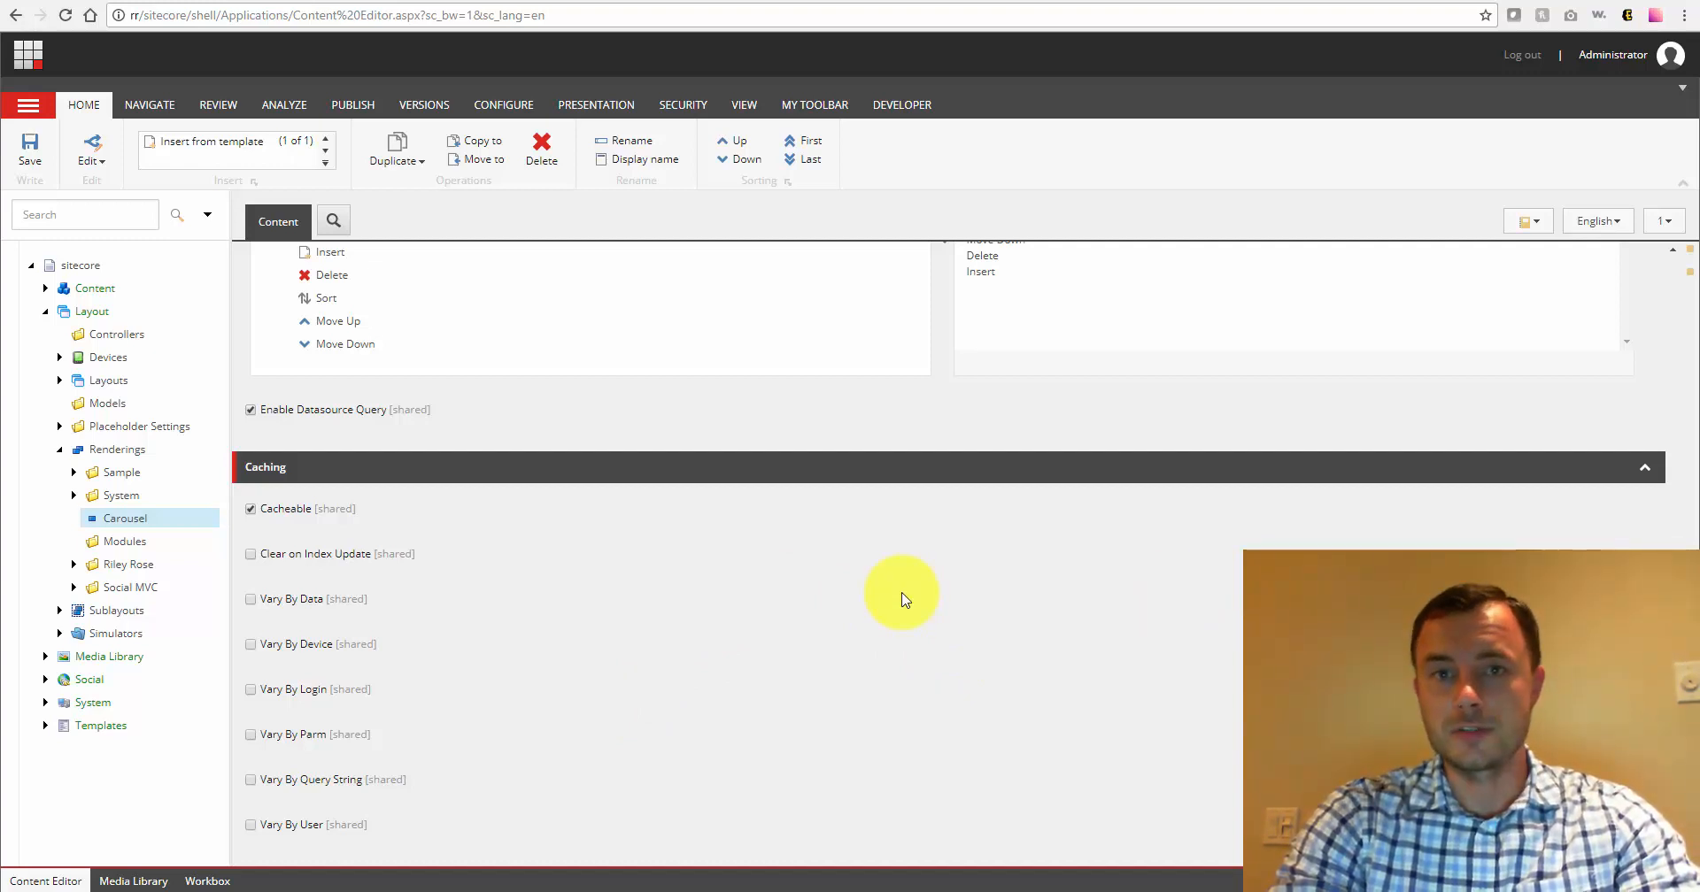
pyautogui.moveTo(957, 659)
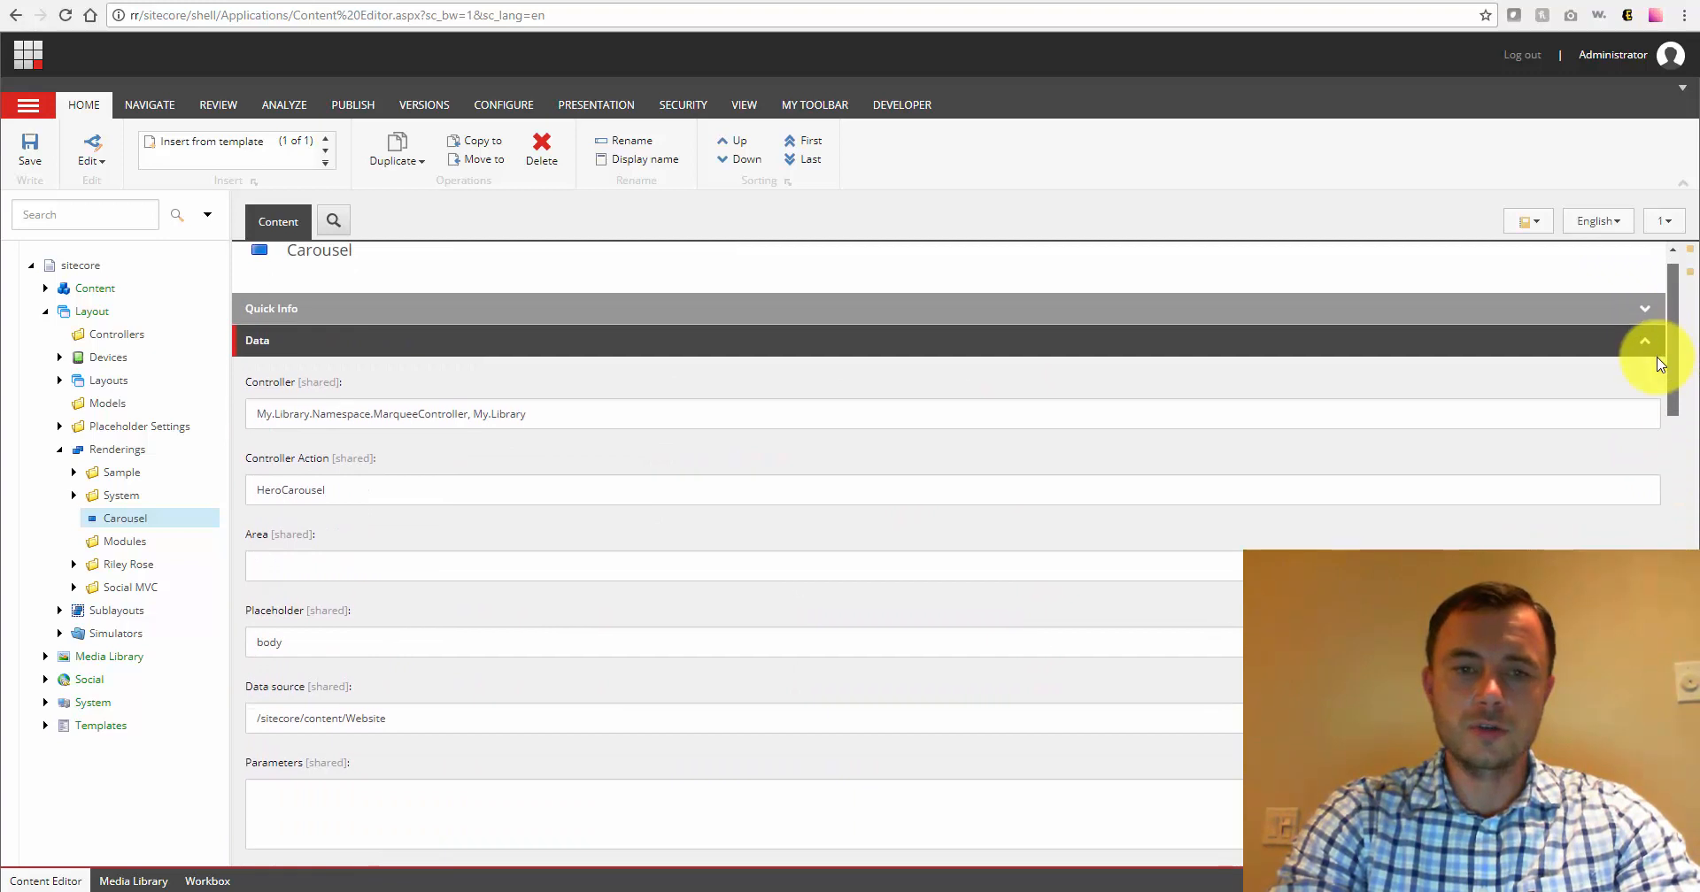
# - Scroll through the Data and Editor Options fields to Datasource Template and Experience Editor Buttons
pyautogui.scroll(-3)
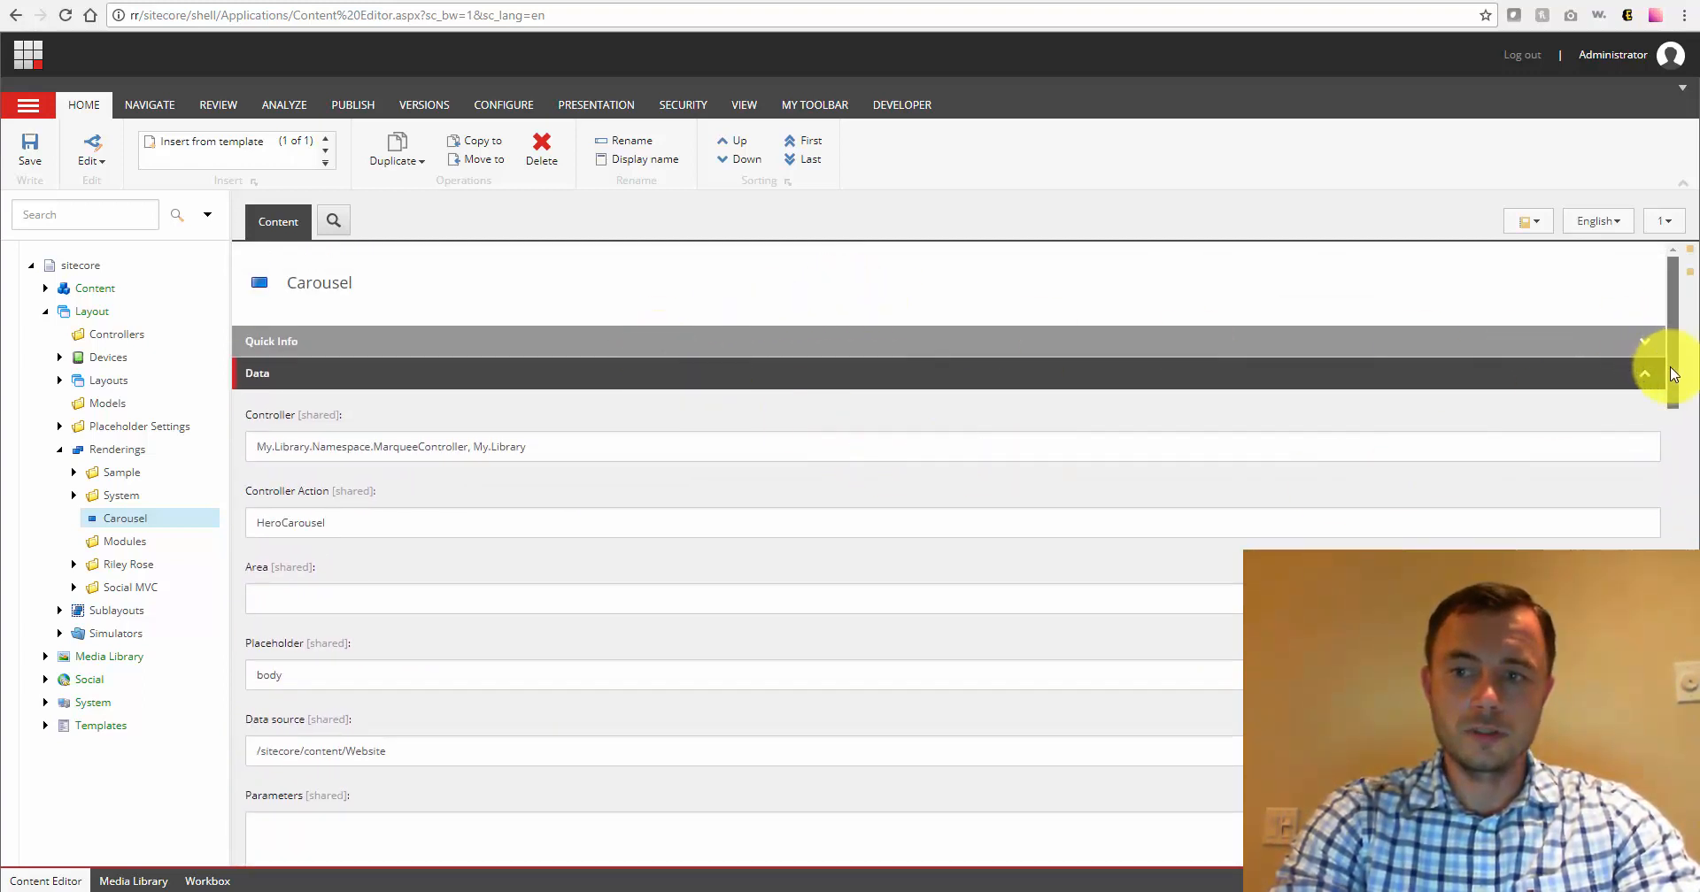
pyautogui.scroll(-3)
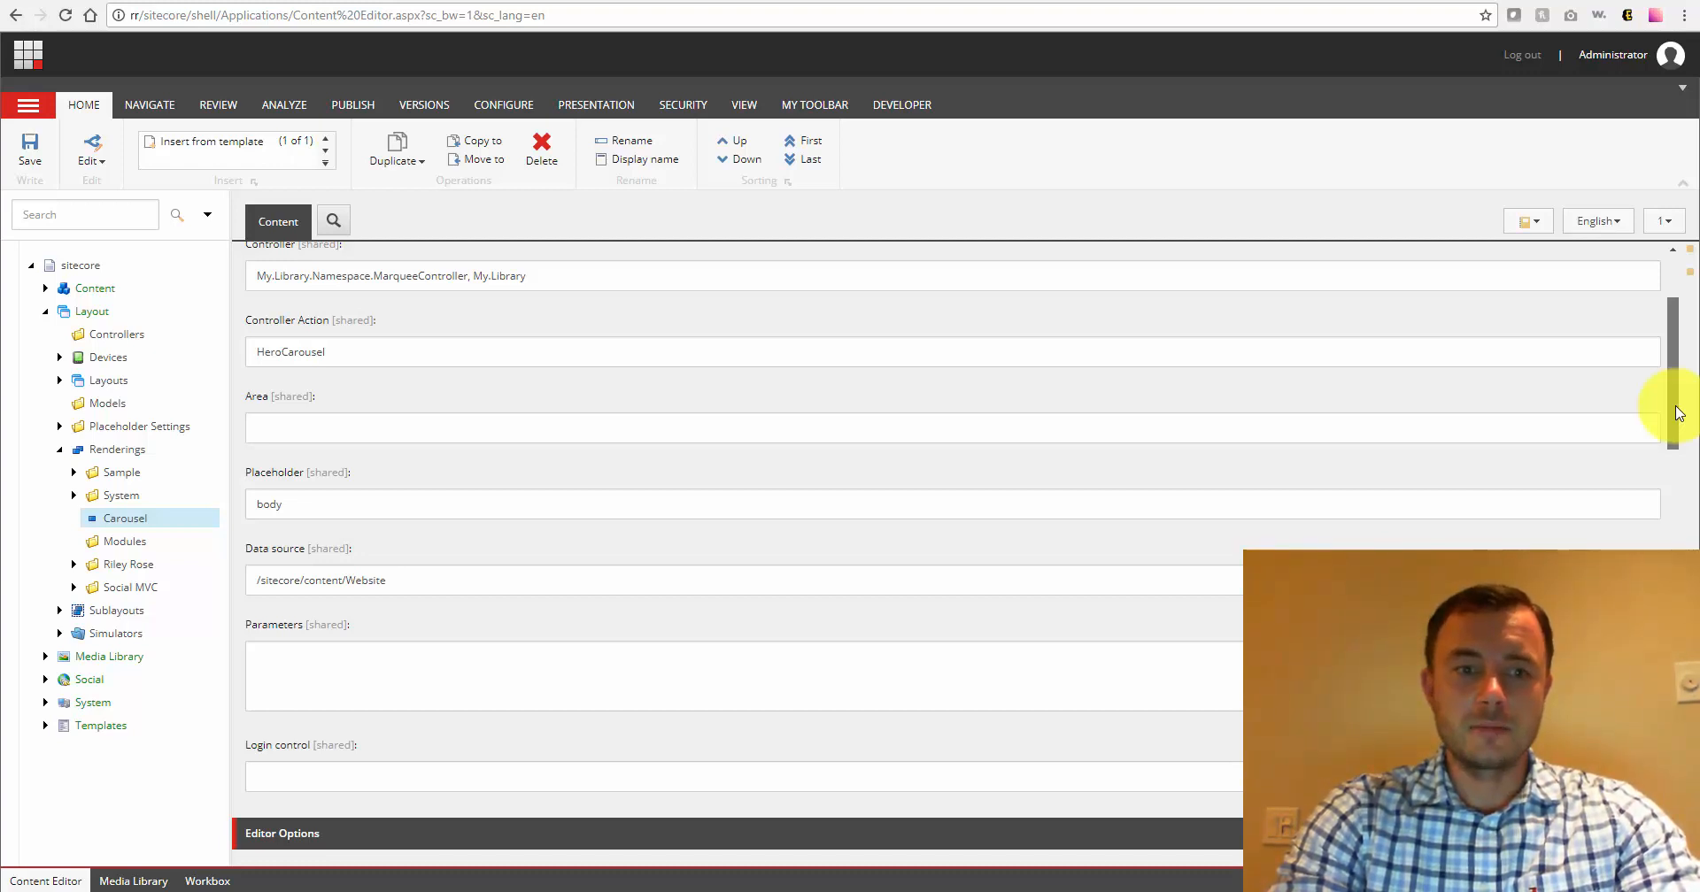
pyautogui.scroll(-3)
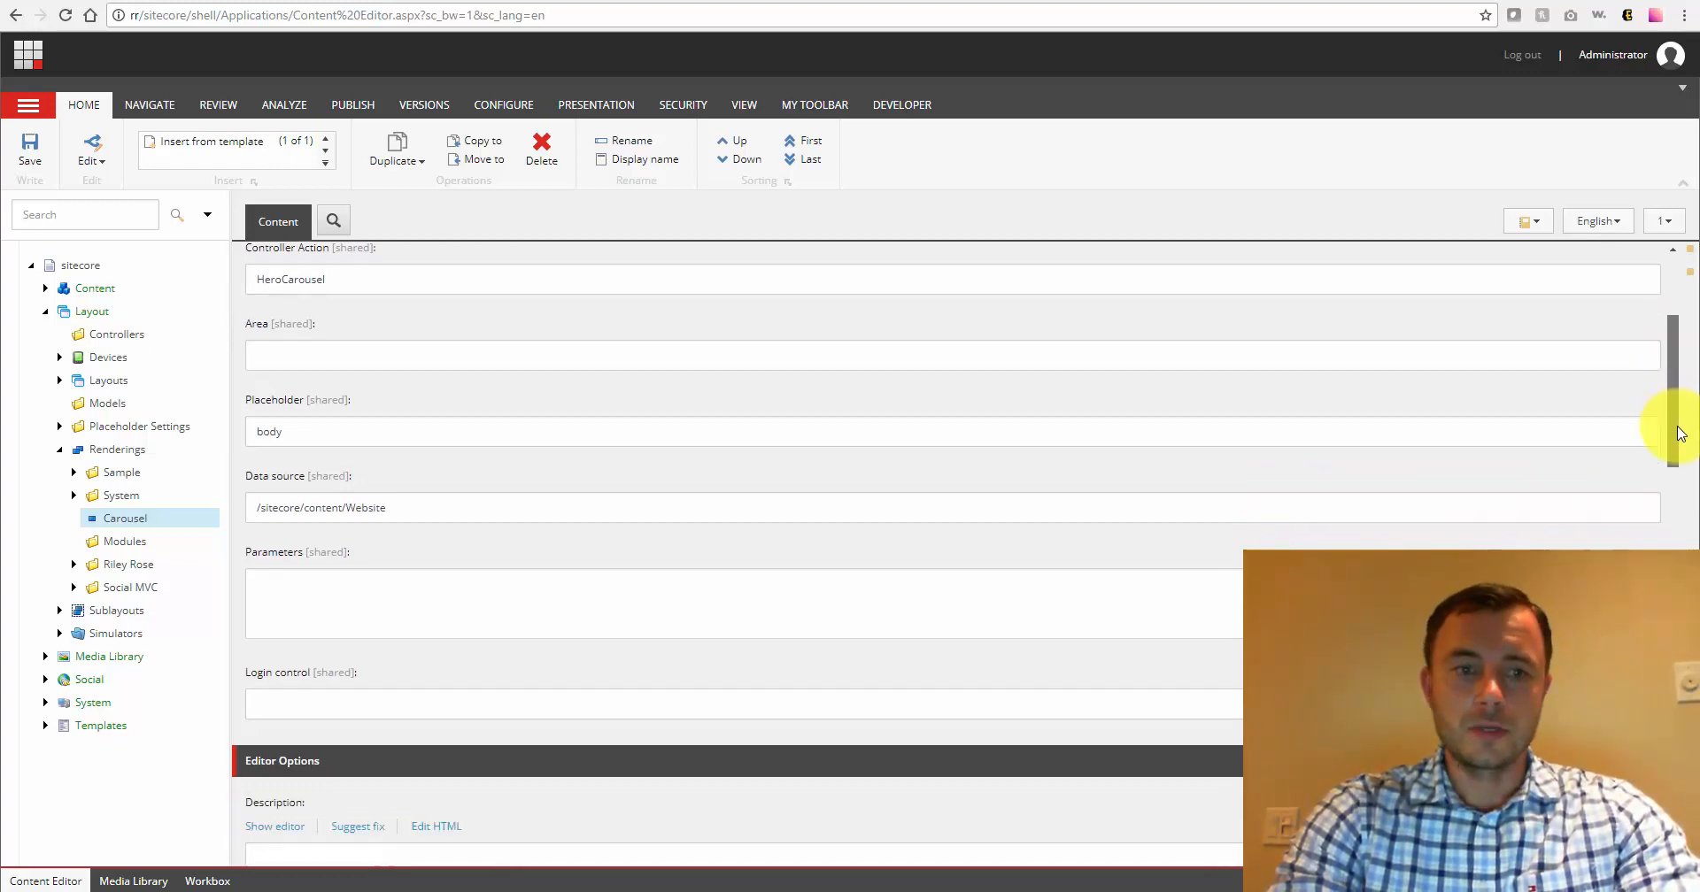
pyautogui.scroll(-3)
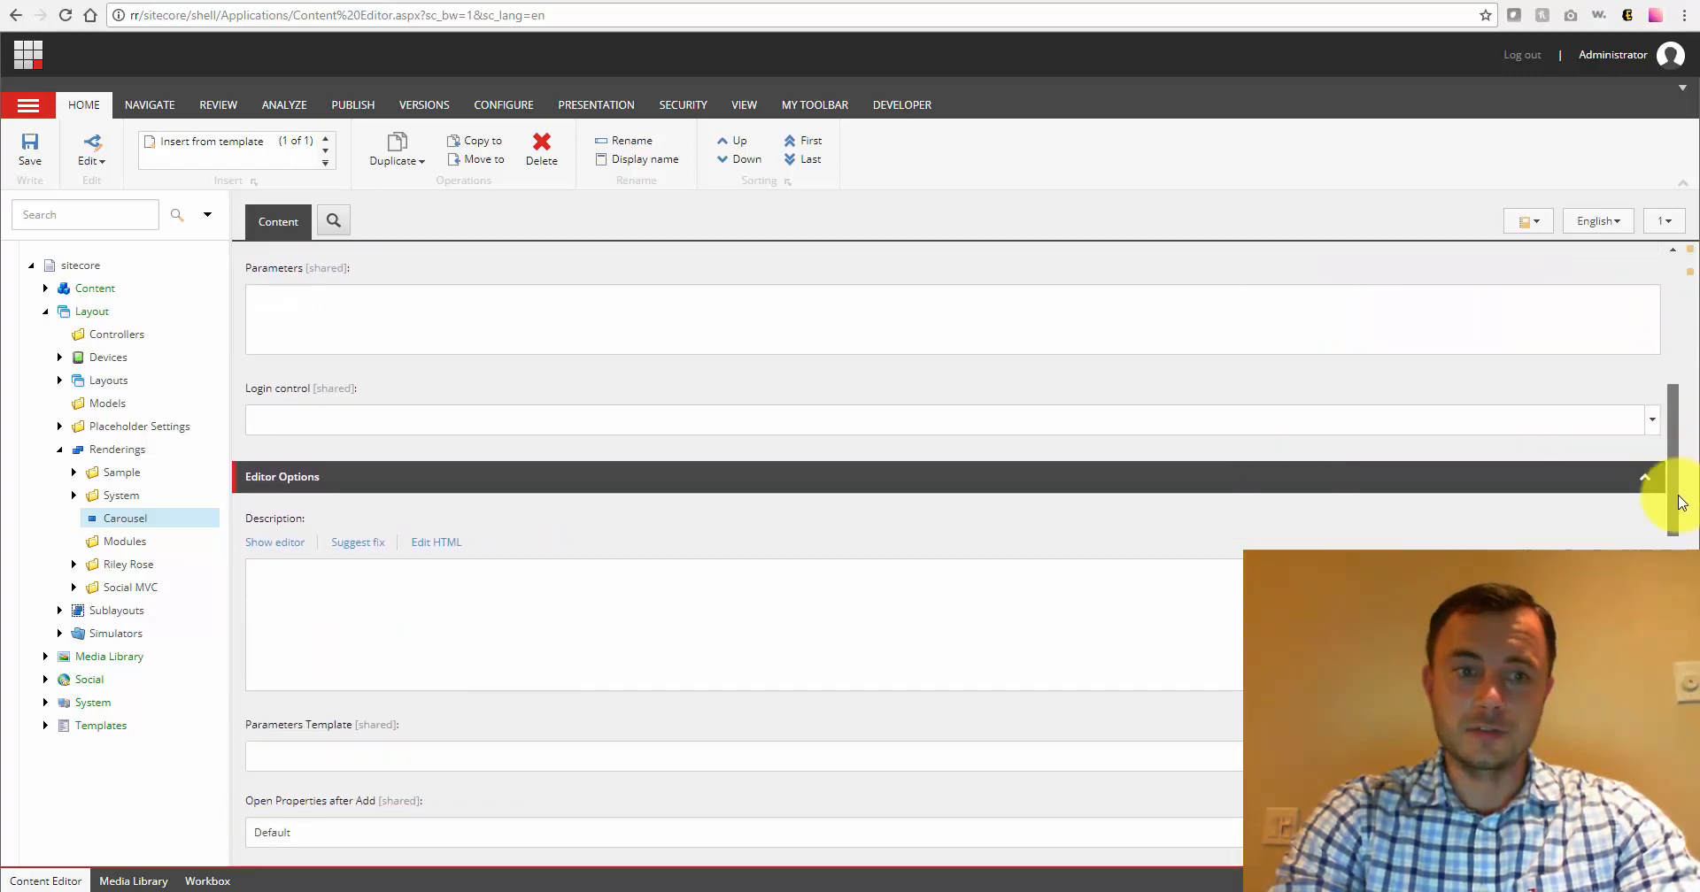
pyautogui.scroll(-3)
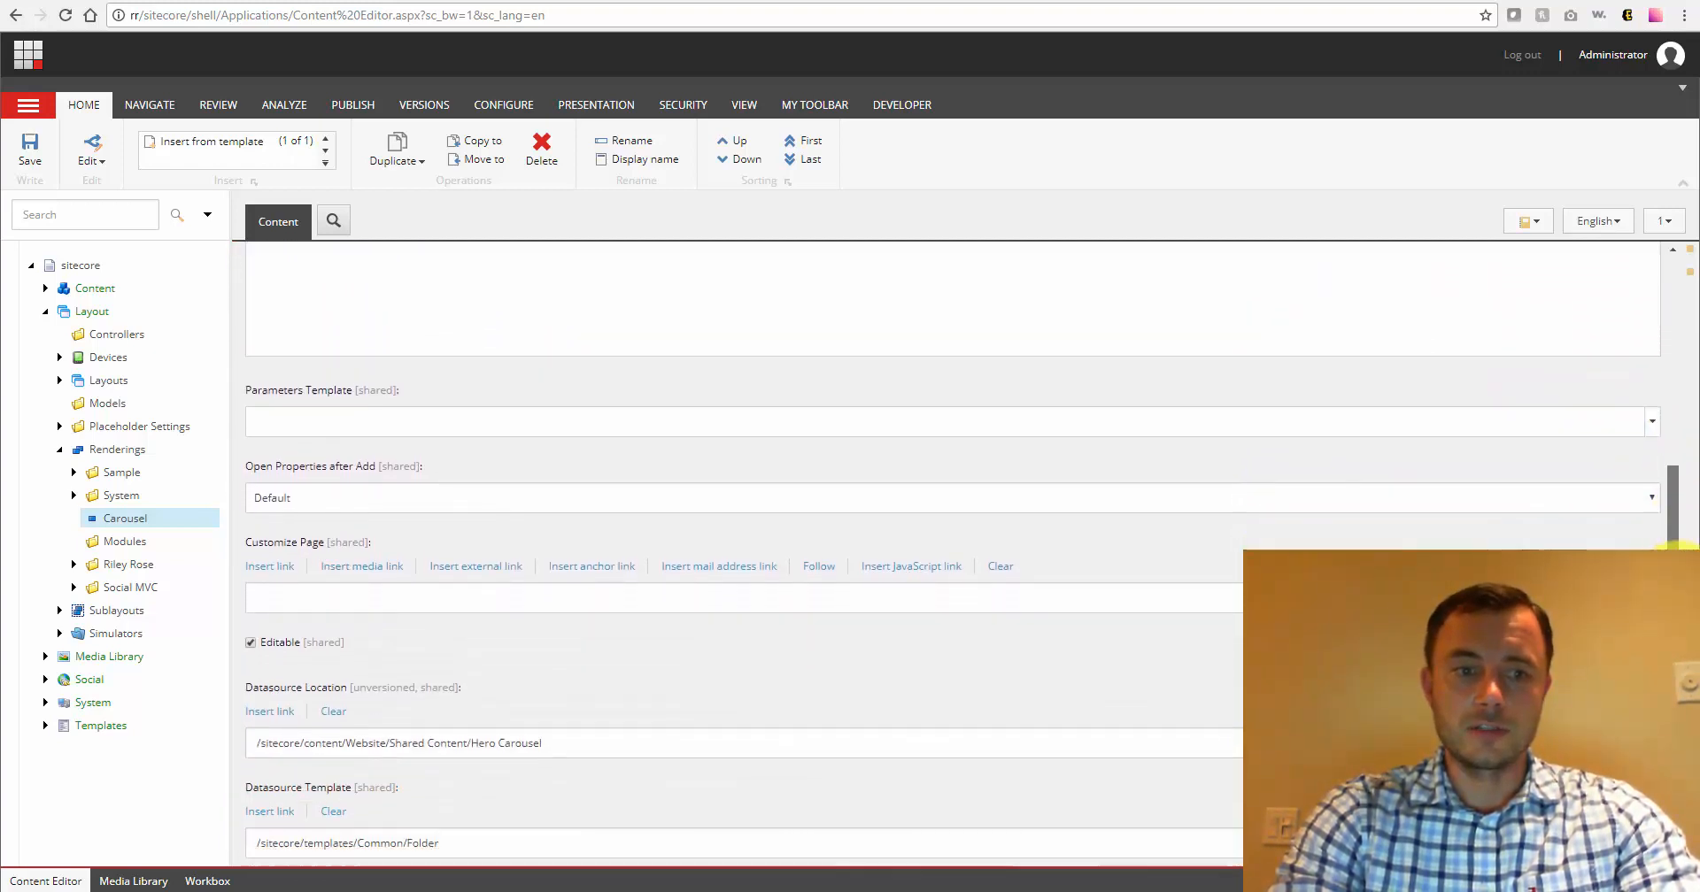
pyautogui.scroll(-3)
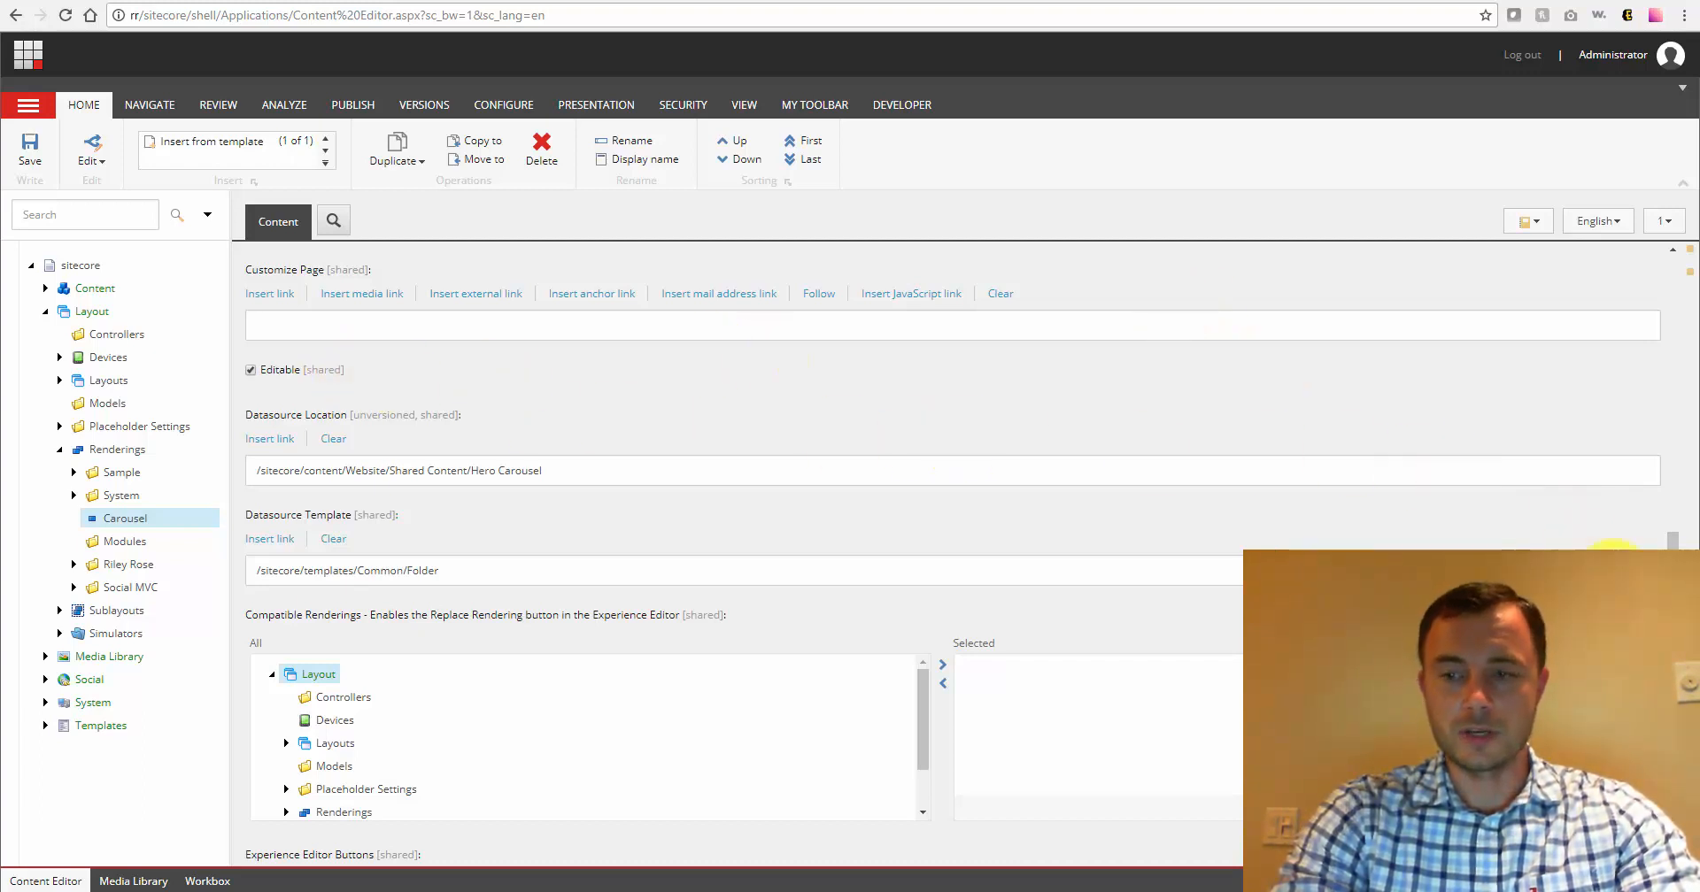
pyautogui.scroll(-3)
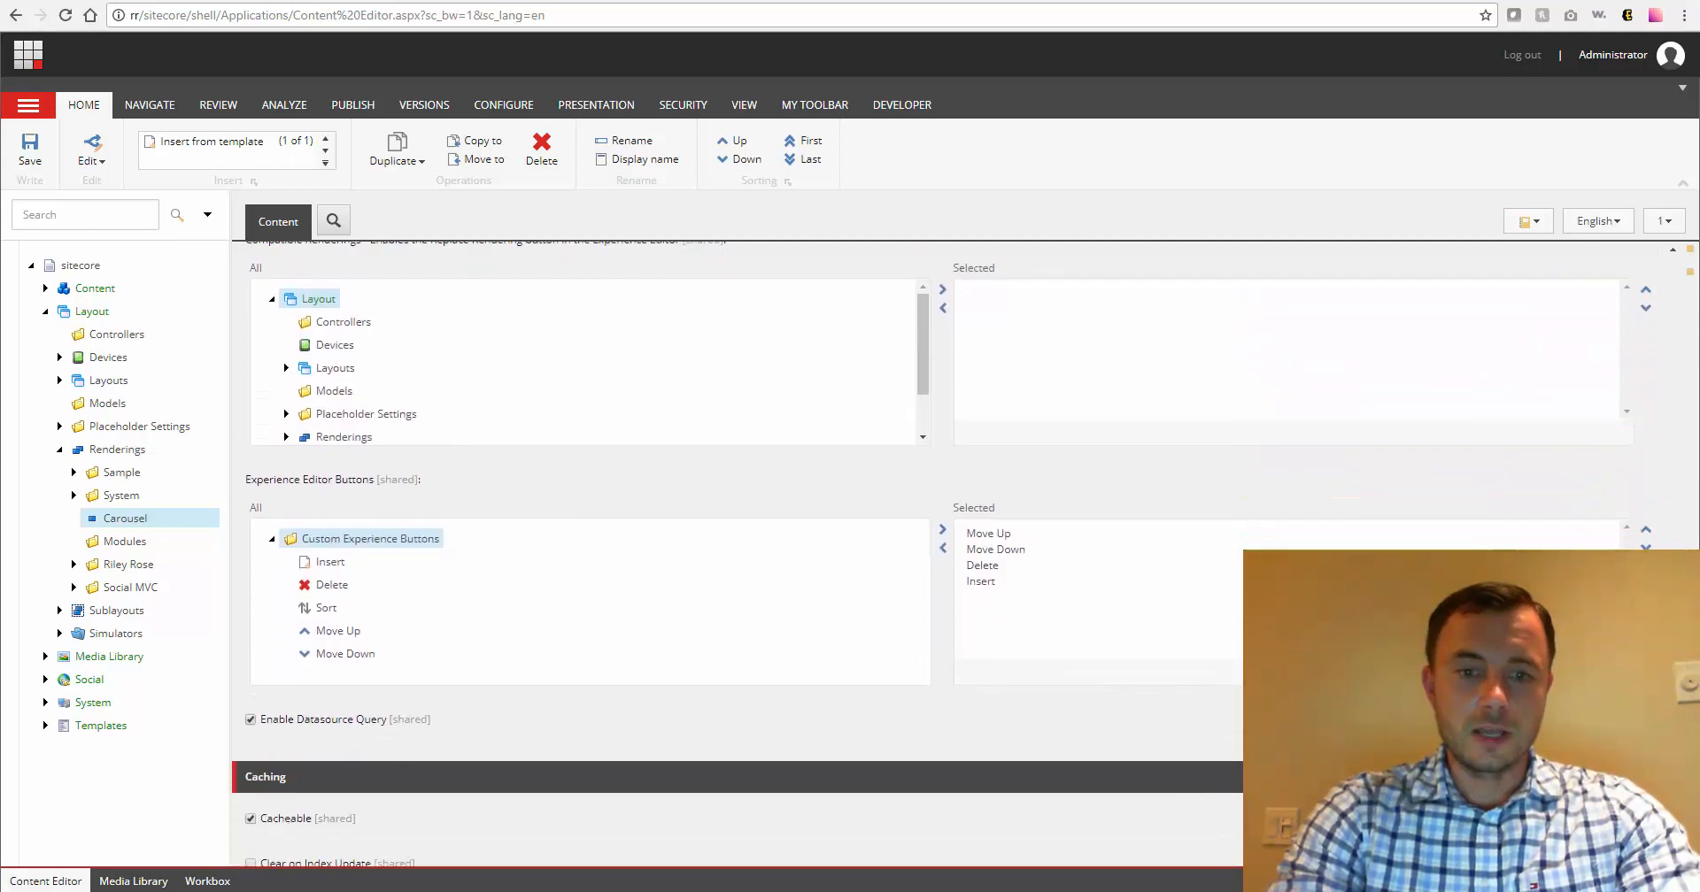
pyautogui.scroll(-3)
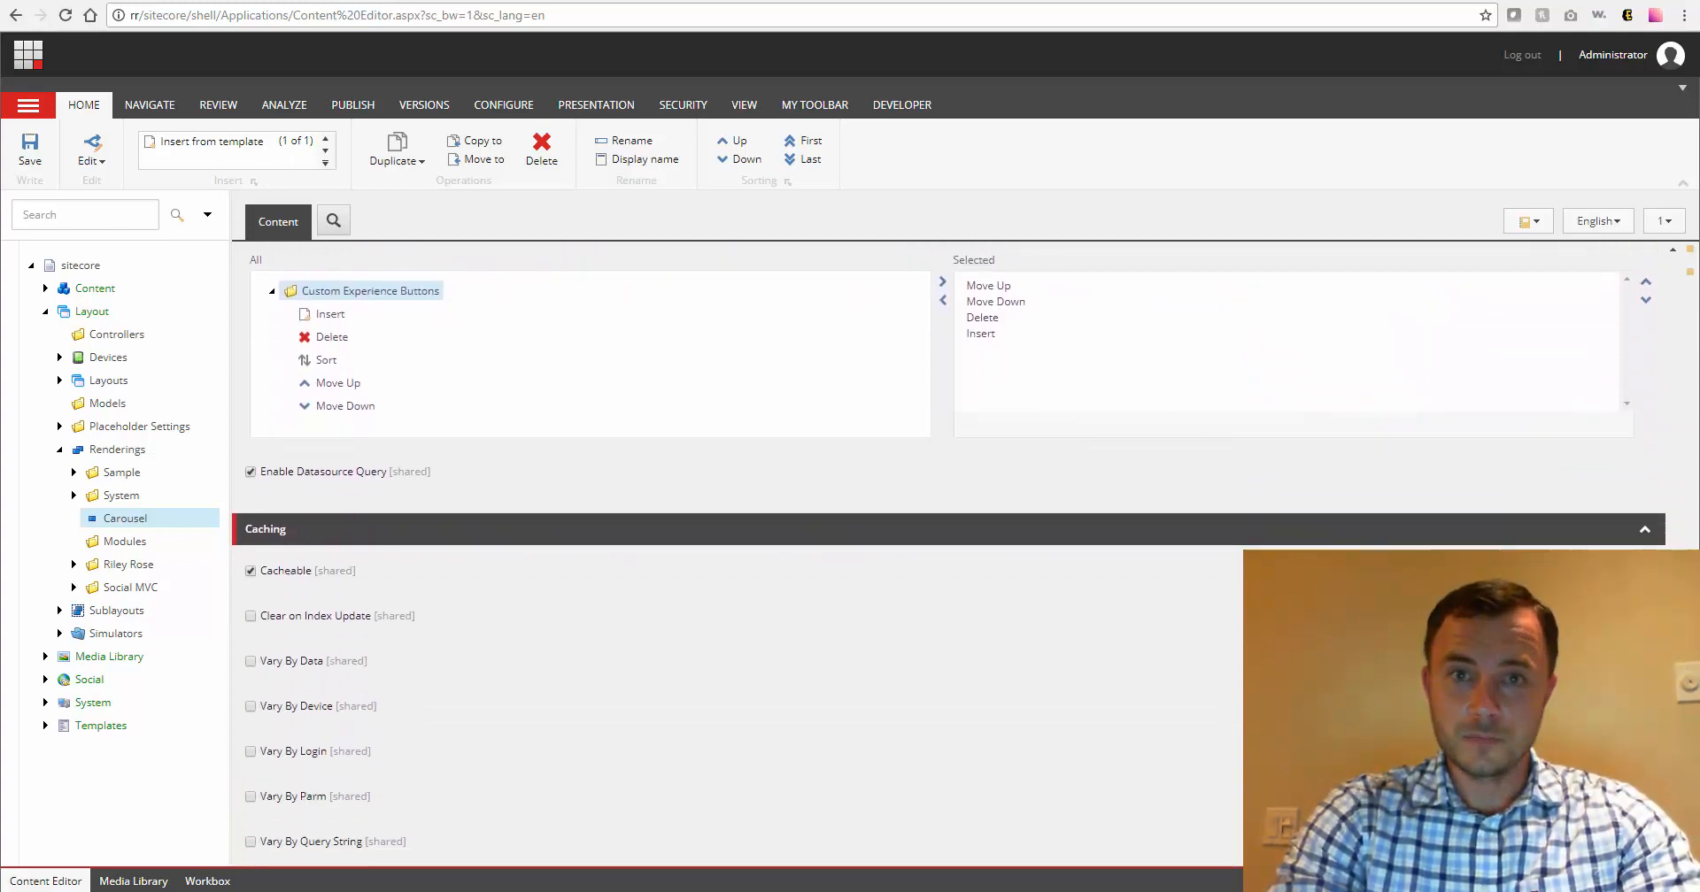
pyautogui.scroll(-3)
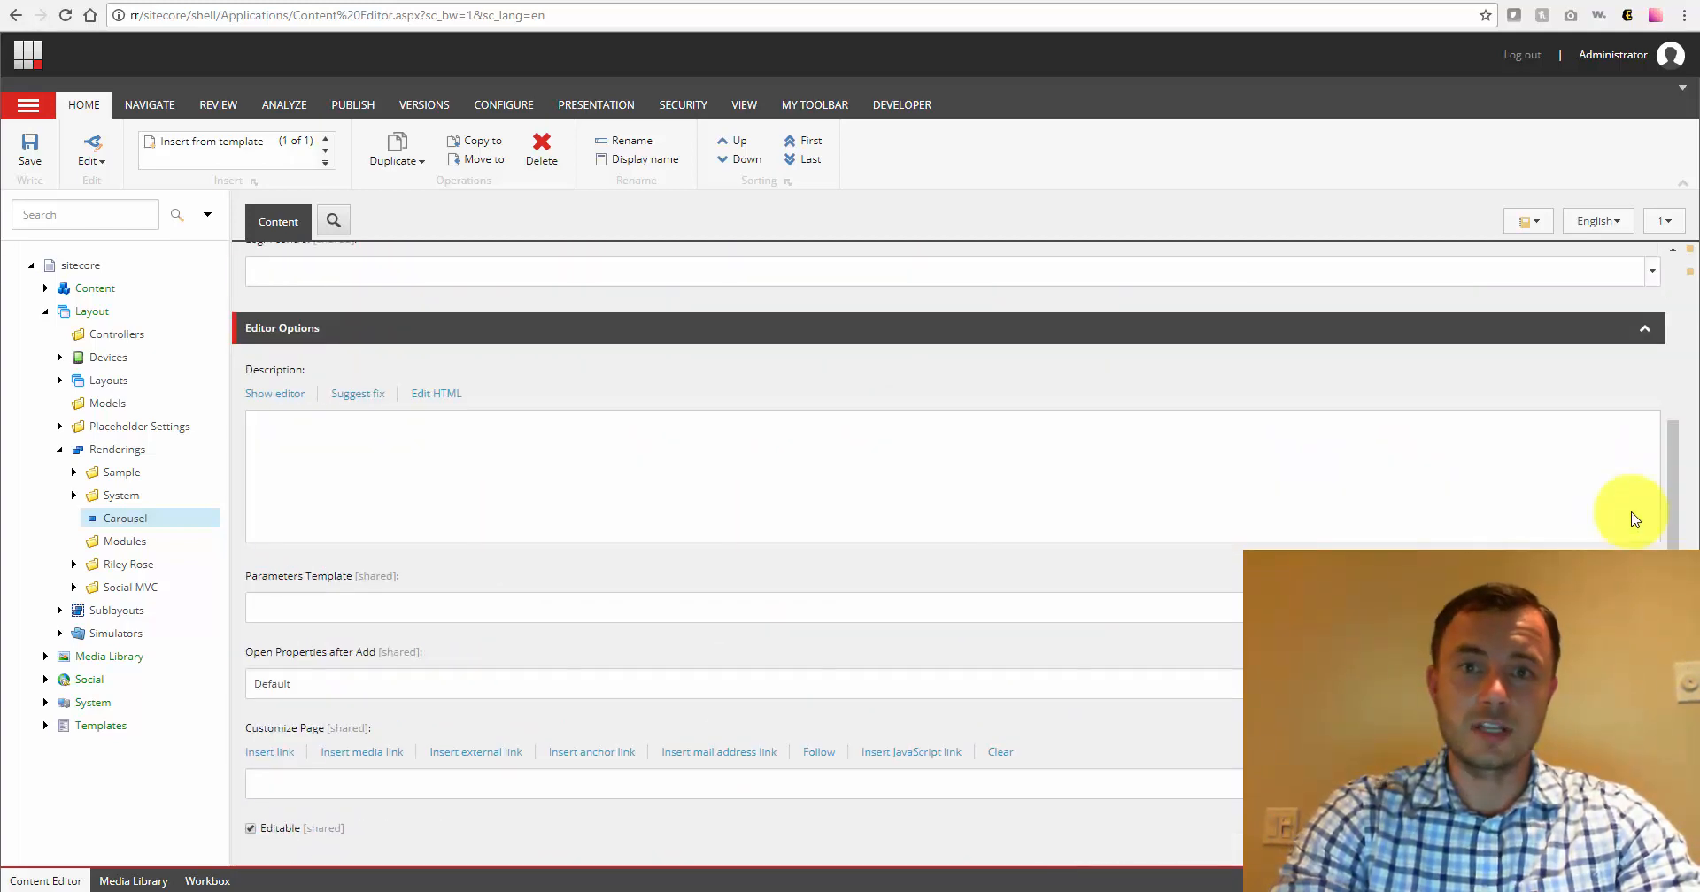
pyautogui.moveTo(977, 464)
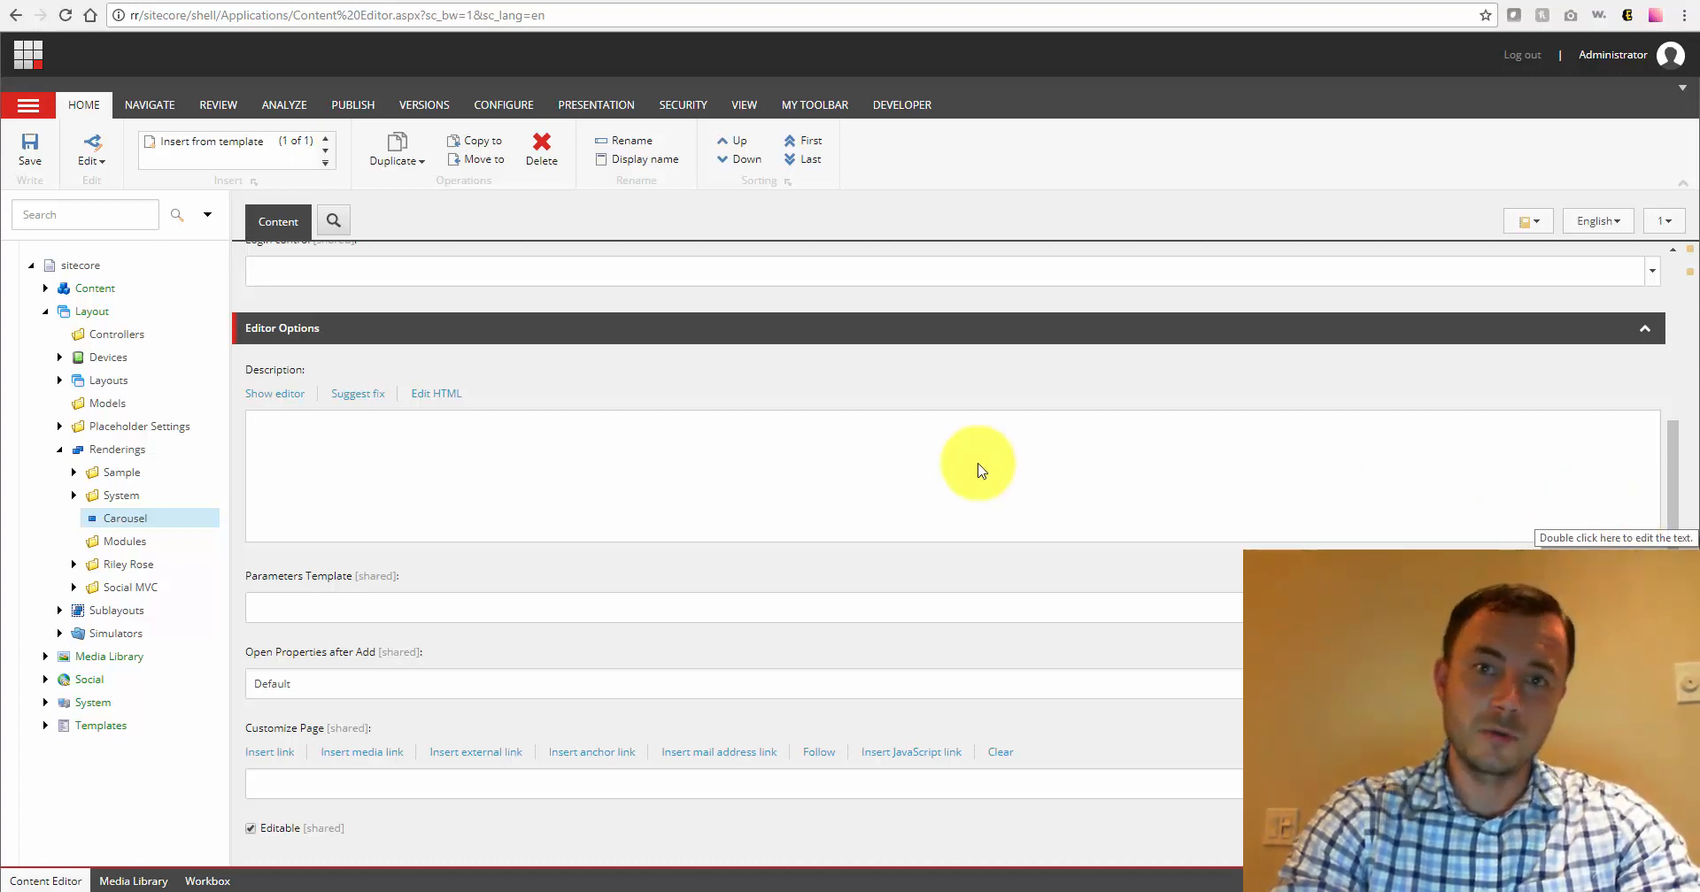
pyautogui.scroll(-3)
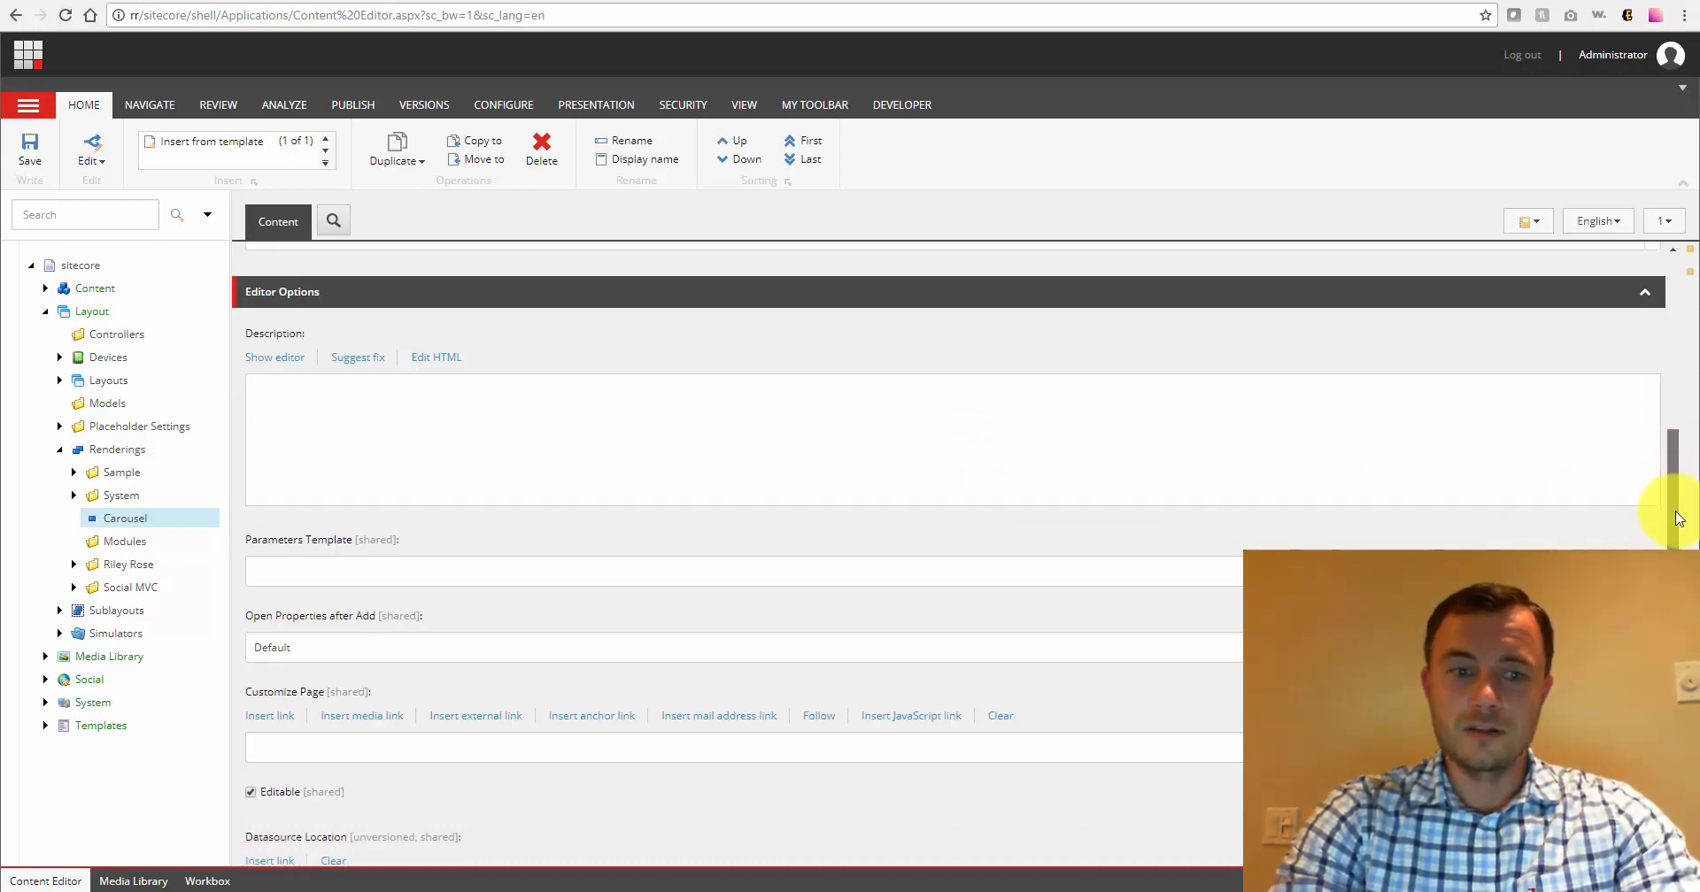
pyautogui.scroll(-3)
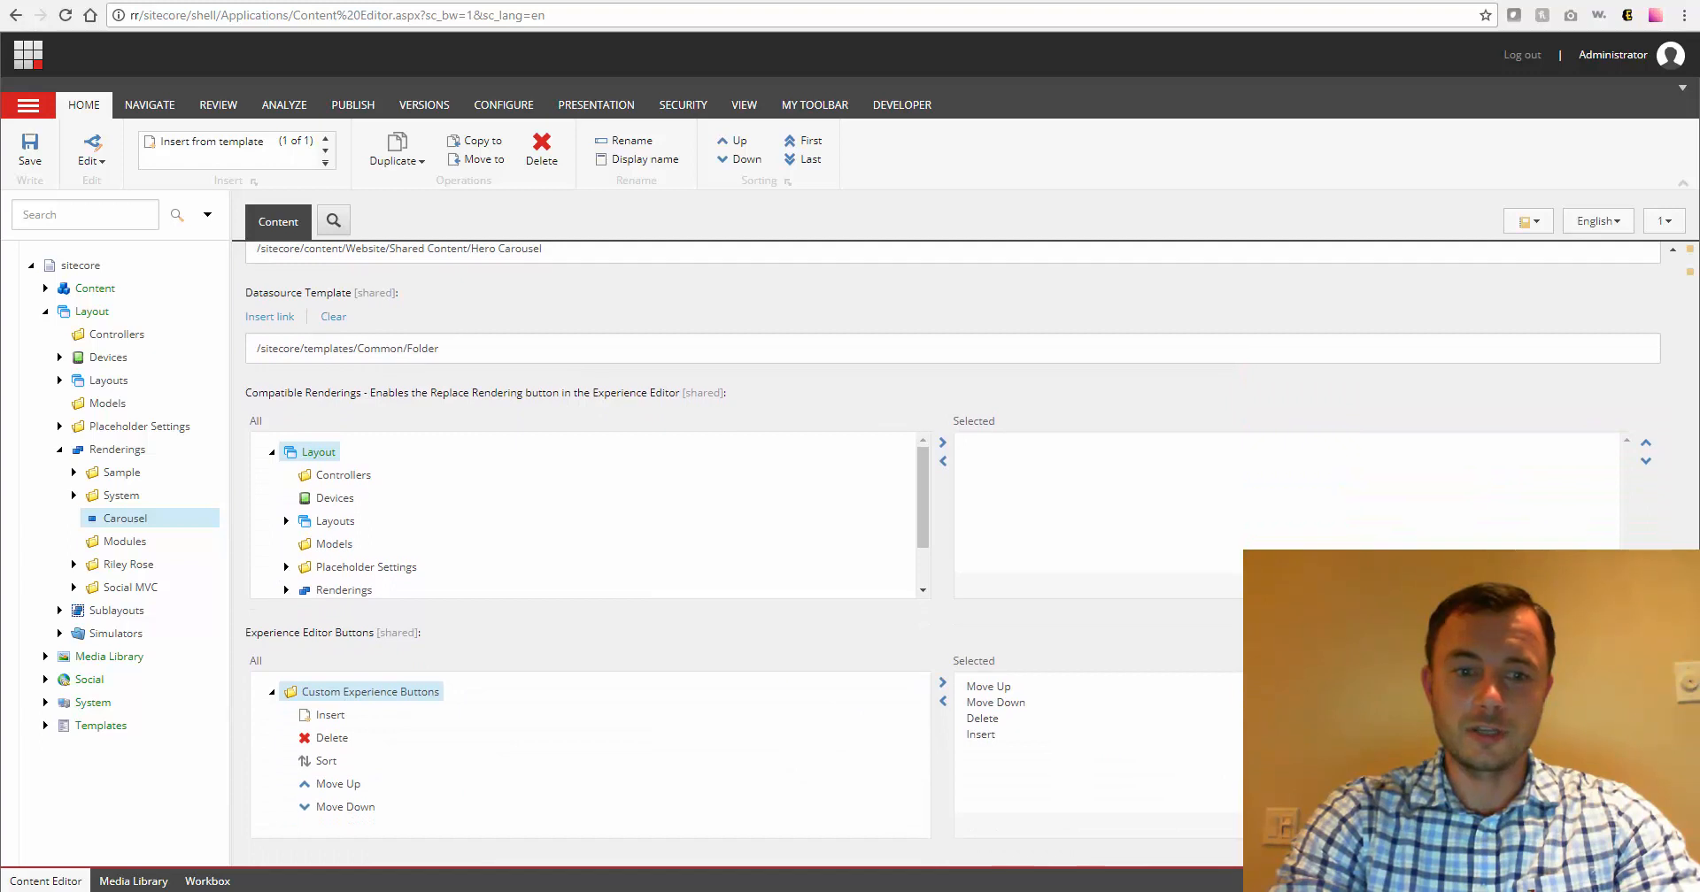